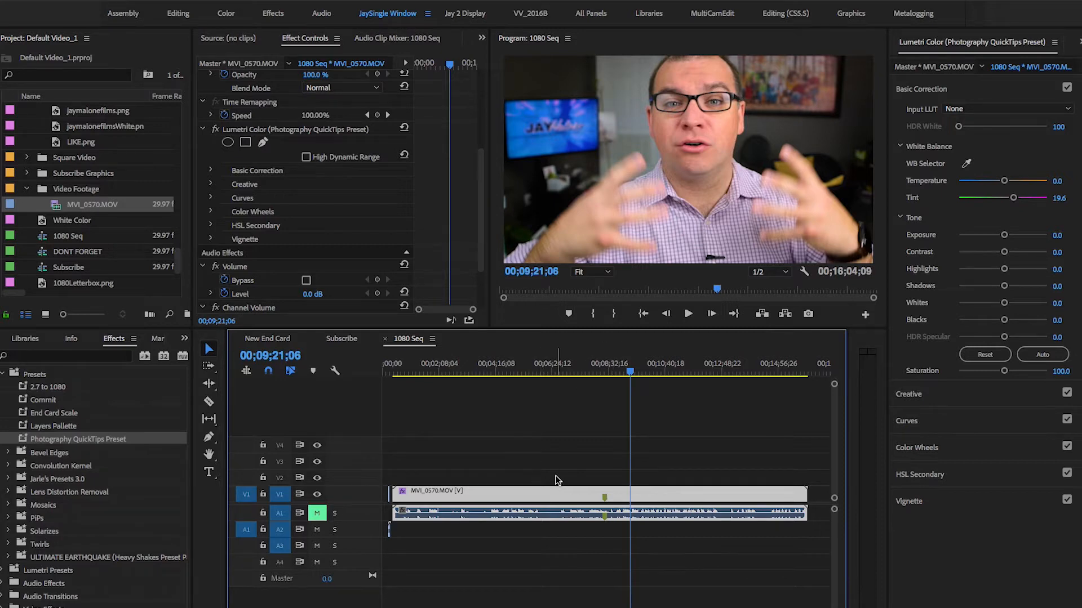
# - Scrub the timeline to a frame around 8:21 showing the presenter with both hands raised
pyautogui.click(618, 372)
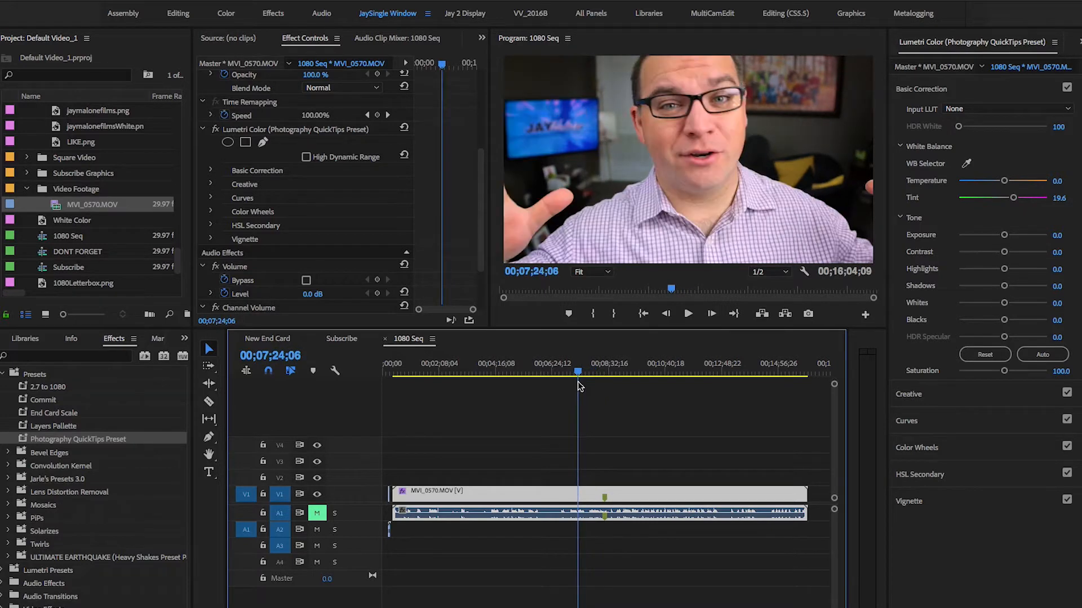
pyautogui.click(648, 384)
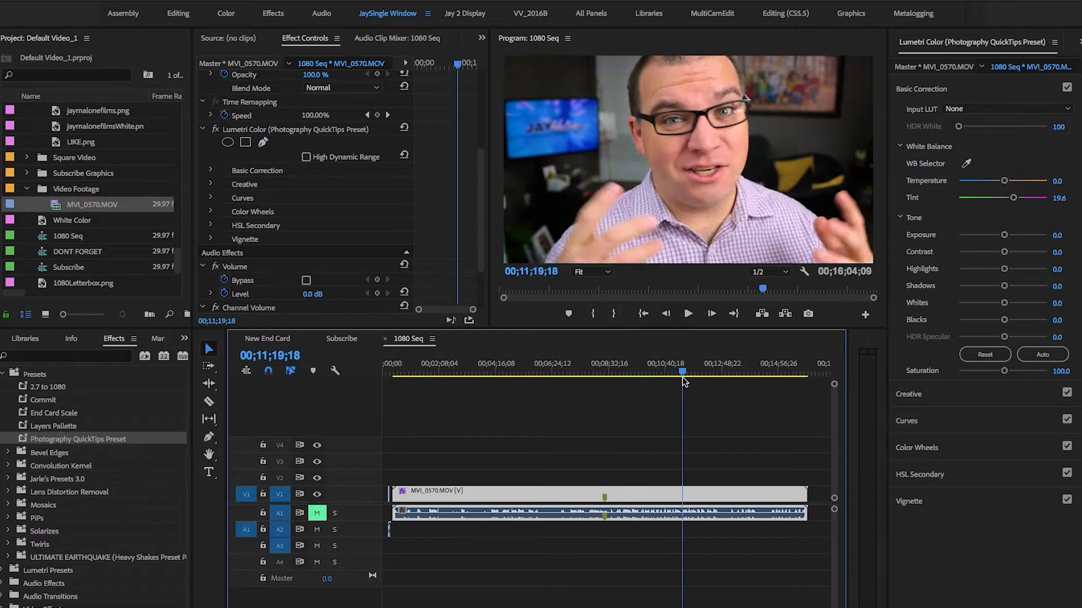
pyautogui.click(603, 372)
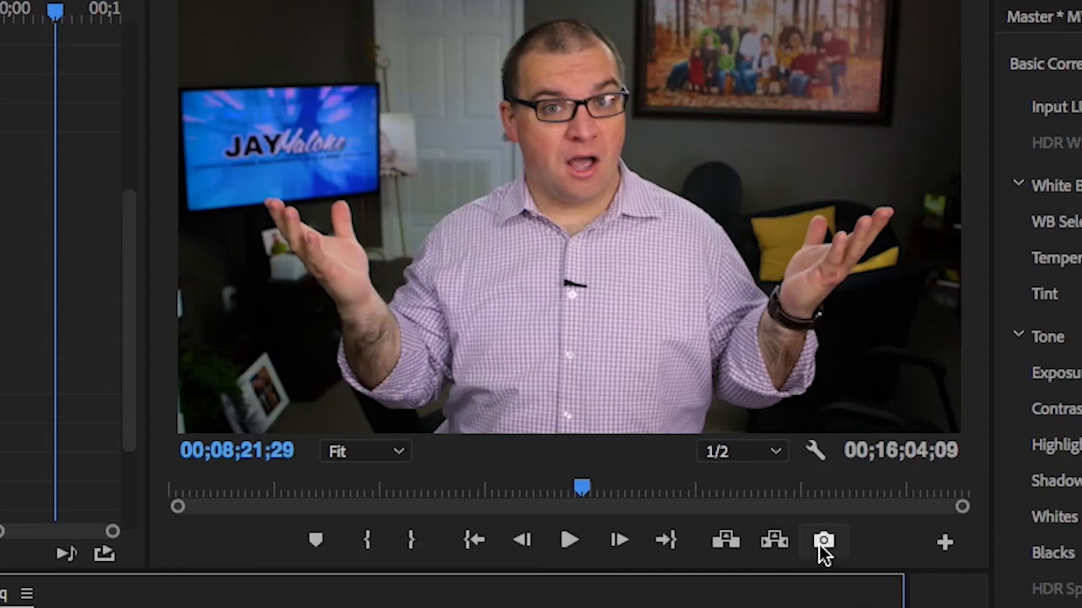
pyautogui.moveTo(824, 542)
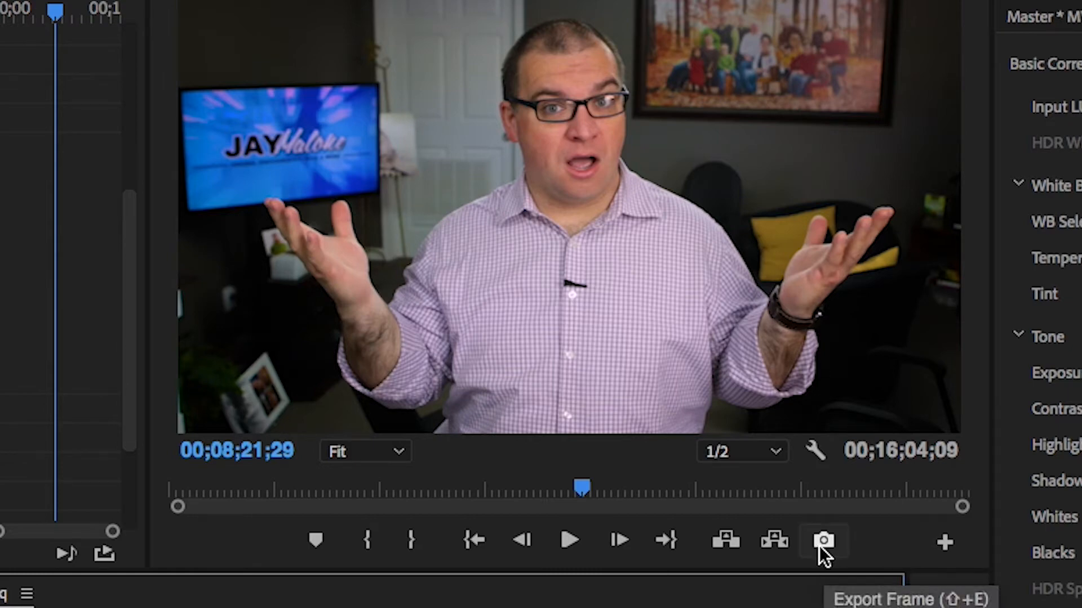
pyautogui.moveTo(419, 485)
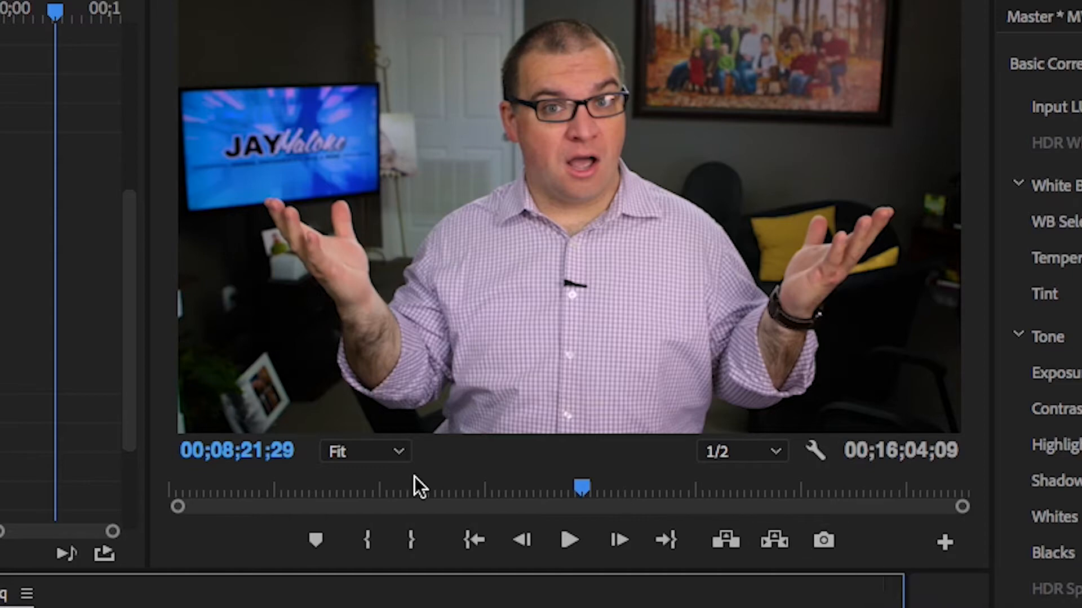
pyautogui.moveTo(148, 554)
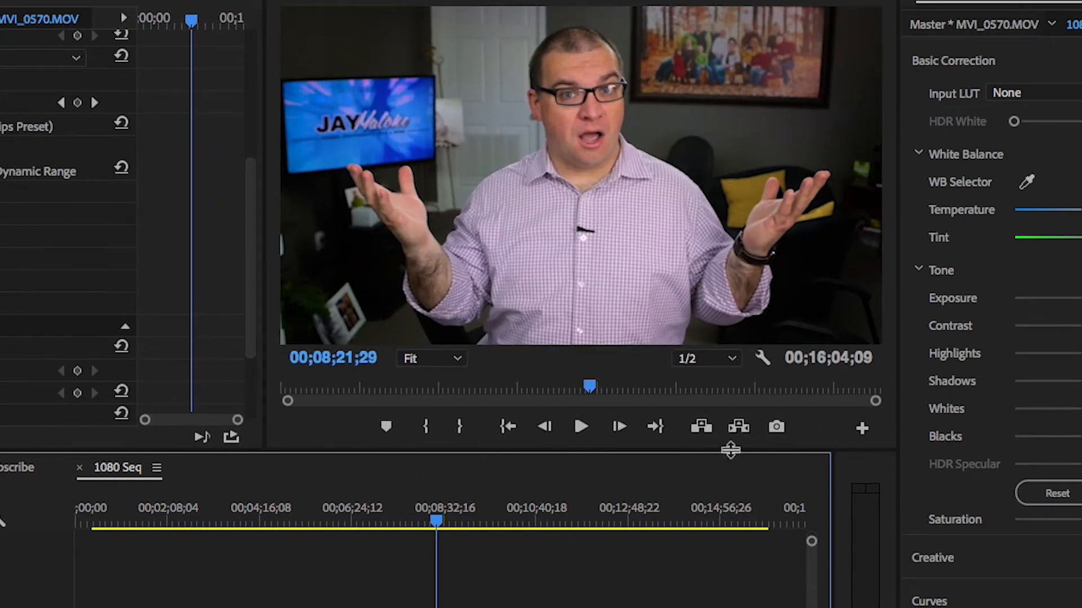
pyautogui.moveTo(820, 434)
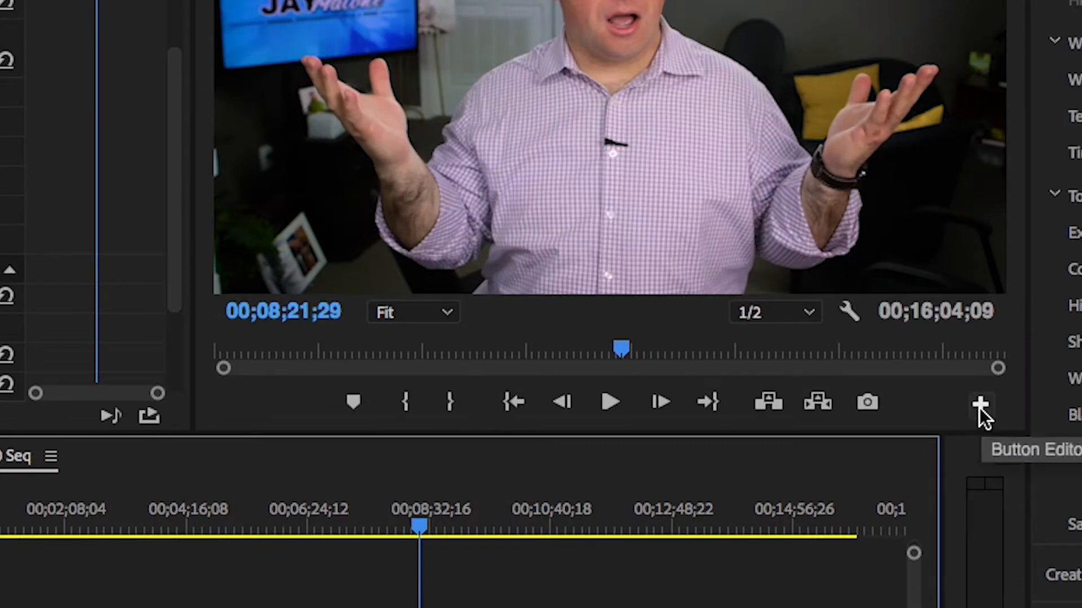
pyautogui.click(981, 402)
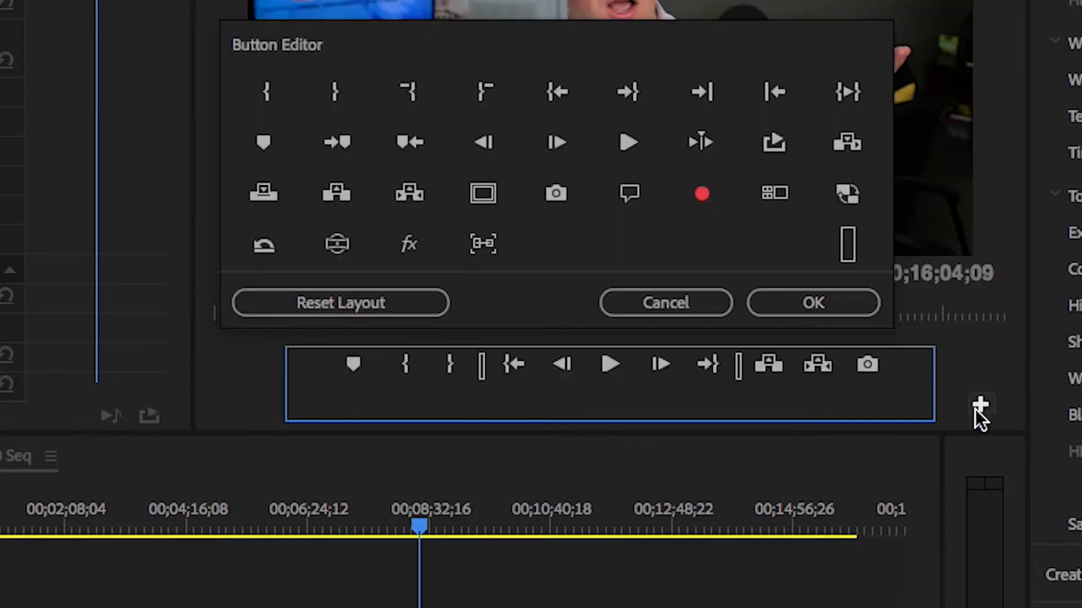
pyautogui.moveTo(556, 194)
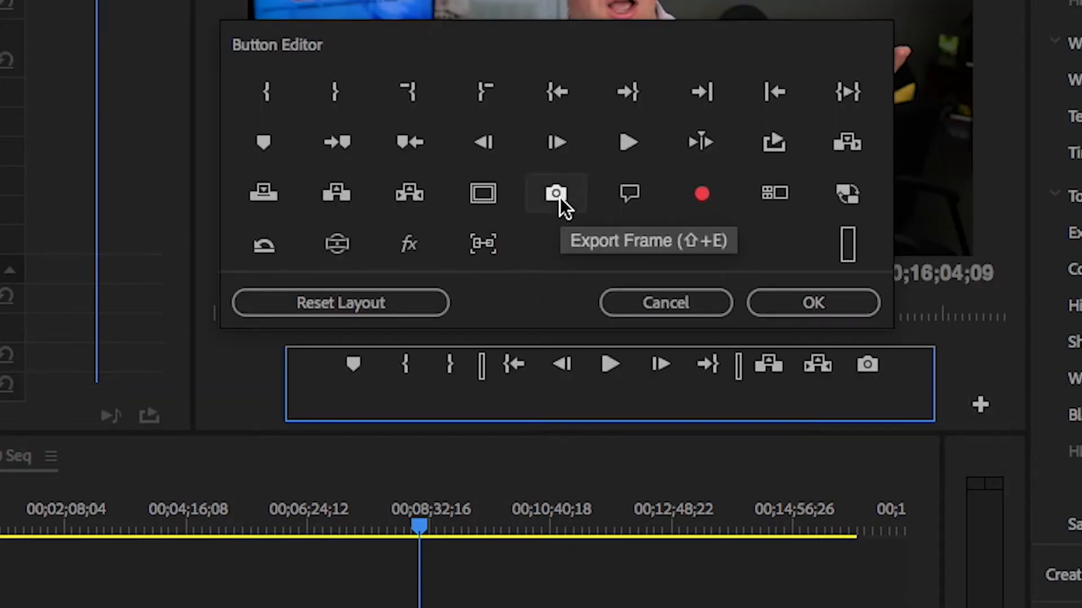
pyautogui.moveTo(812, 304)
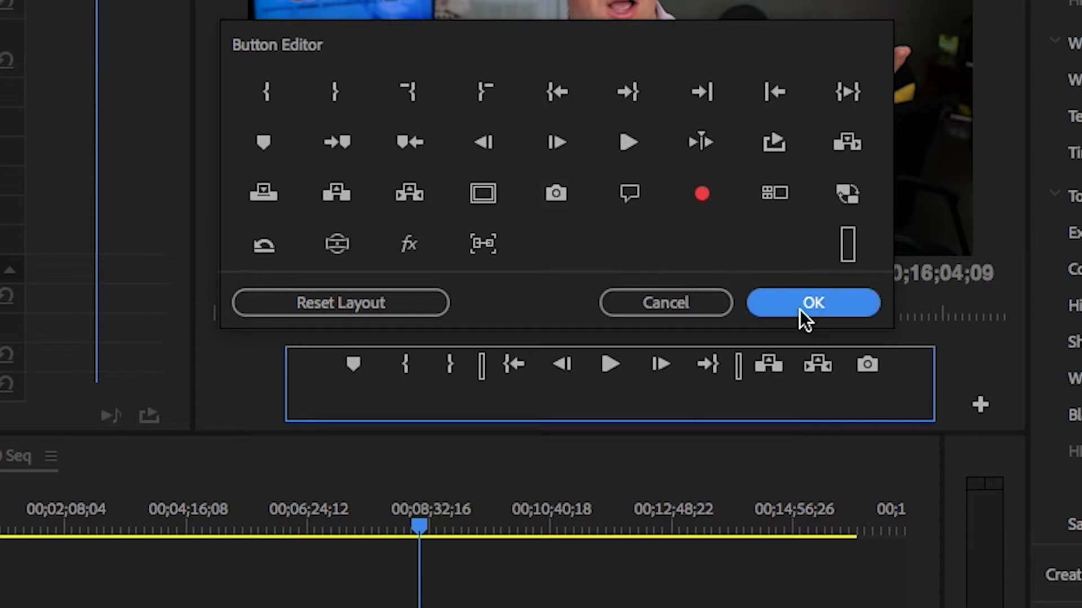
pyautogui.click(813, 302)
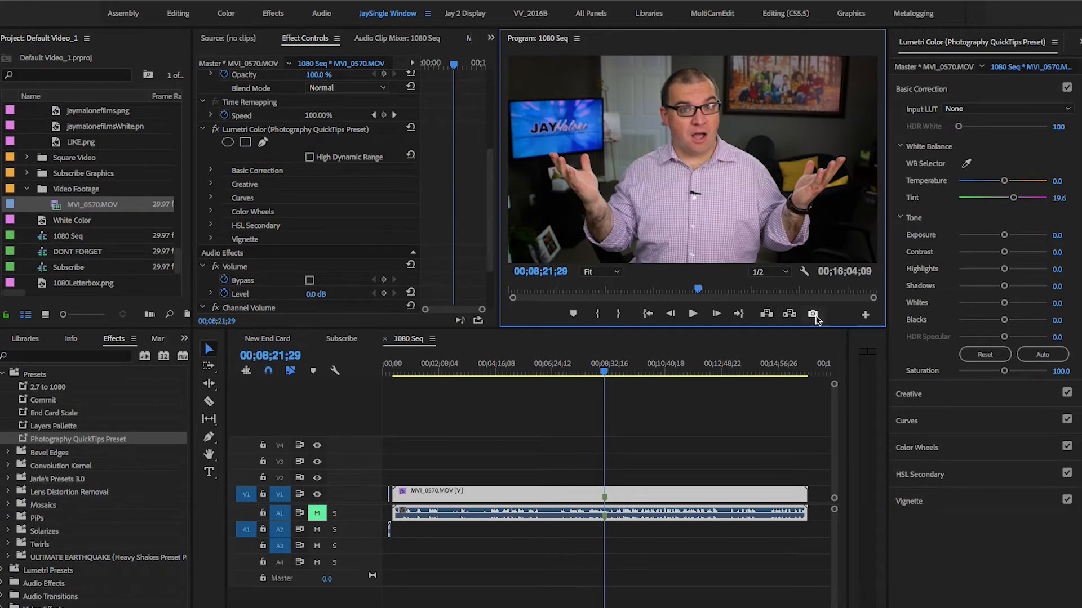
# - Export the 8:21 frame as a TIFF still named 'frame grab'
pyautogui.click(812, 314)
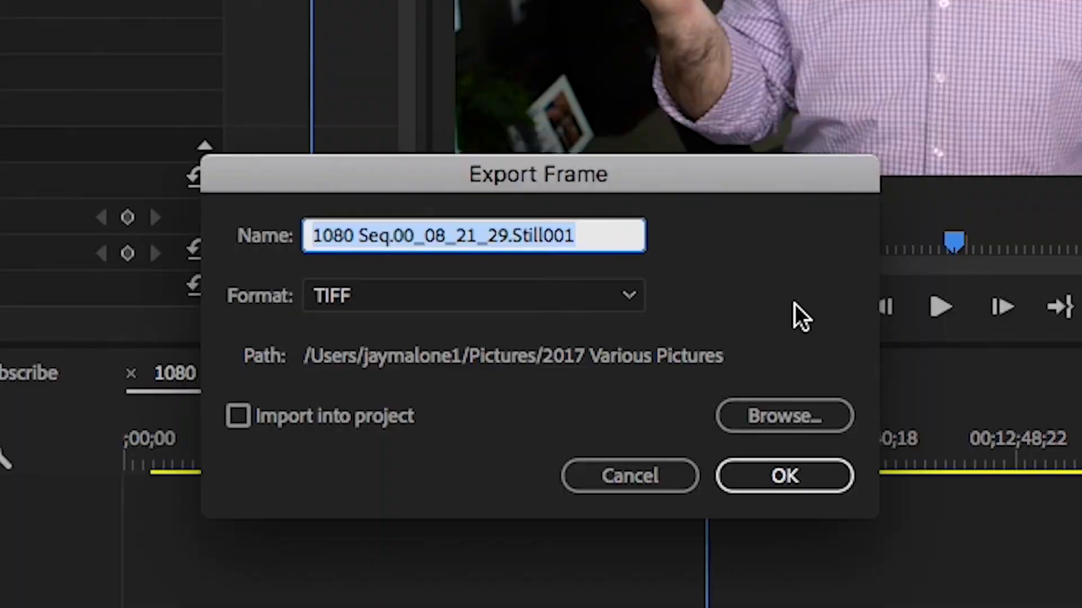
pyautogui.moveTo(385, 262)
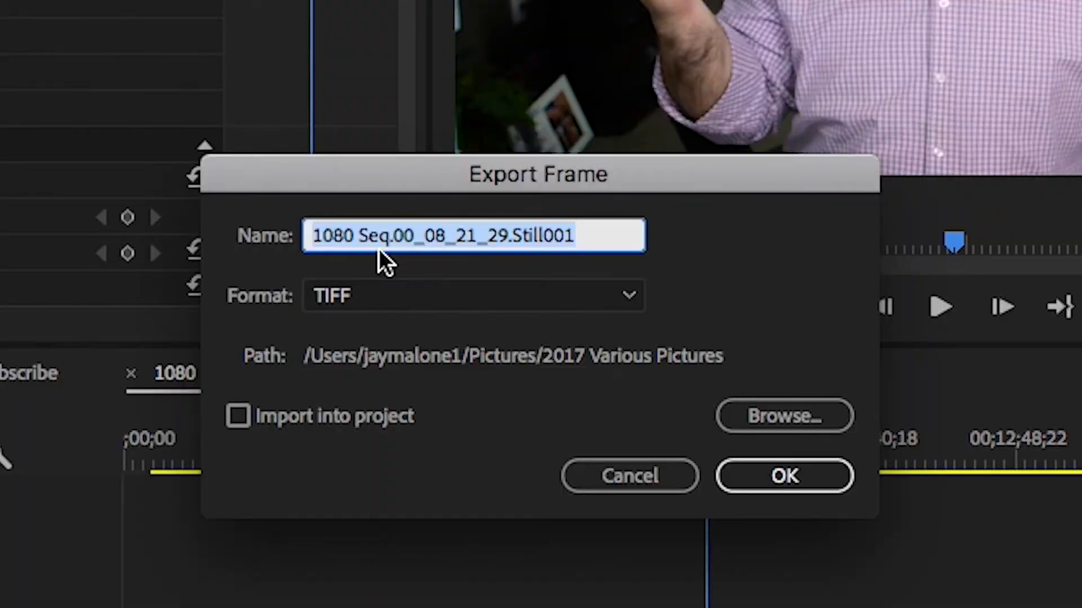
pyautogui.moveTo(528, 262)
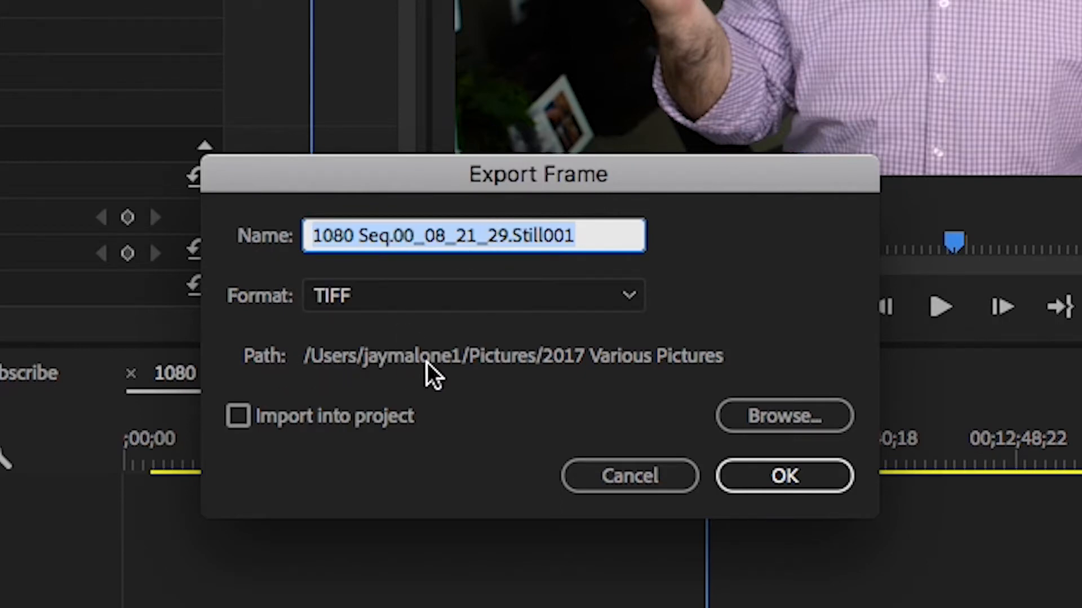
pyautogui.moveTo(611, 372)
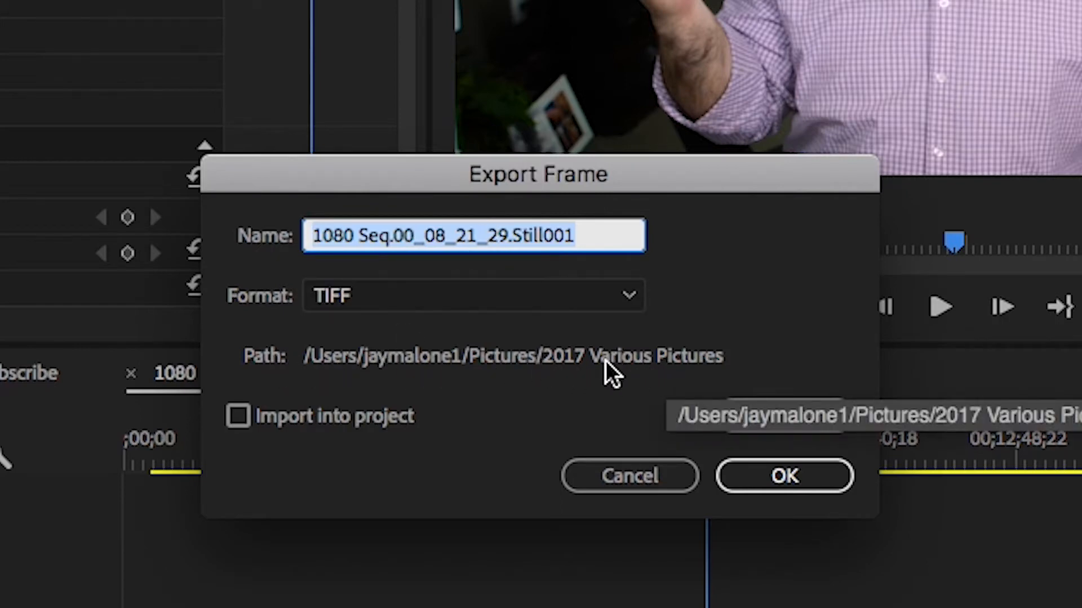
pyautogui.moveTo(431, 365)
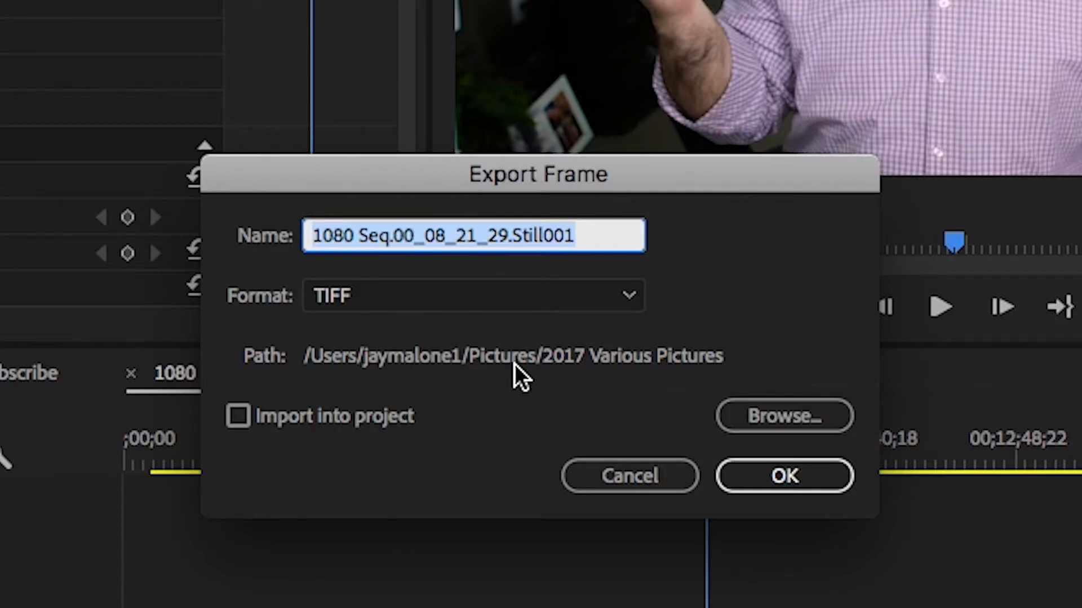
pyautogui.moveTo(545, 379)
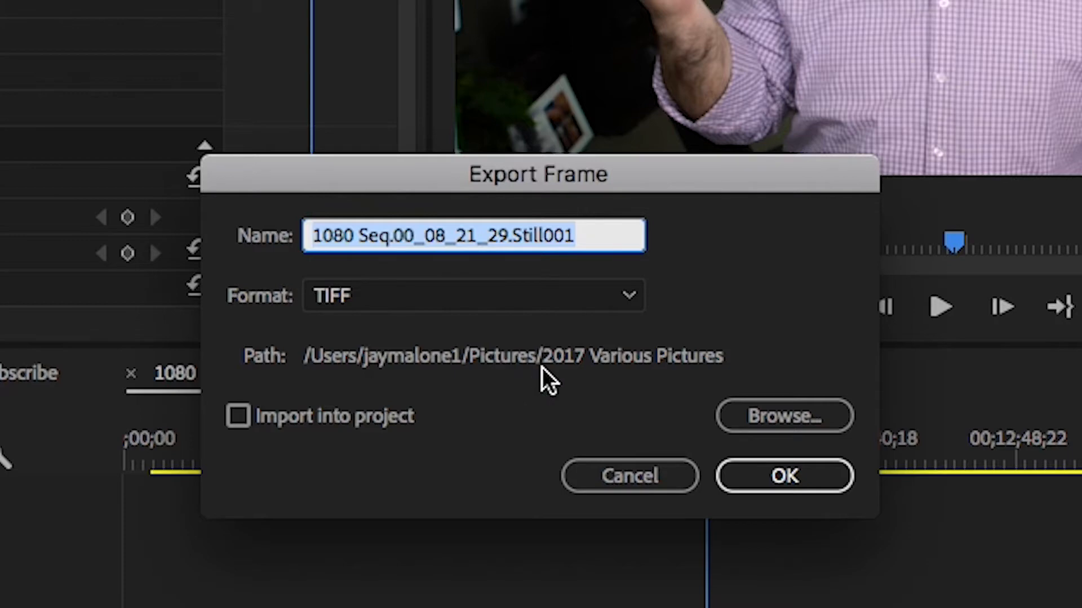
pyautogui.moveTo(599, 236)
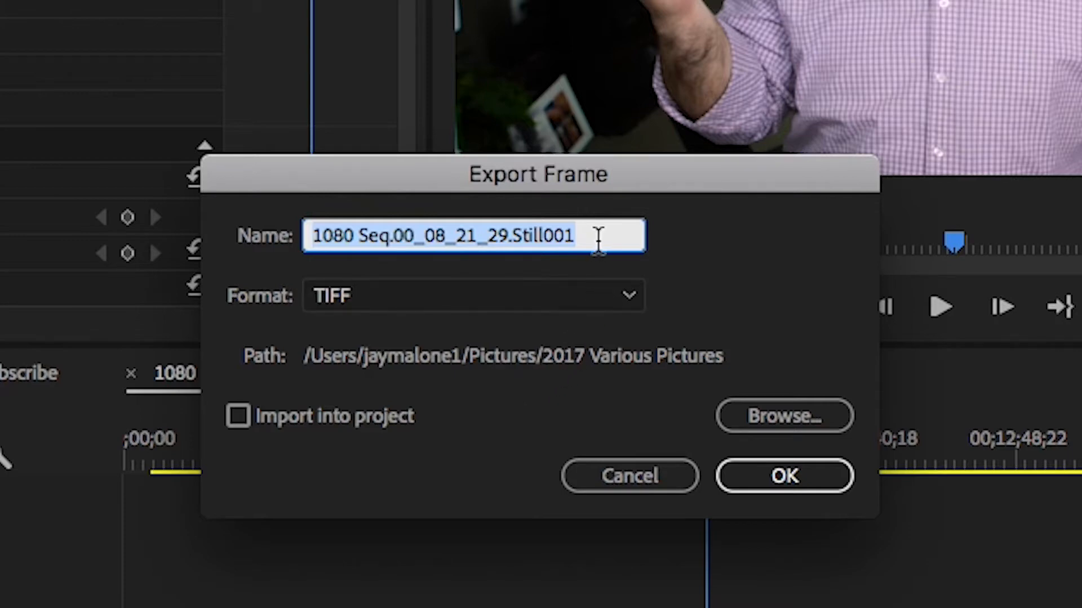
pyautogui.write('frame')
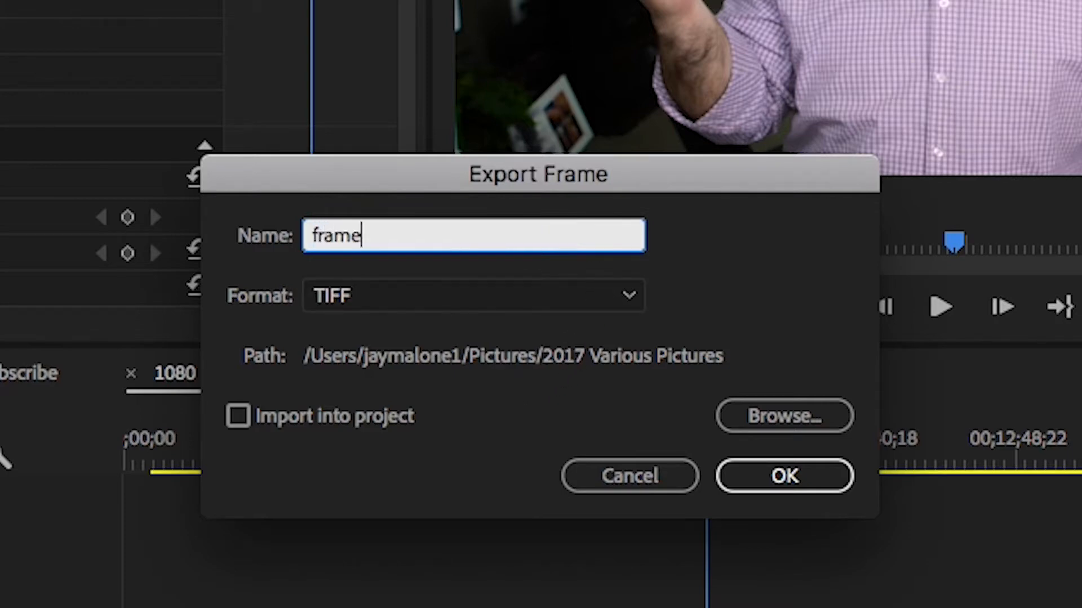
pyautogui.write('grab')
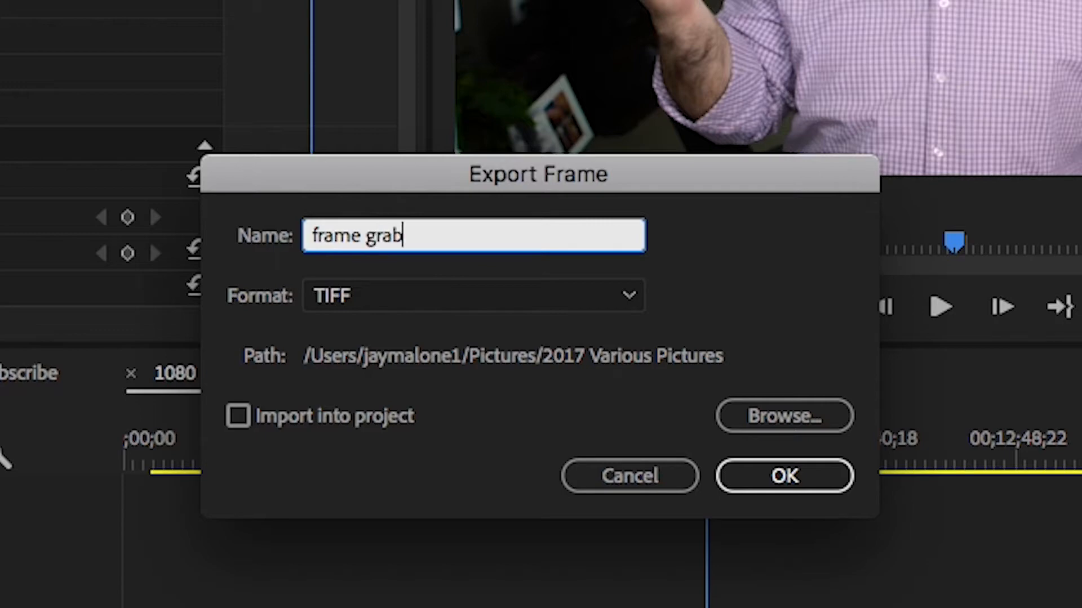
pyautogui.moveTo(652, 227)
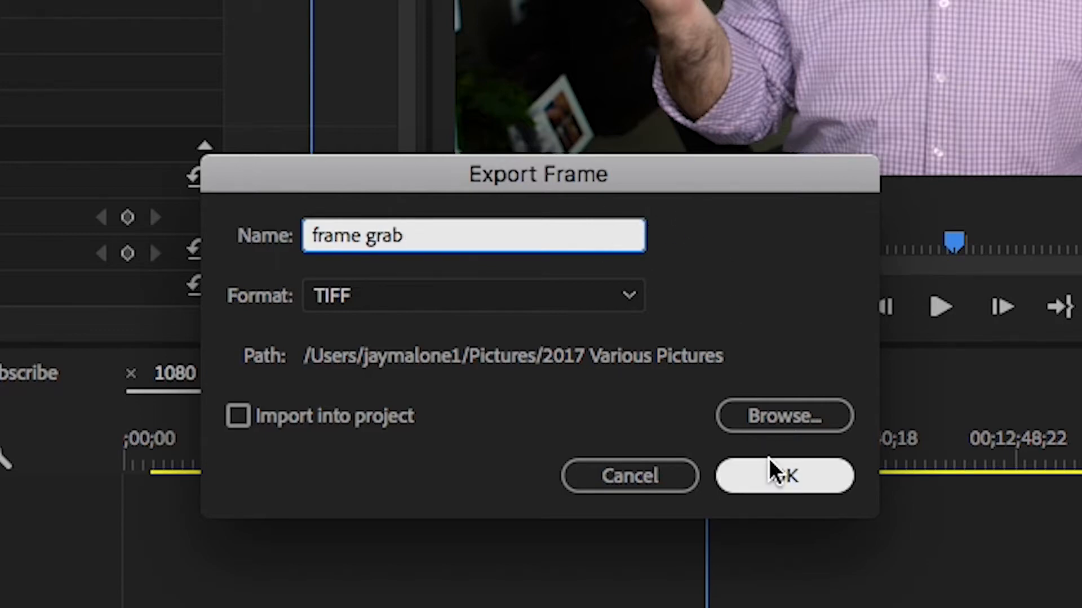
pyautogui.click(784, 475)
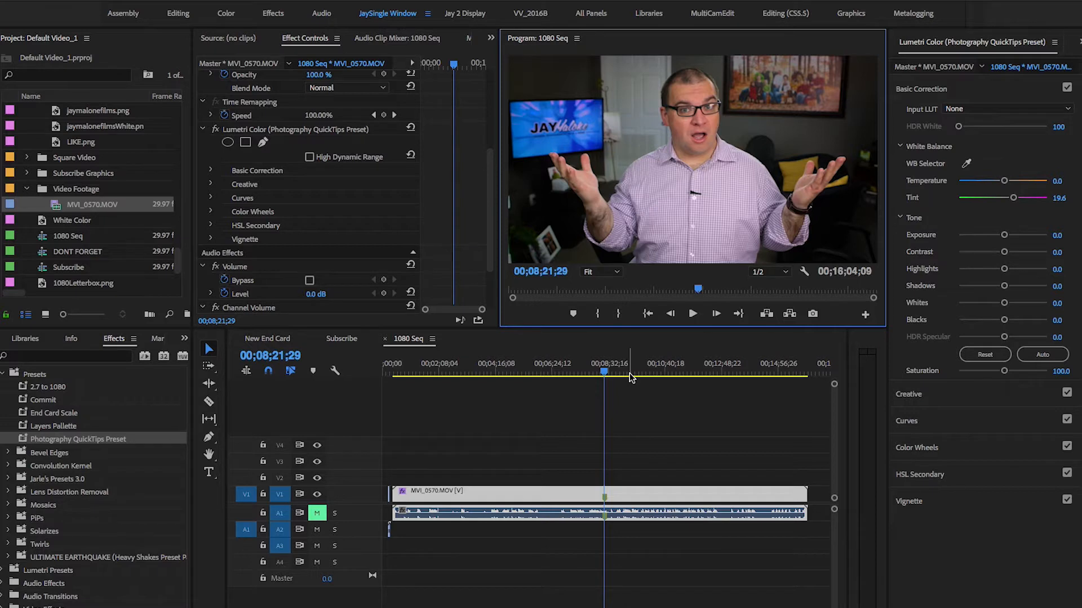
pyautogui.moveTo(618, 356)
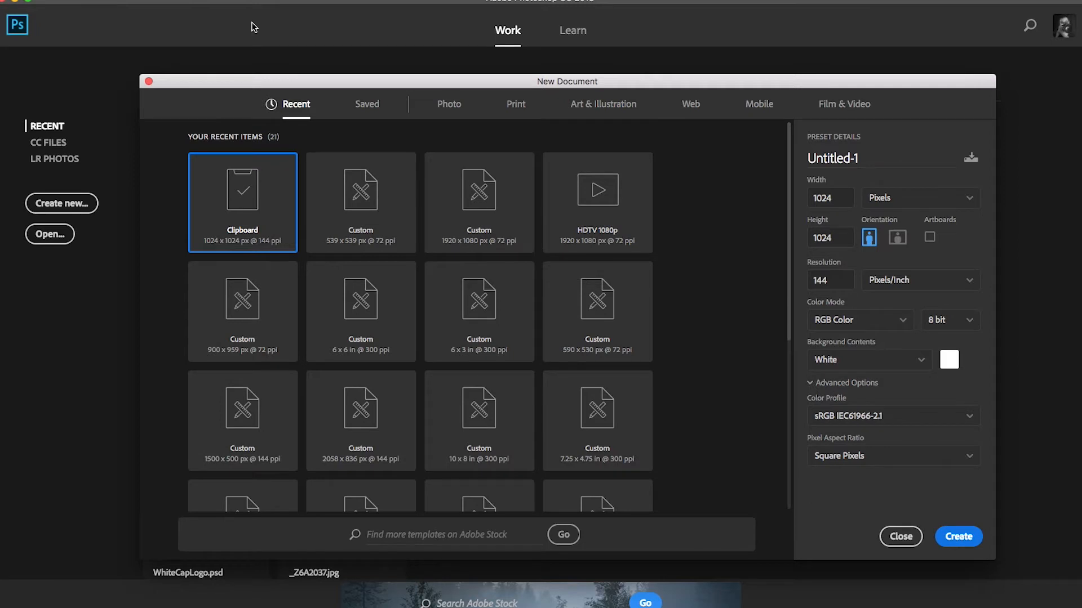
pyautogui.moveTo(366, 19)
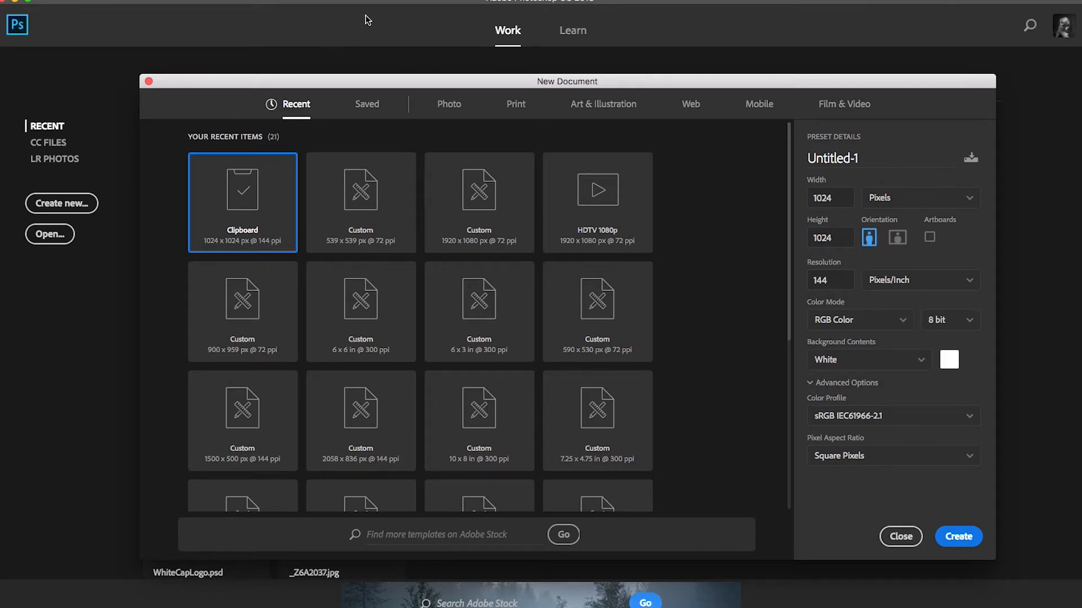
pyautogui.moveTo(370, 42)
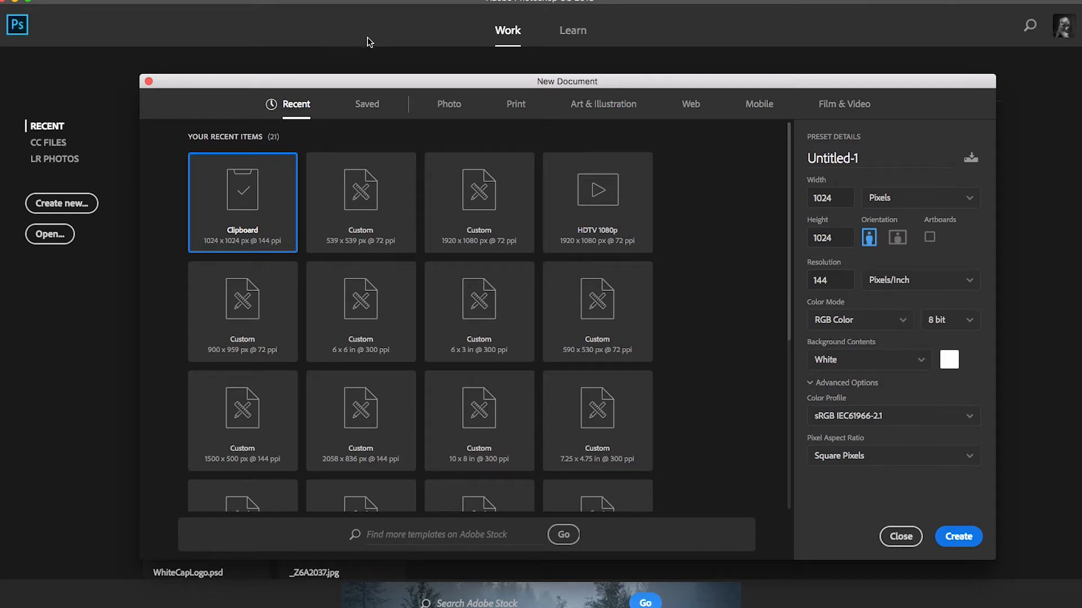
pyautogui.moveTo(390, 171)
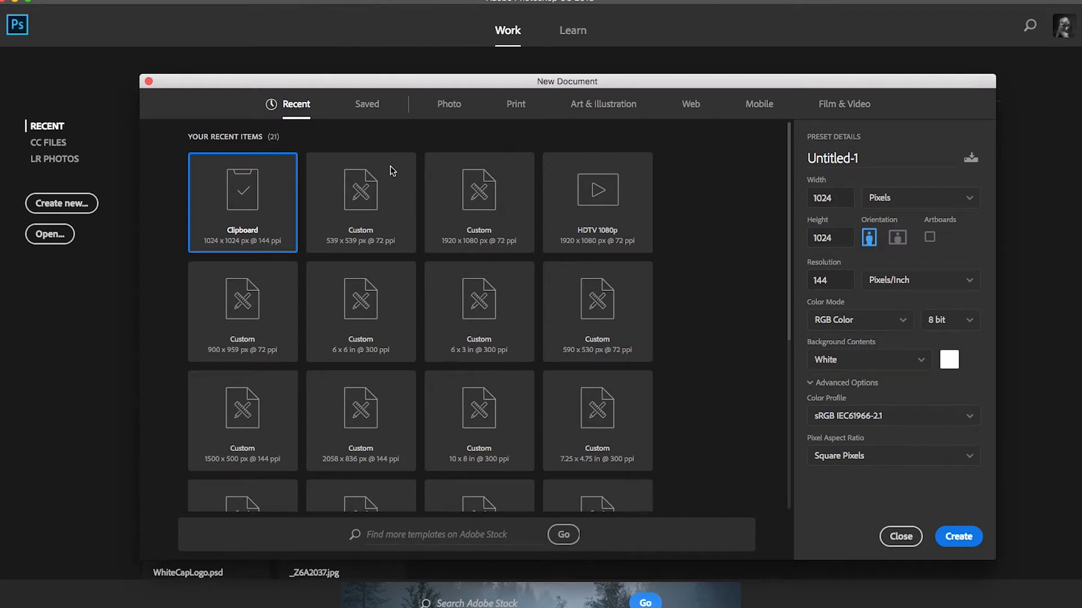
# - Create a new 1920 x 1080 pixel document from the Recent presets
pyautogui.click(367, 104)
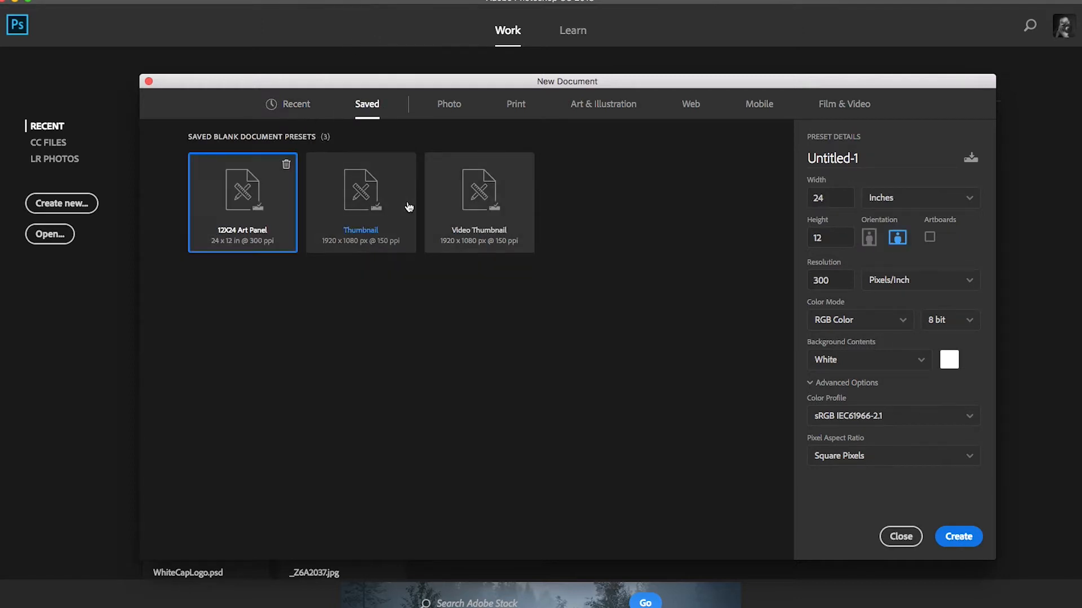
pyautogui.moveTo(284, 107)
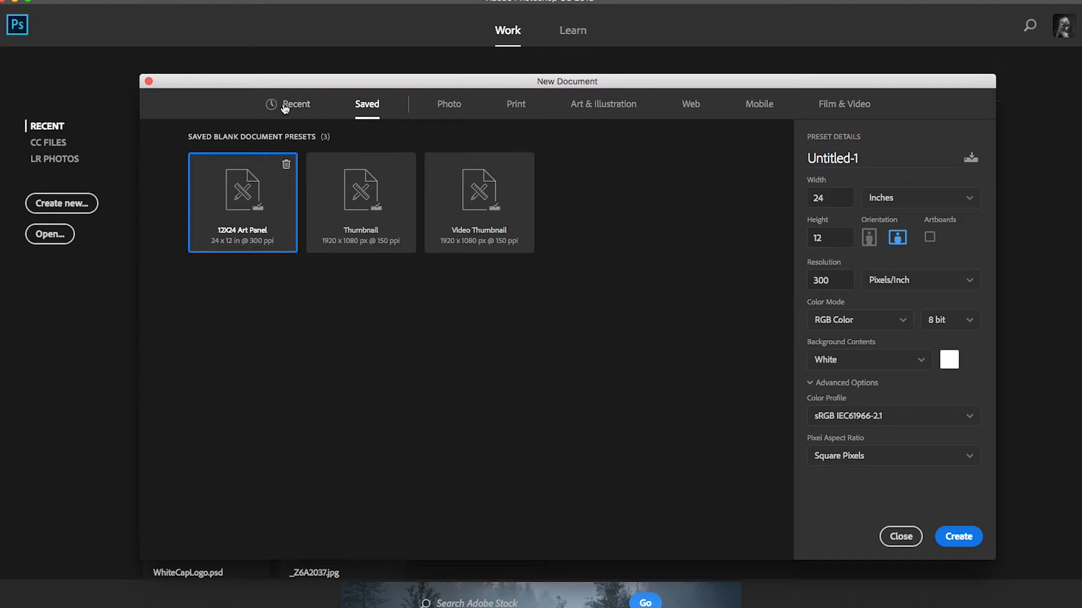
pyautogui.click(296, 104)
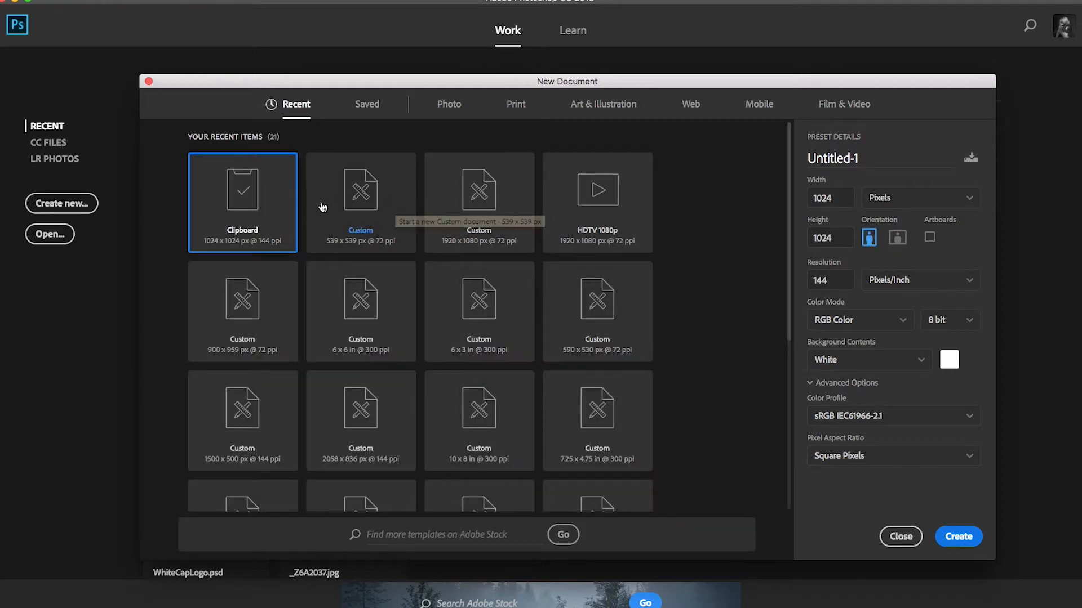
pyautogui.moveTo(502, 200)
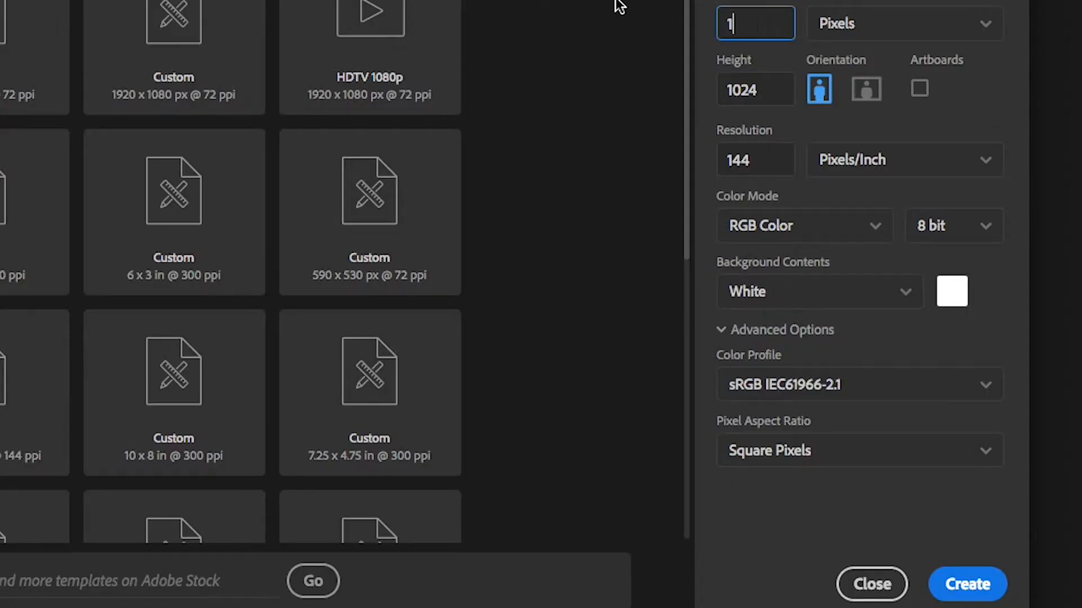
pyautogui.write('1920')
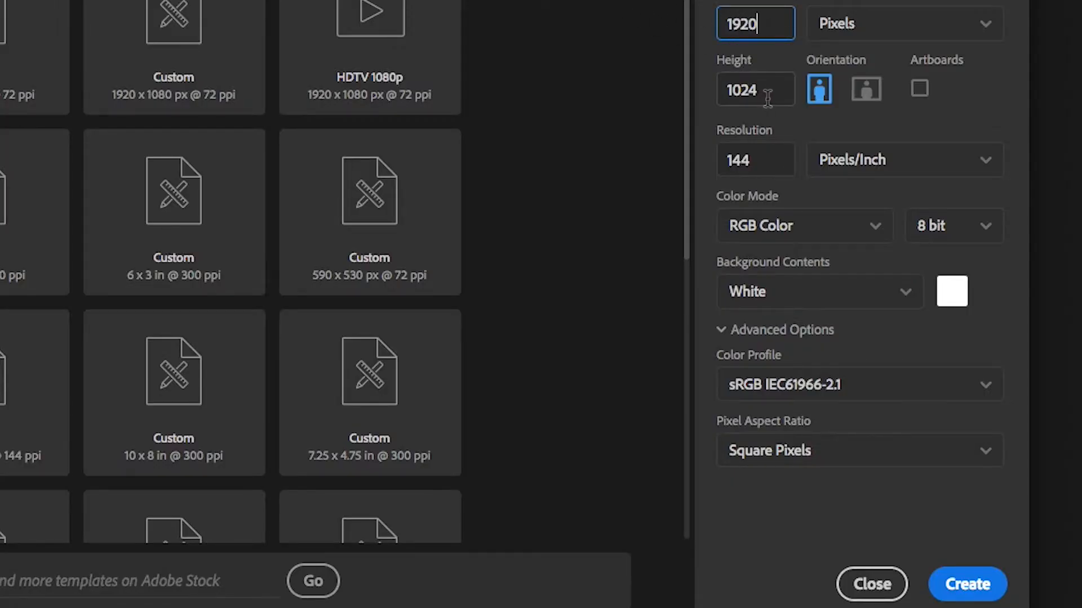
pyautogui.click(866, 88)
pyautogui.write('1080')
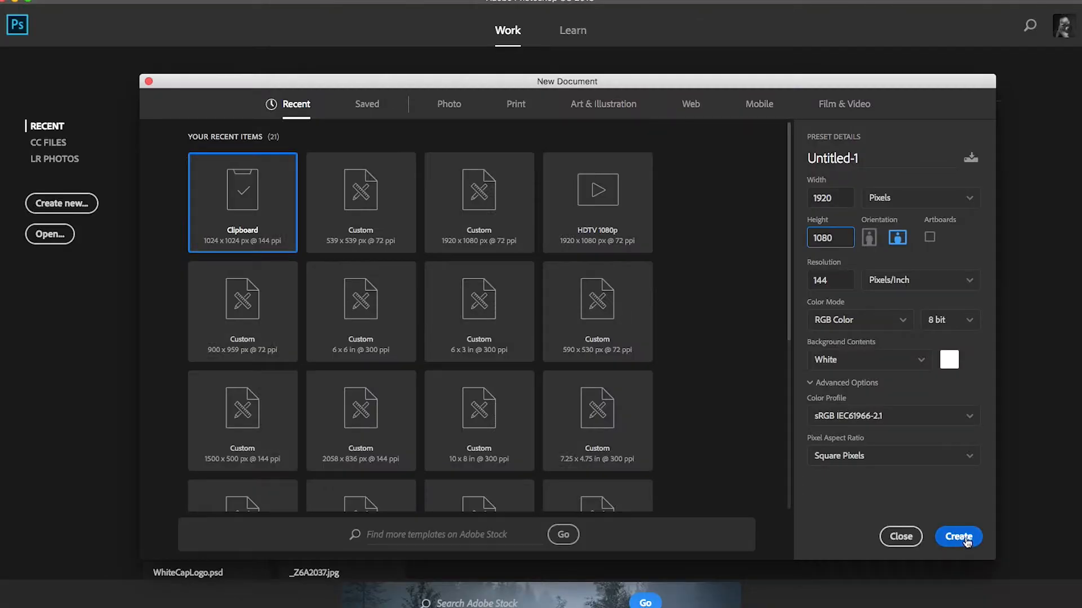
pyautogui.click(958, 536)
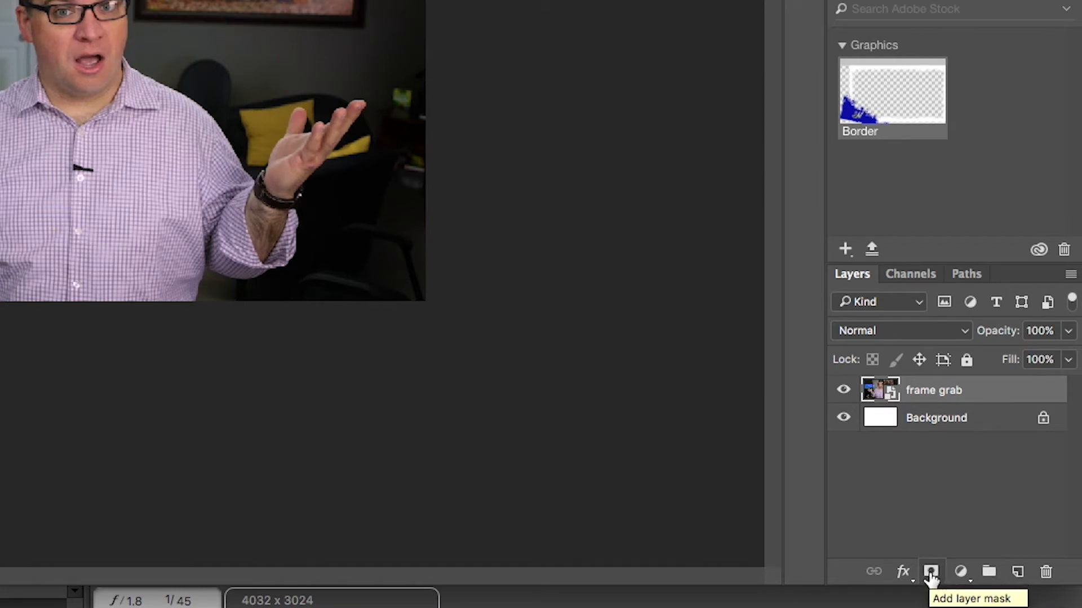
# - Add a layer mask to frame grab and set the brush hardness to 100%
pyautogui.click(930, 571)
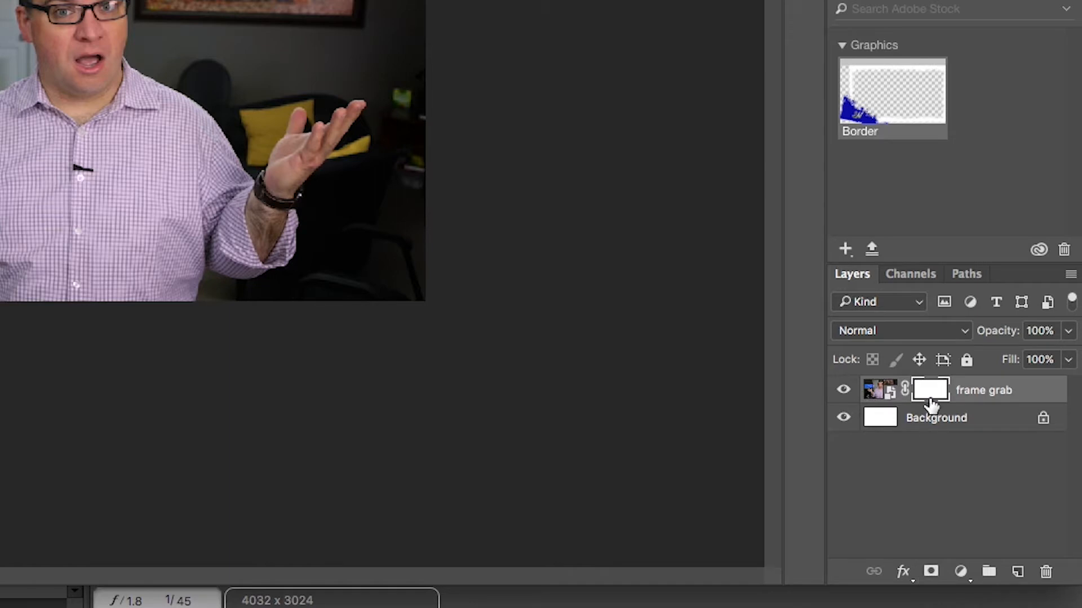
pyautogui.moveTo(930, 394)
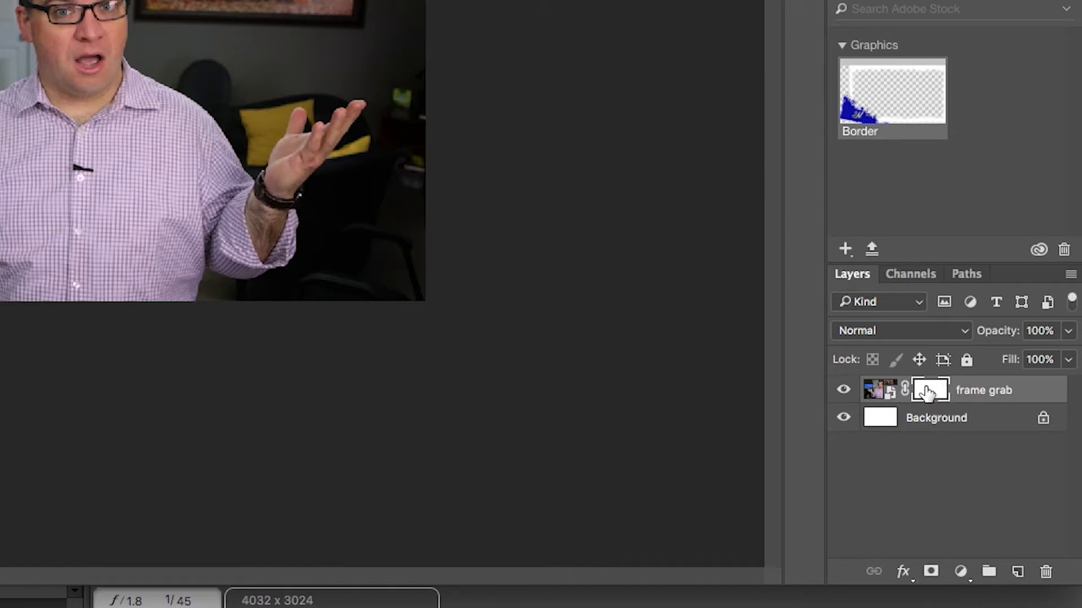
pyautogui.moveTo(930, 390)
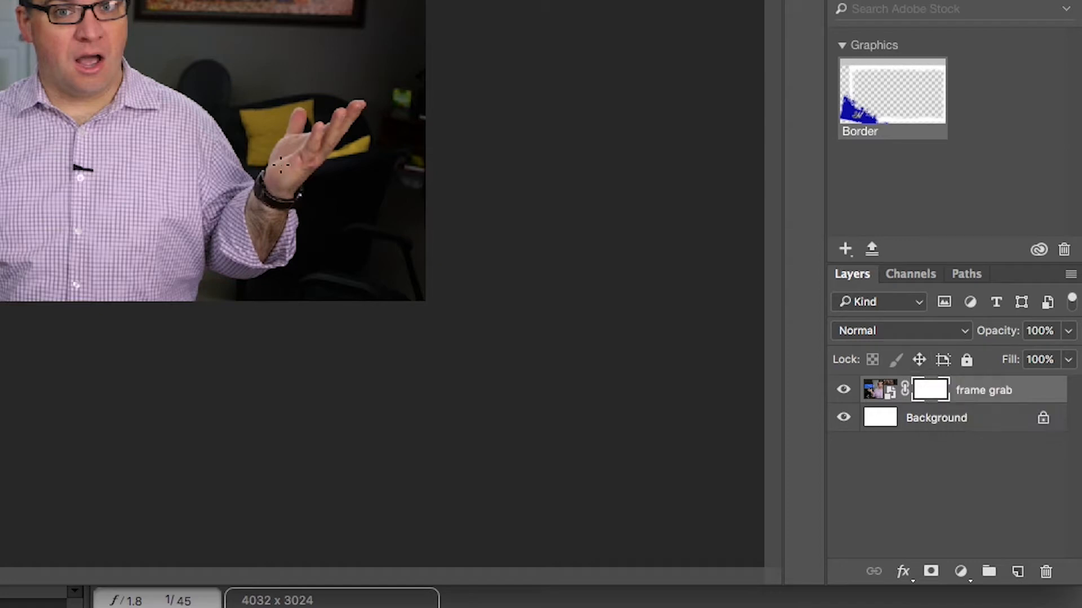
pyautogui.moveTo(254, 41)
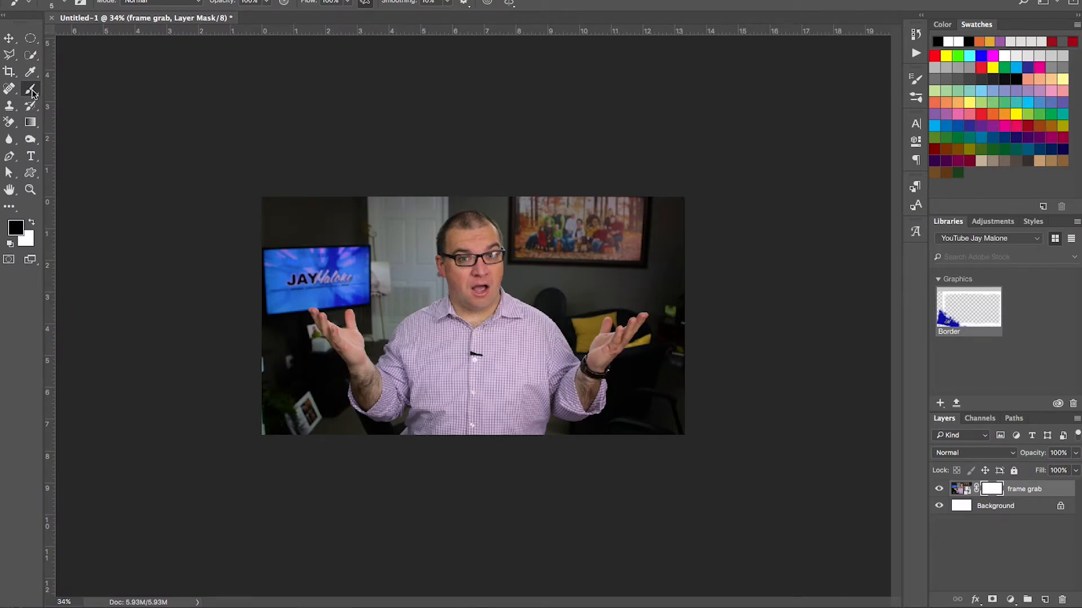
pyautogui.moveTo(194, 110)
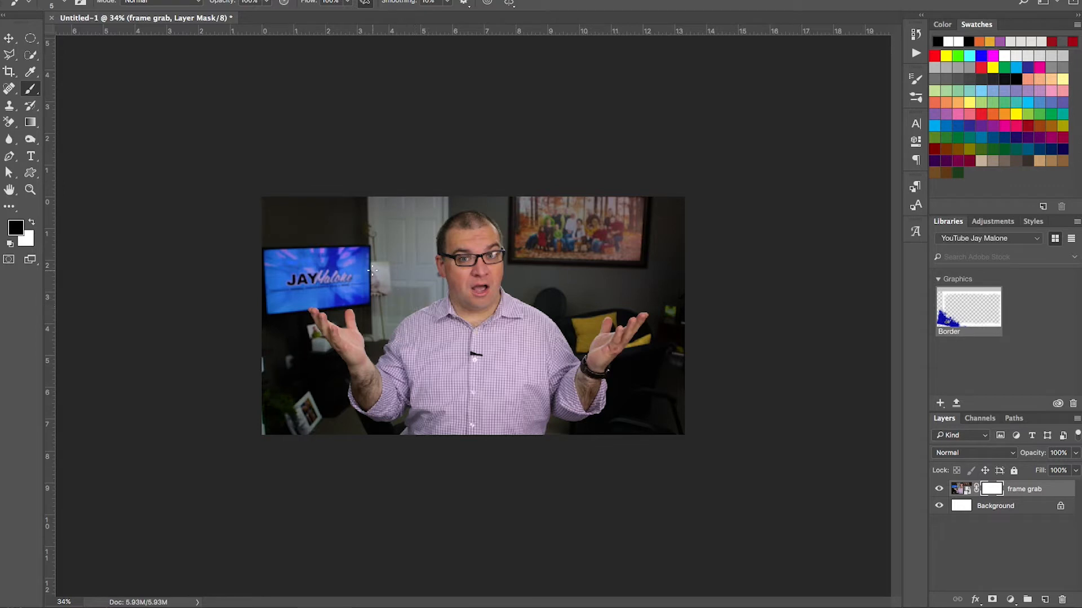
pyautogui.moveTo(390, 289)
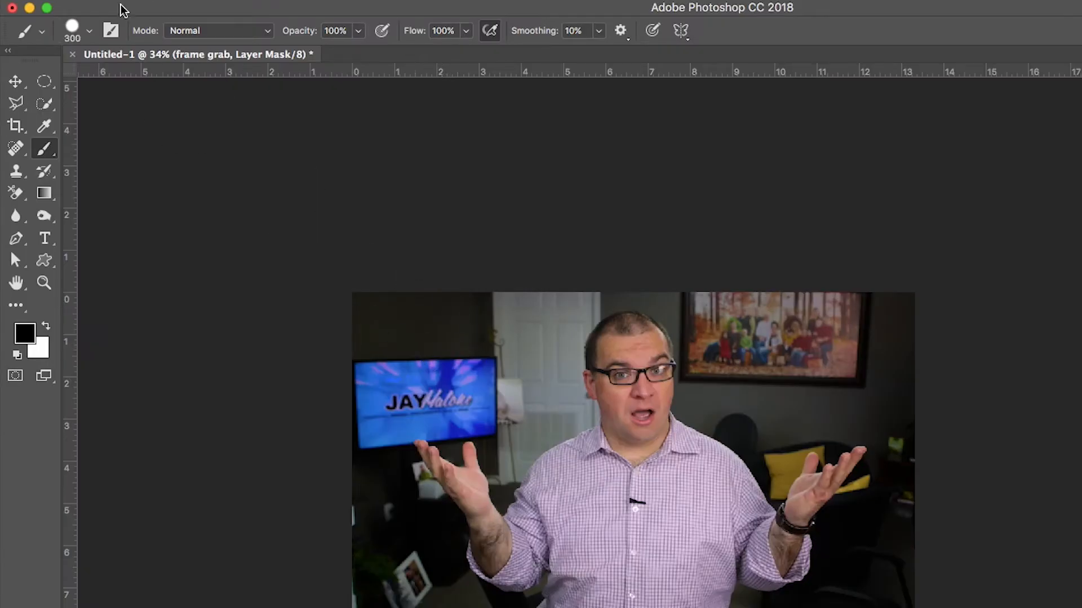
pyautogui.click(89, 31)
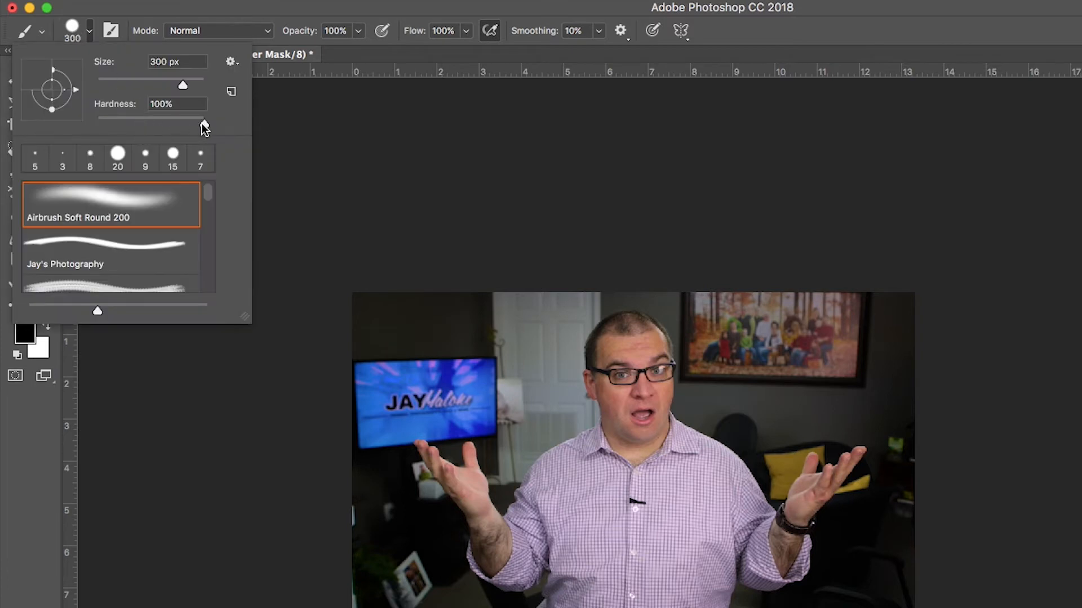
pyautogui.tripleClick(176, 103)
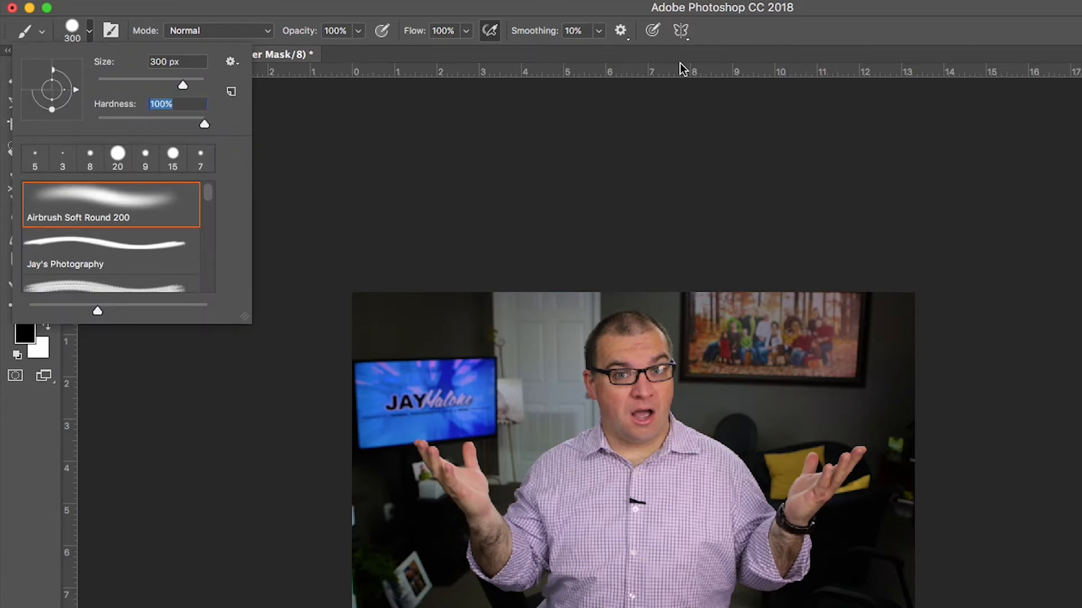
pyautogui.click(426, 208)
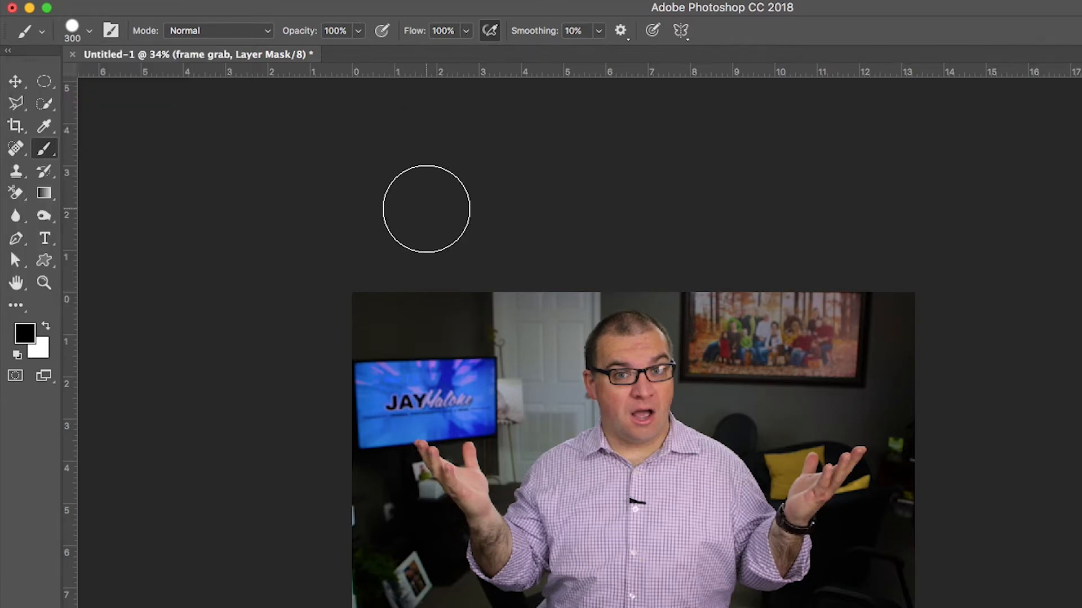
pyautogui.moveTo(74, 345)
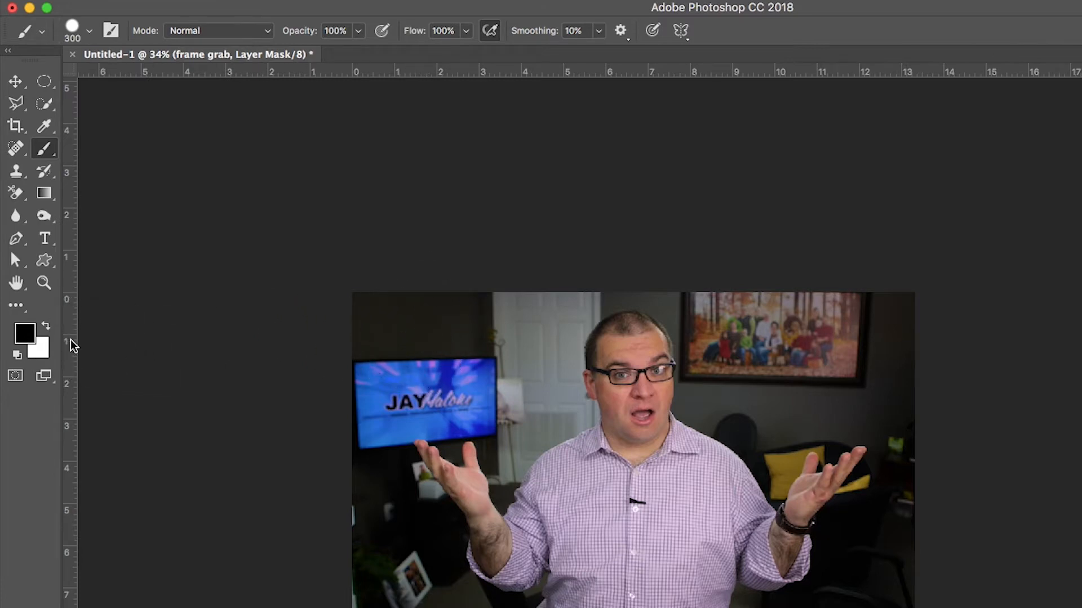
pyautogui.moveTo(441, 273)
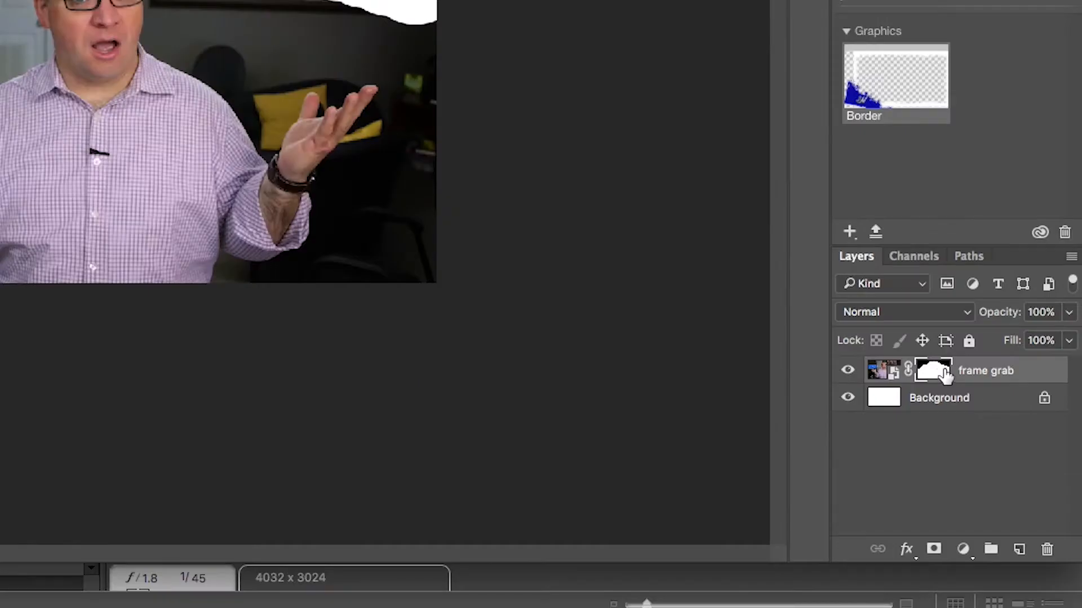
pyautogui.moveTo(938, 383)
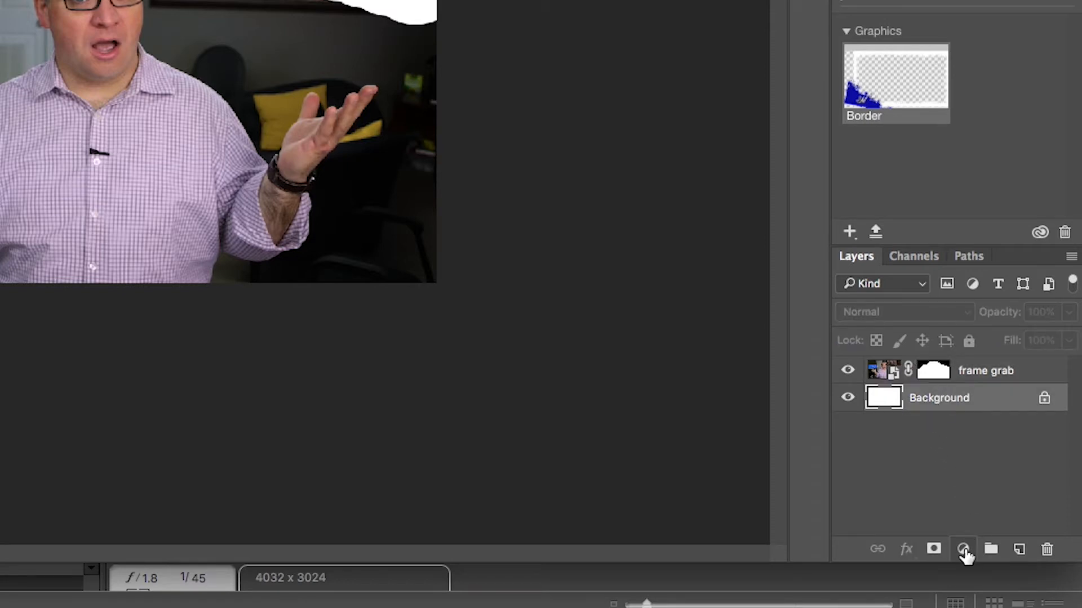
# - Add a pure red (ff0000) Solid Color fill layer beneath the frame grab
pyautogui.click(962, 549)
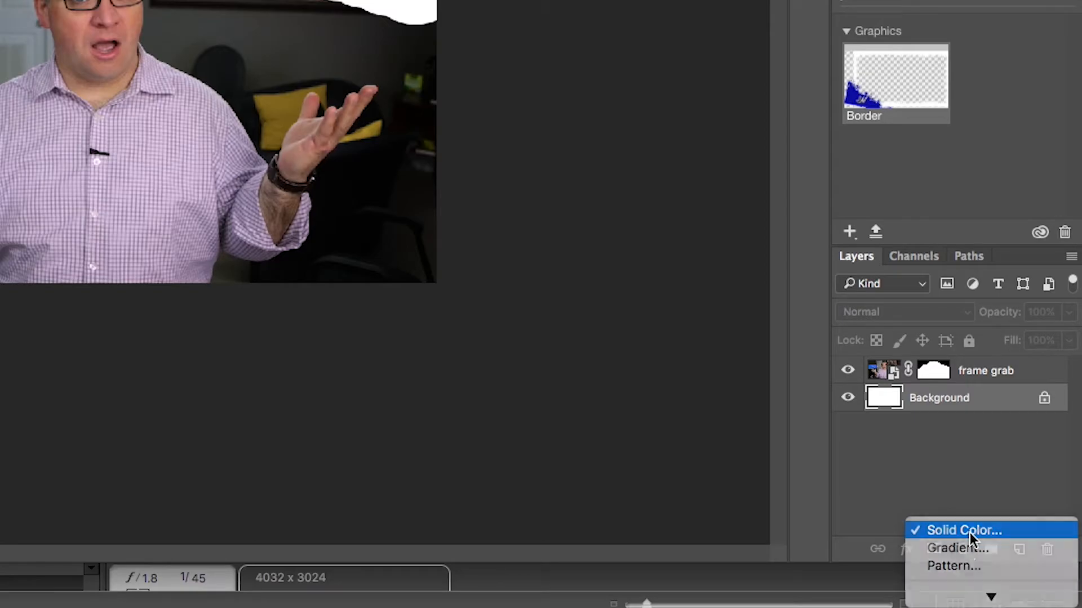
pyautogui.click(964, 530)
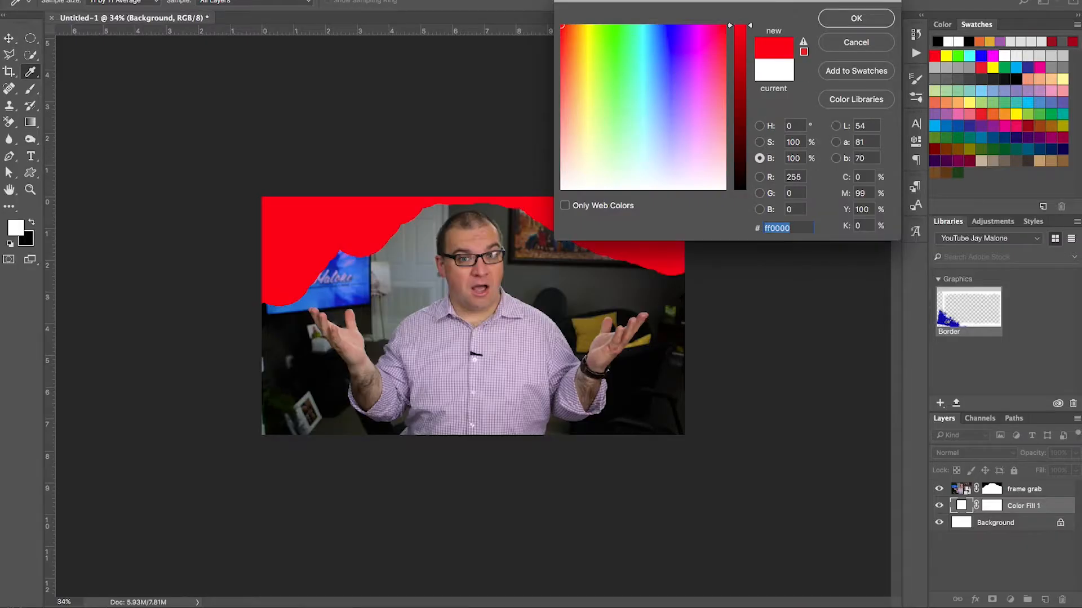
pyautogui.click(855, 18)
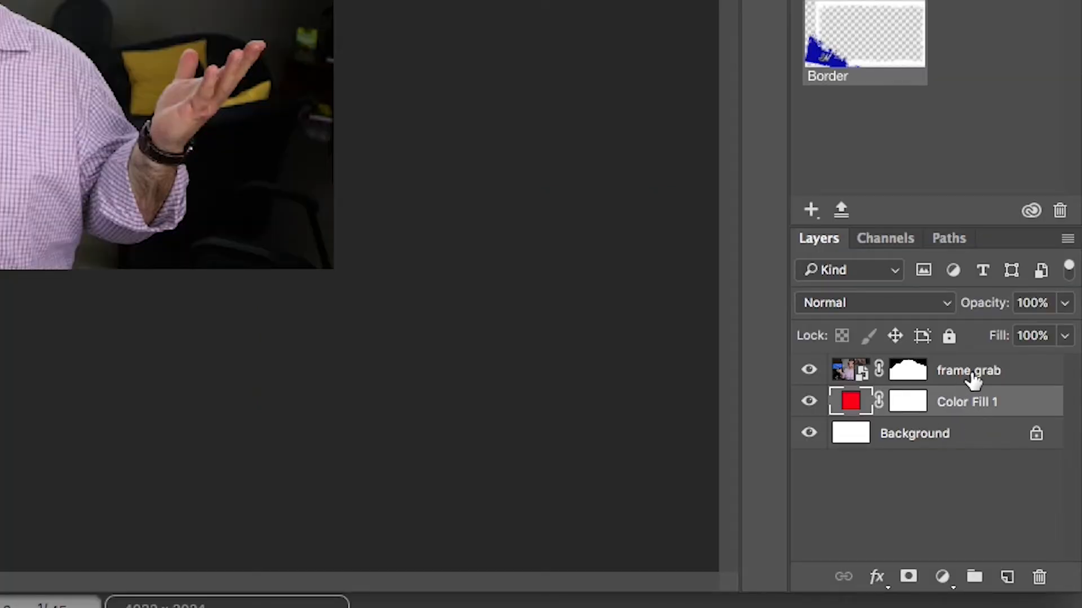
pyautogui.moveTo(827, 312)
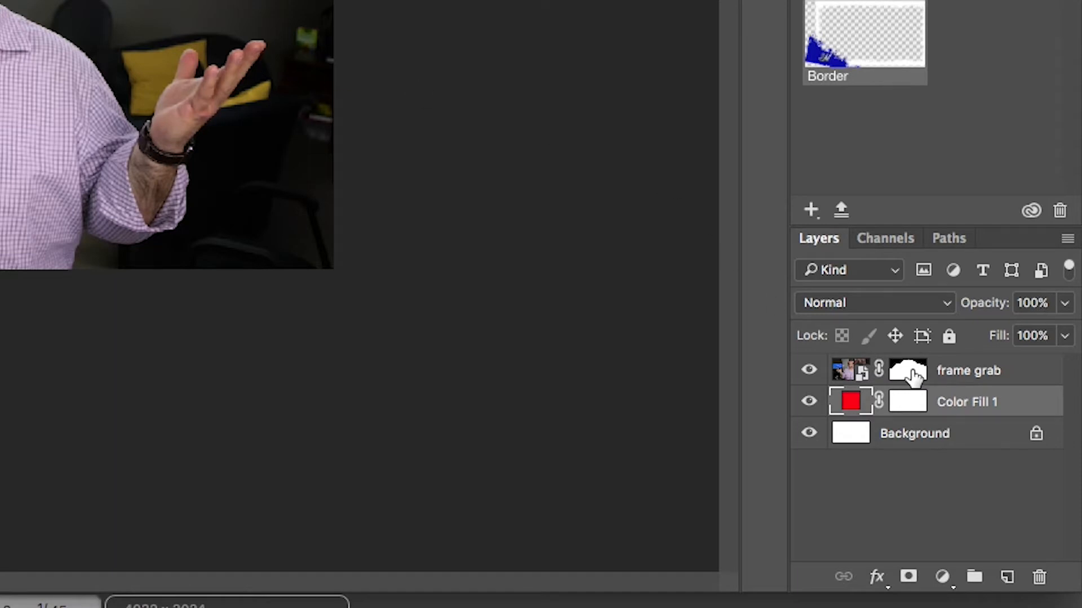
# - Target the frame grab layer mask to paint out the room around the head
pyautogui.click(907, 371)
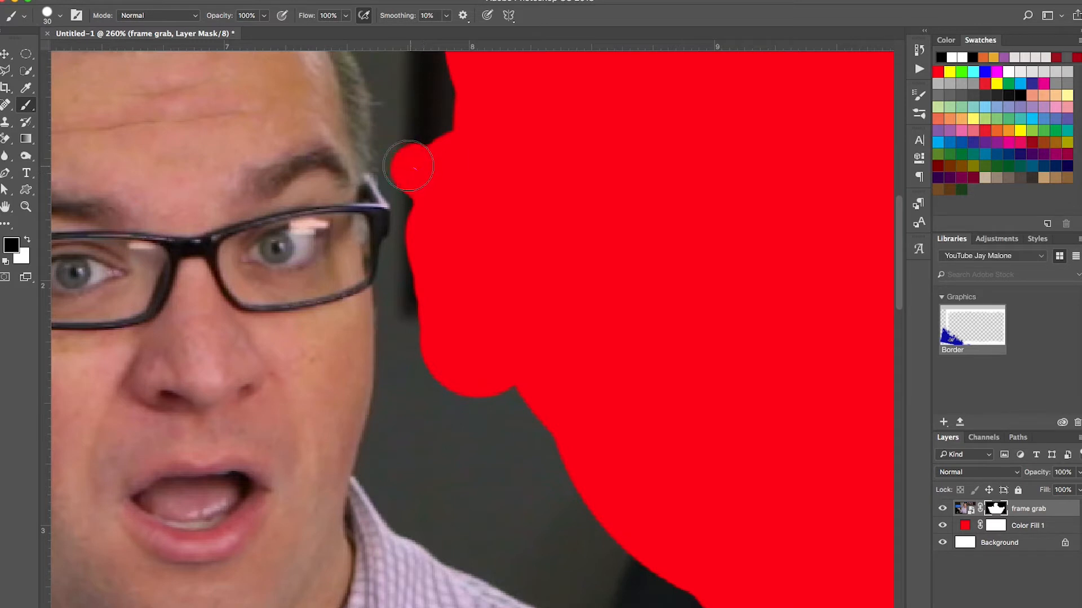
# - Paint black on the mask beside the presenter's face and shoulder
pyautogui.moveTo(408, 166); pyautogui.dragTo(408, 188)
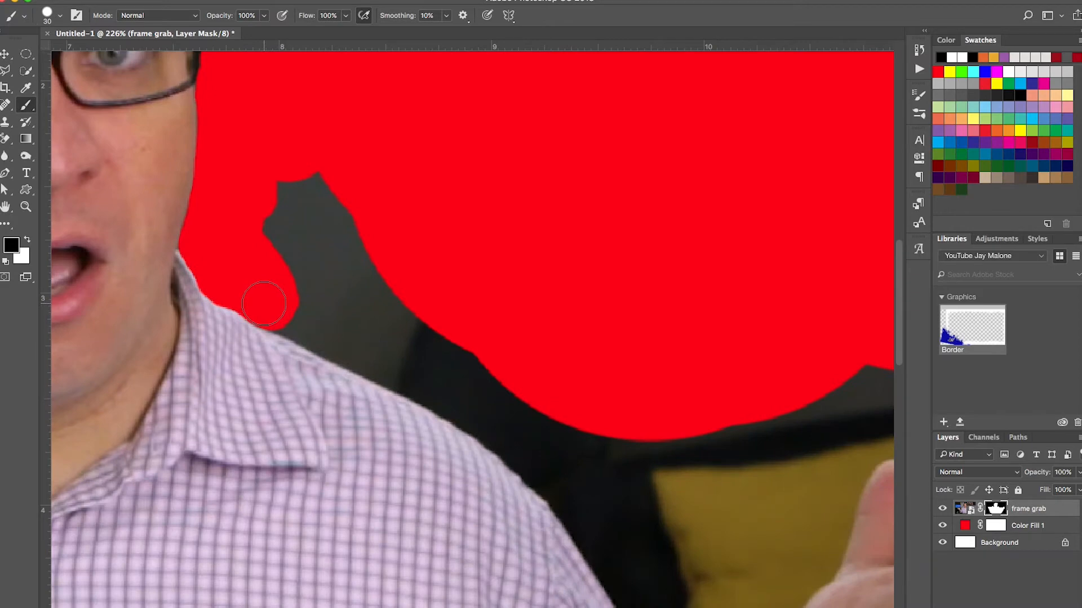
pyautogui.moveTo(264, 307)
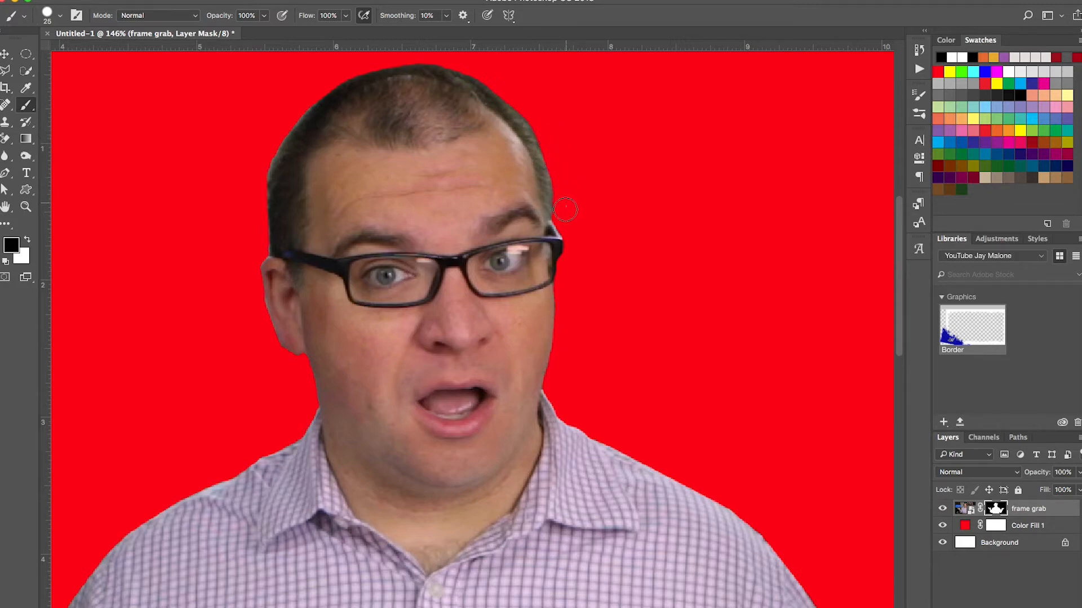
pyautogui.moveTo(257, 182)
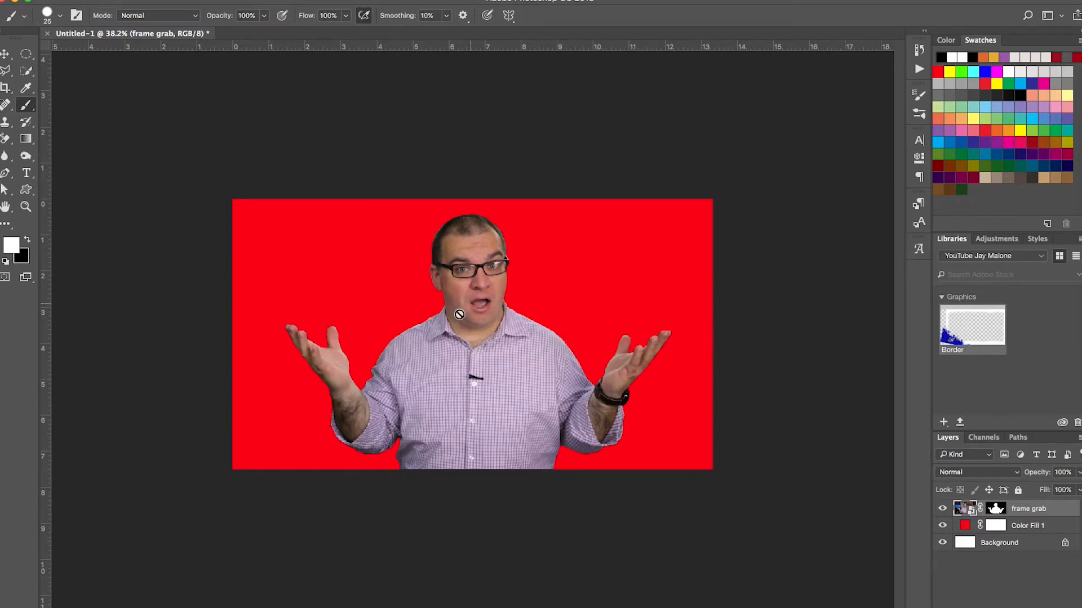
pyautogui.moveTo(1059, 519)
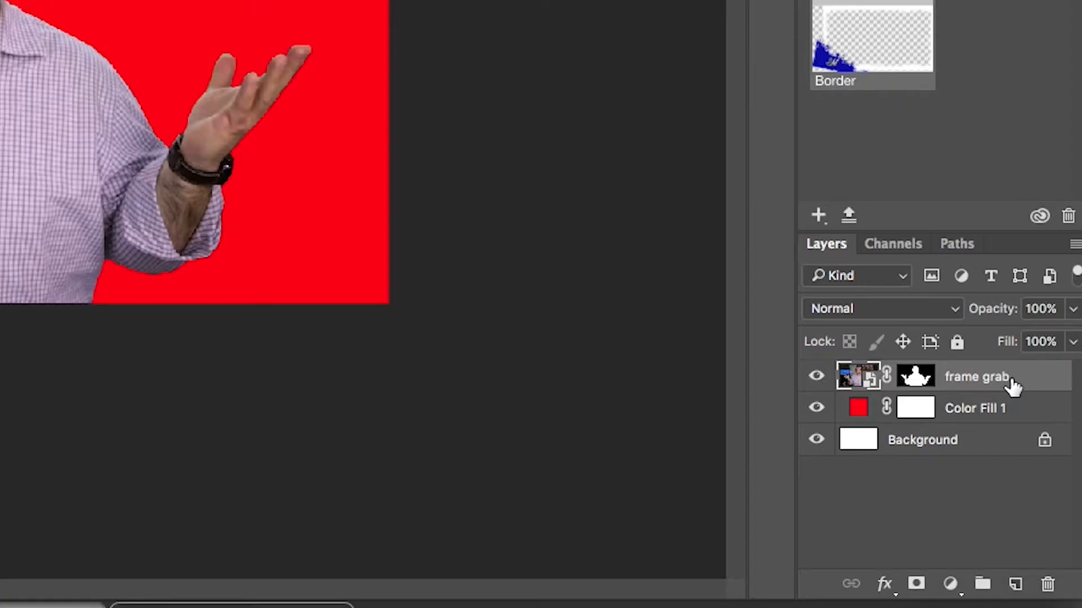
pyautogui.moveTo(992, 384)
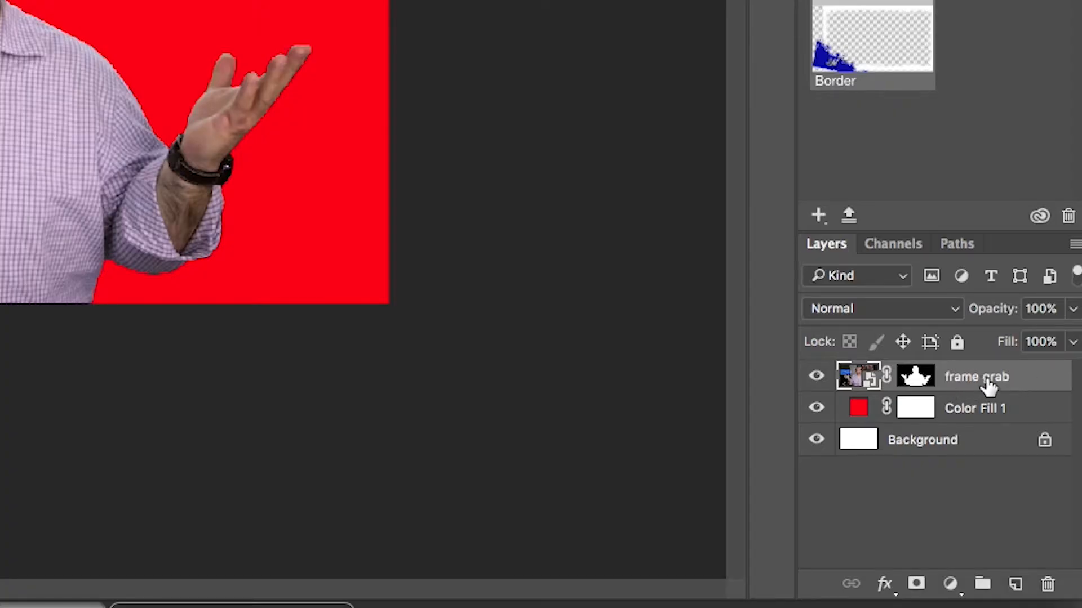
# - Apply a white Outer Glow with 49 px size to the frame grab layer
pyautogui.rightClick(976, 377)
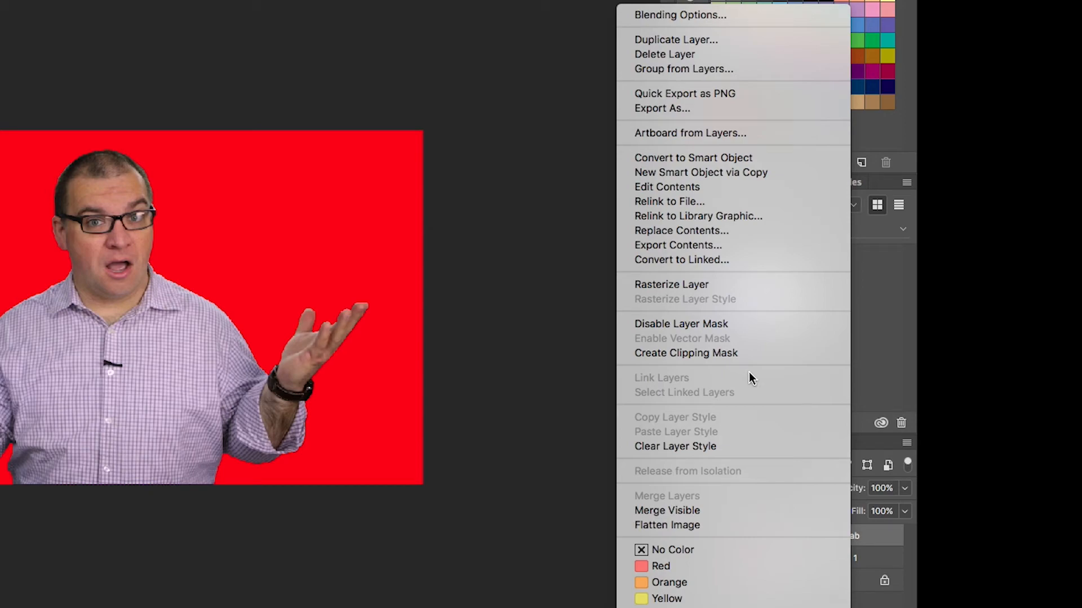
pyautogui.moveTo(711, 15)
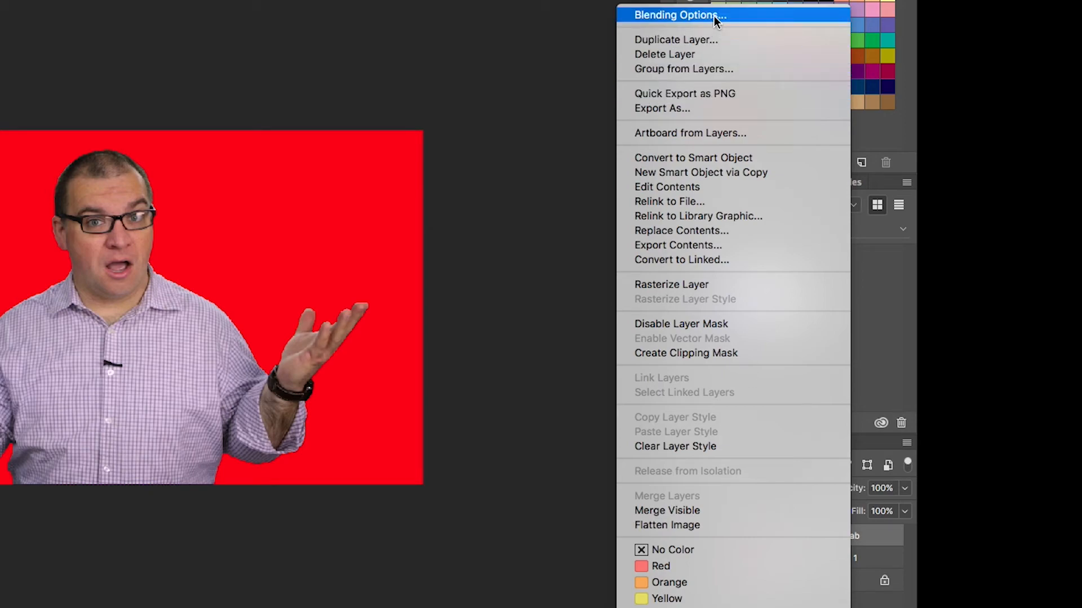
pyautogui.click(679, 15)
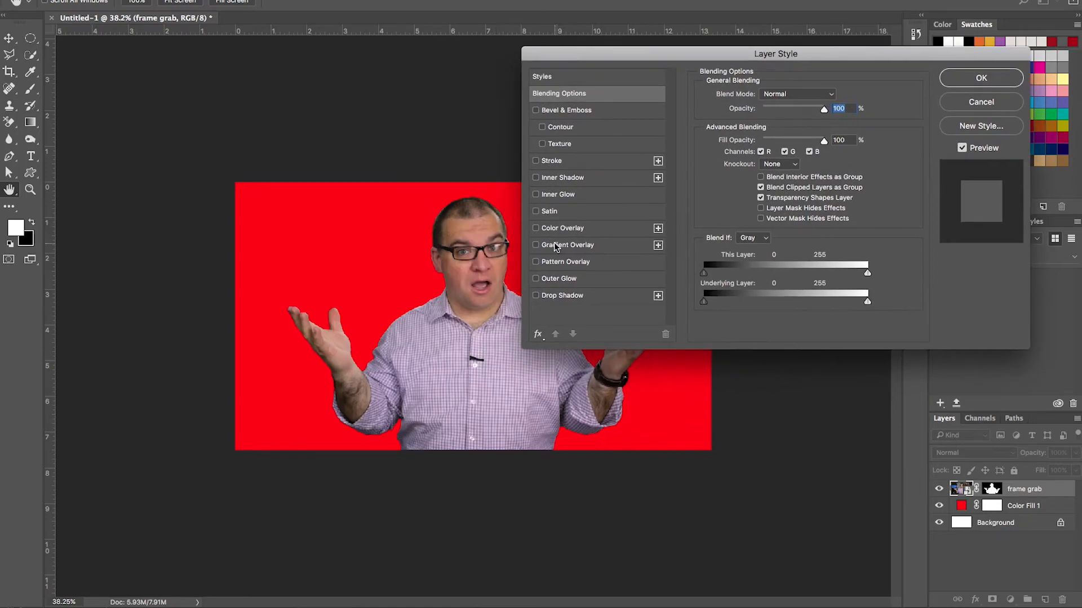
pyautogui.click(535, 278)
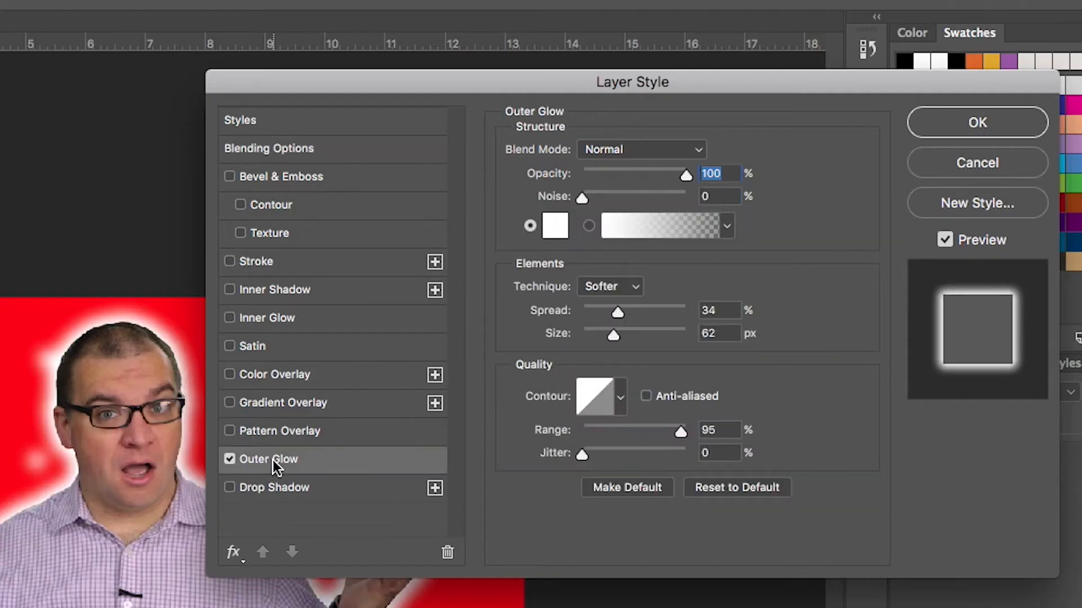
pyautogui.moveTo(268, 491)
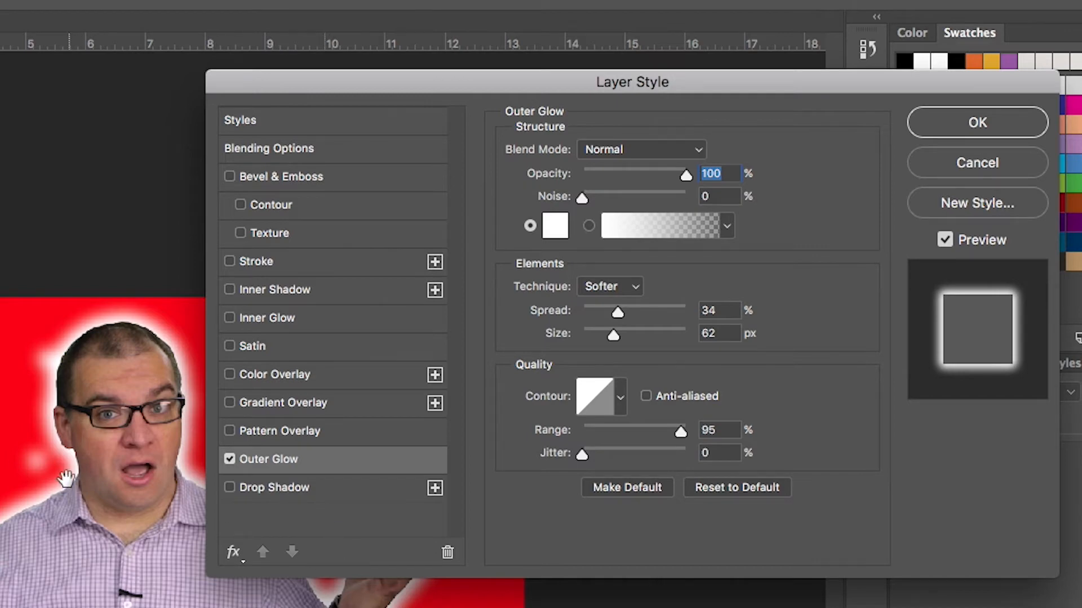
pyautogui.moveTo(688, 176)
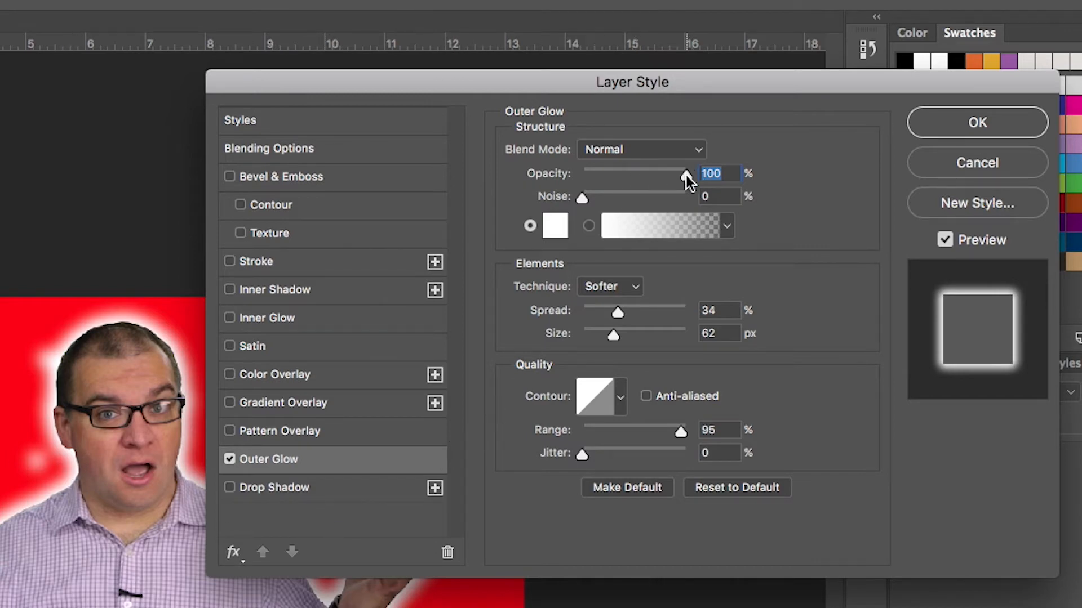
pyautogui.moveTo(633, 352)
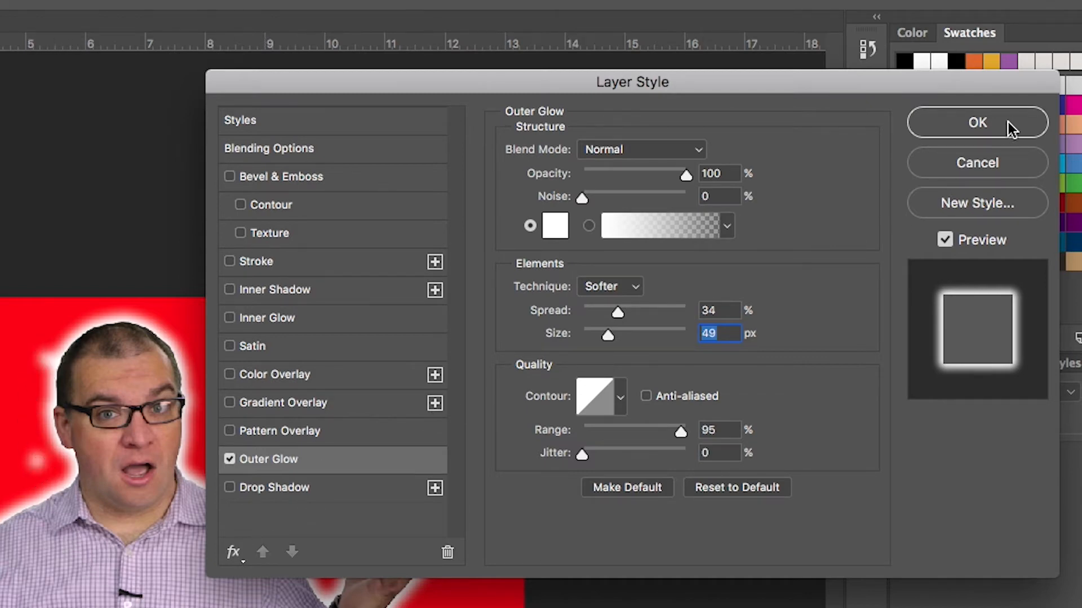
pyautogui.click(977, 122)
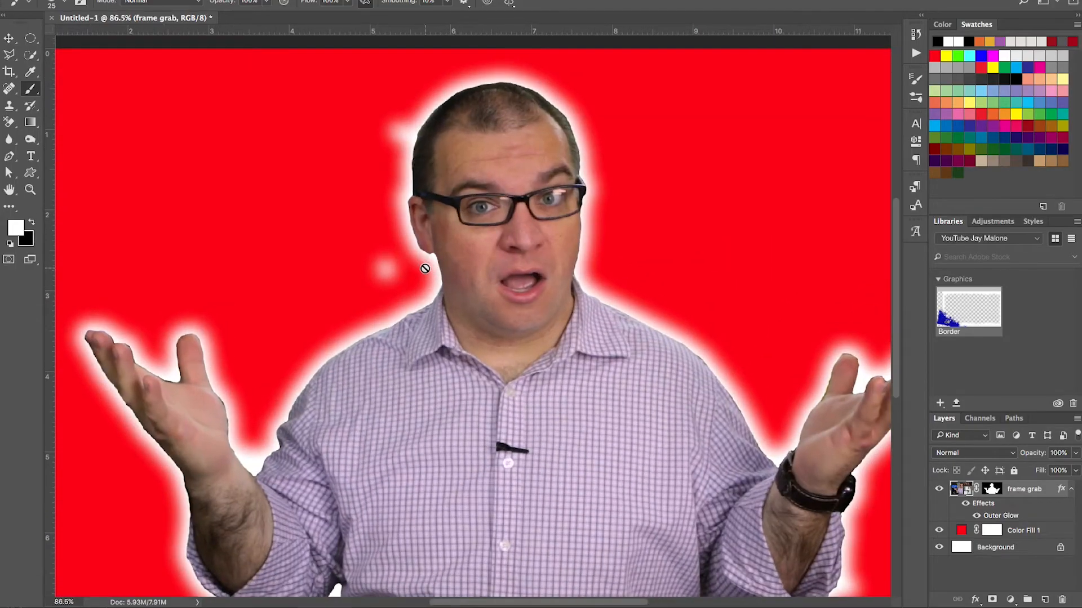
# - Target the frame grab mask again to refine edges around the raised fingers
pyautogui.click(991, 488)
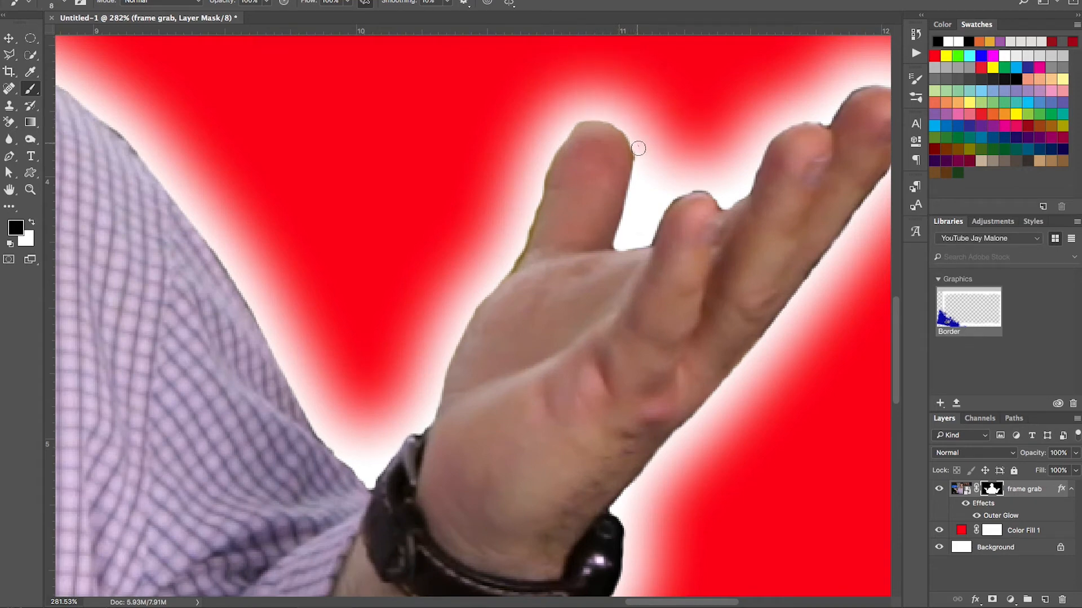
pyautogui.moveTo(527, 194)
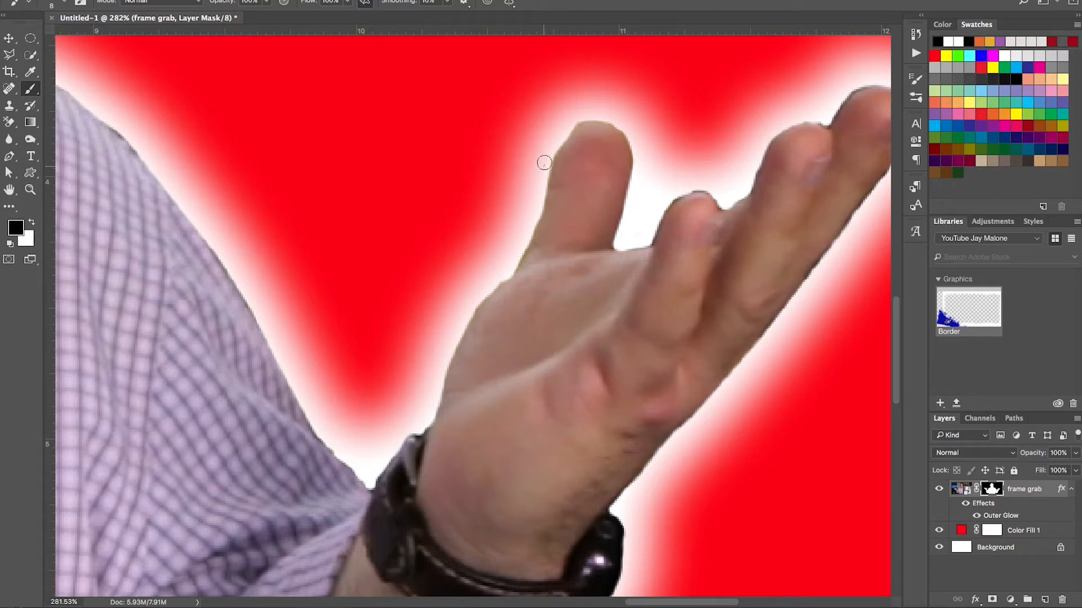
pyautogui.moveTo(723, 202)
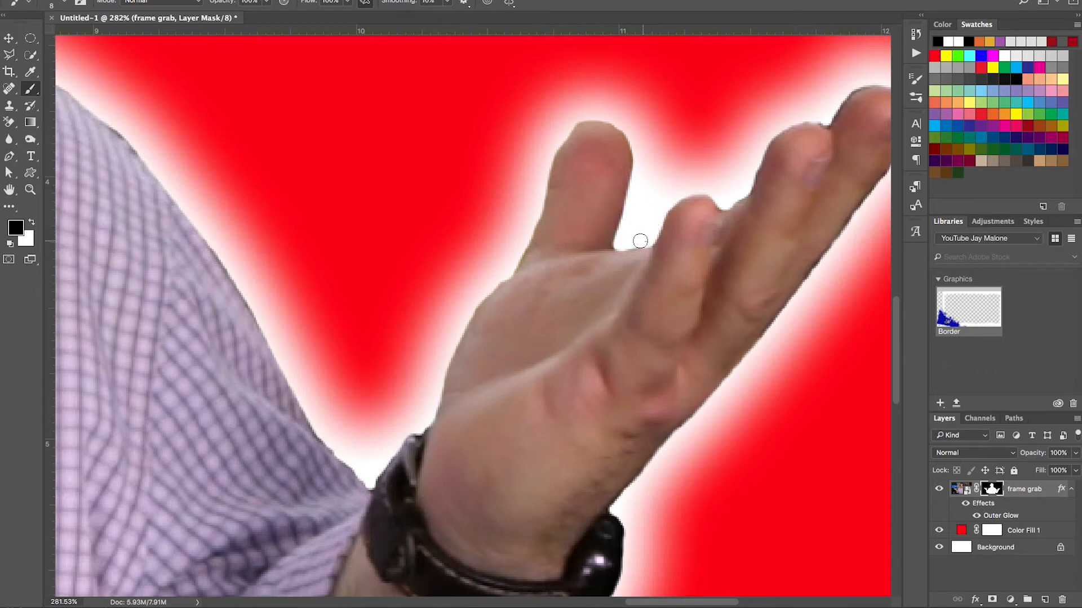
pyautogui.moveTo(824, 120)
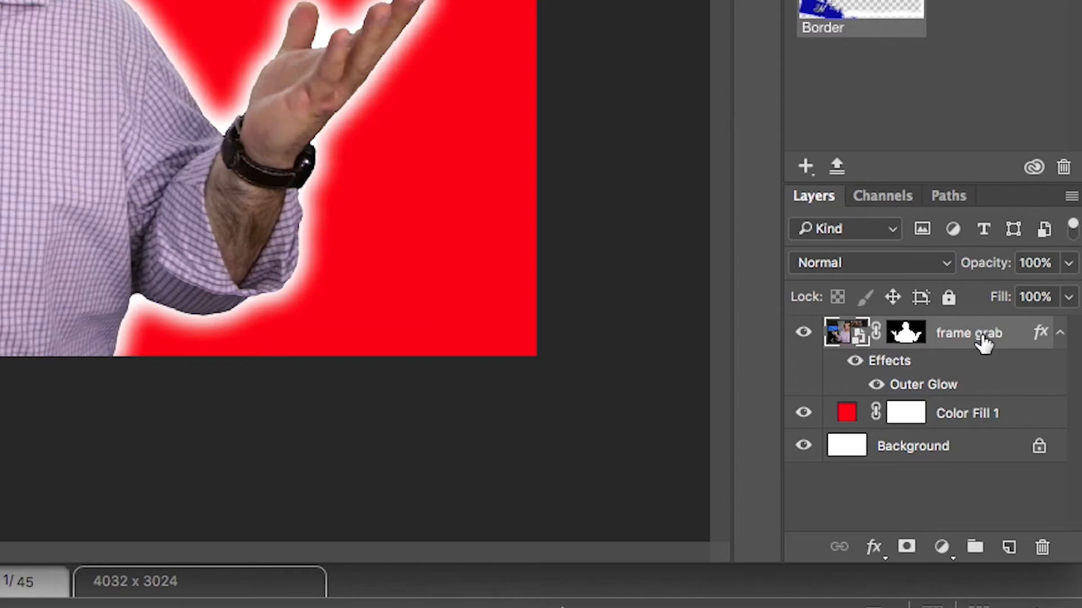
pyautogui.moveTo(993, 343)
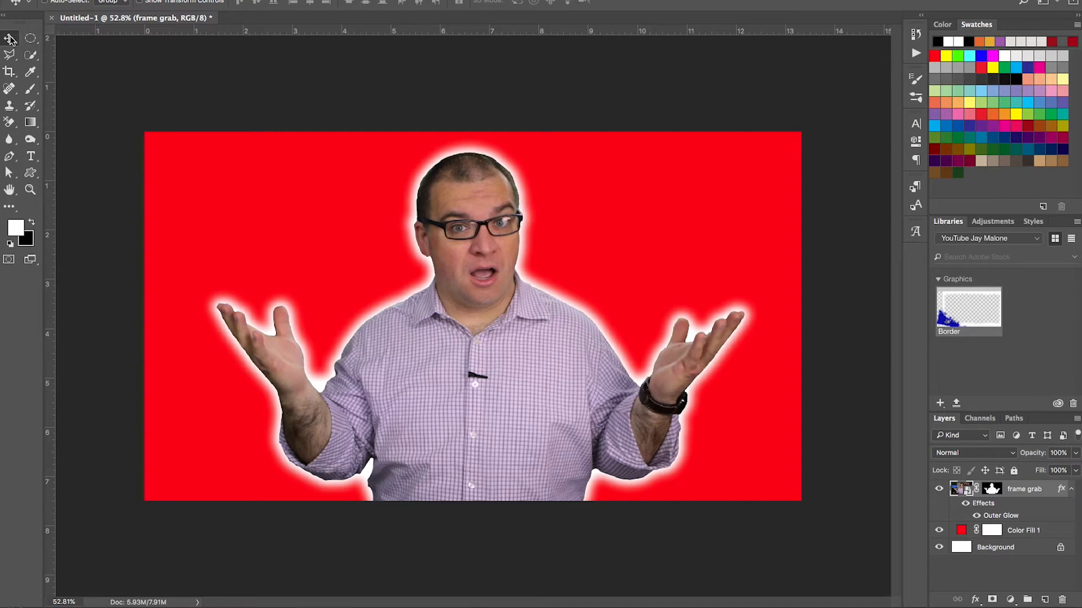
pyautogui.moveTo(10, 39)
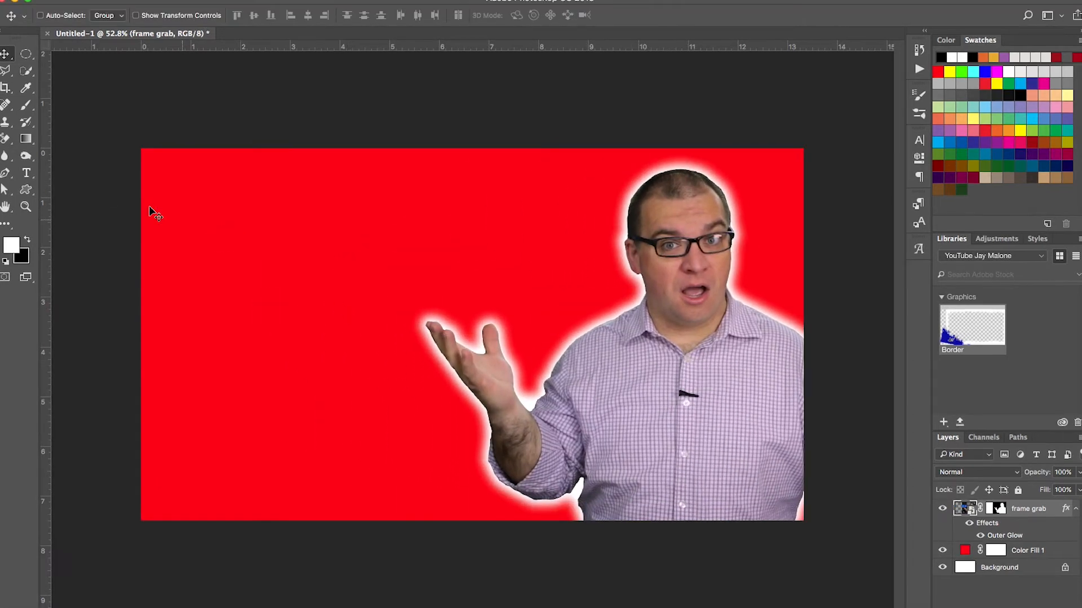
# - Add large black 'MAKE COOL THUMBNAILS' text in Arial Black, stacked on the left
pyautogui.click(11, 173)
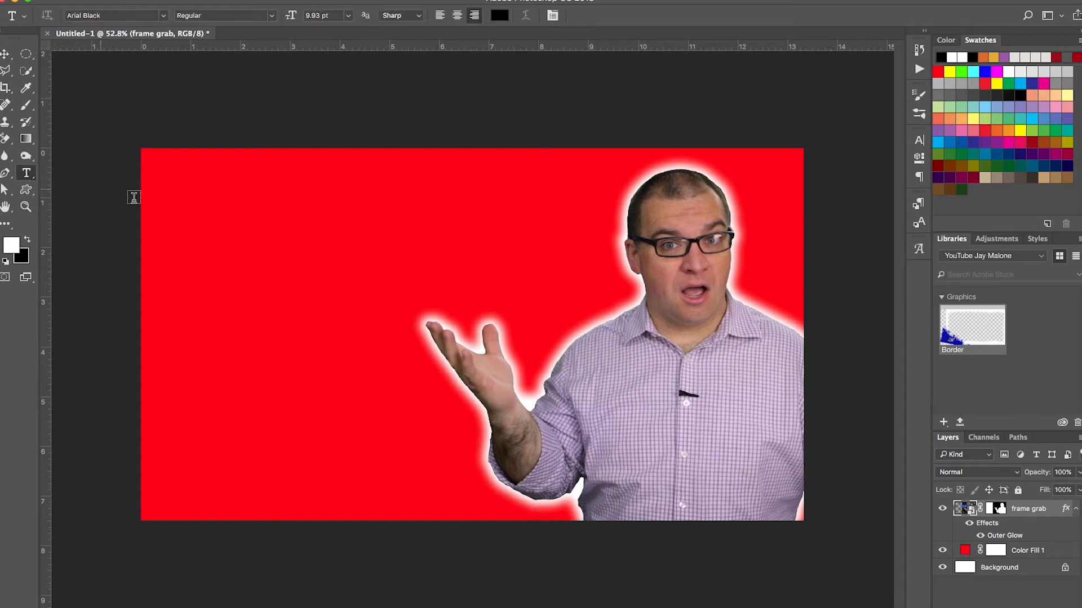
pyautogui.click(289, 258)
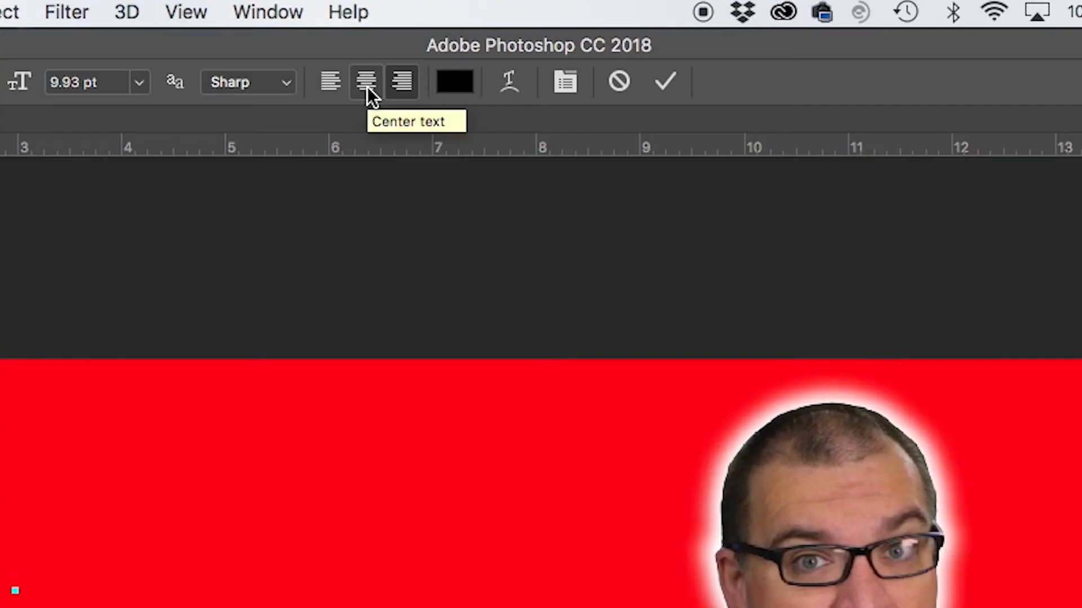
pyautogui.moveTo(364, 213)
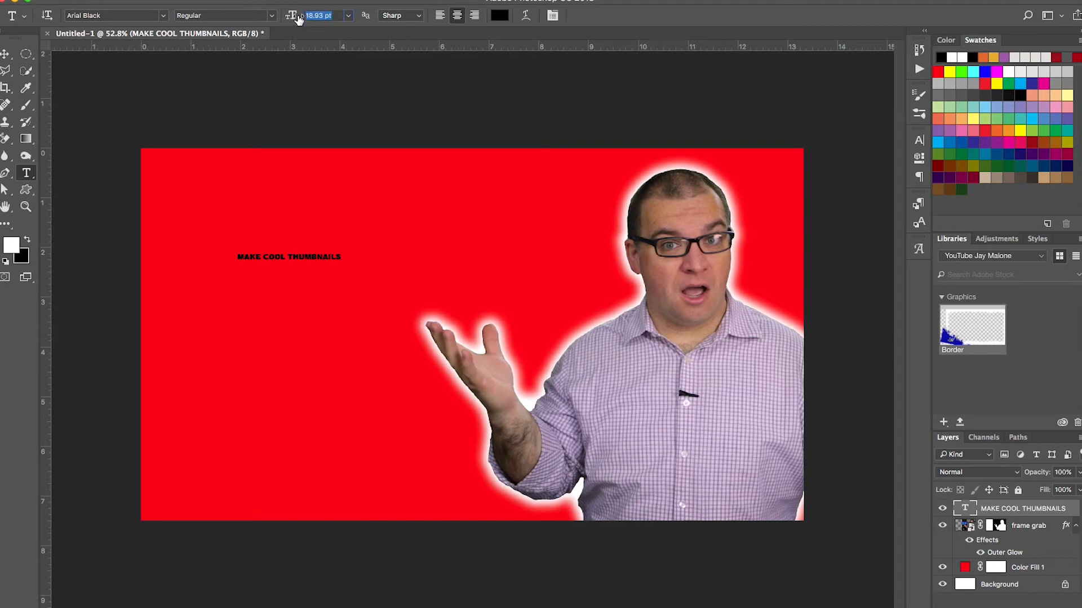
pyautogui.click(8, 54)
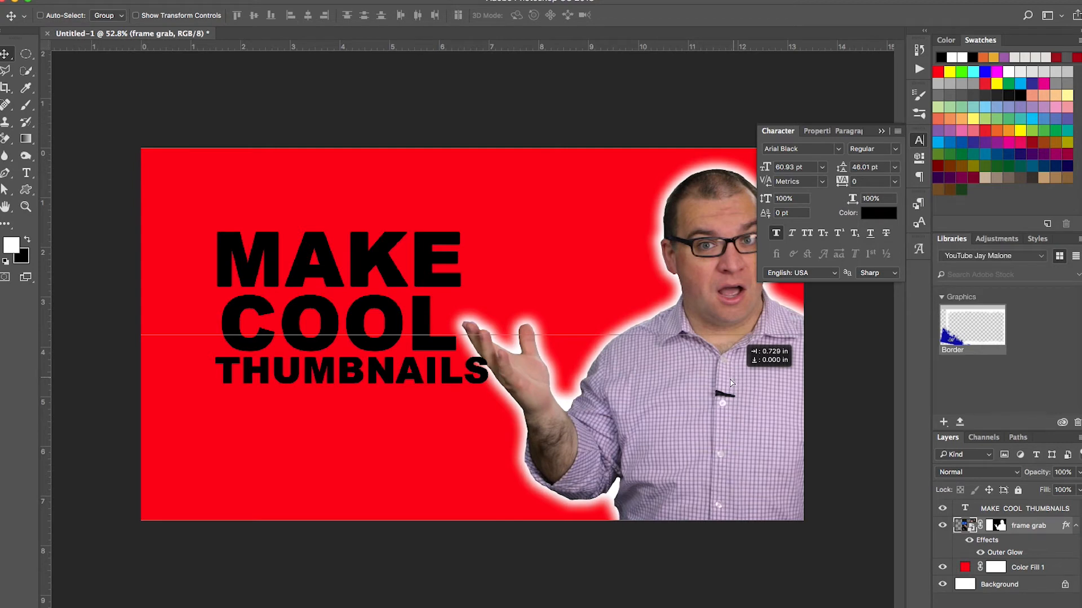
# - Nudge the presenter slightly left, then target his layer mask with the Brush tool
pyautogui.press('ctrl+t')
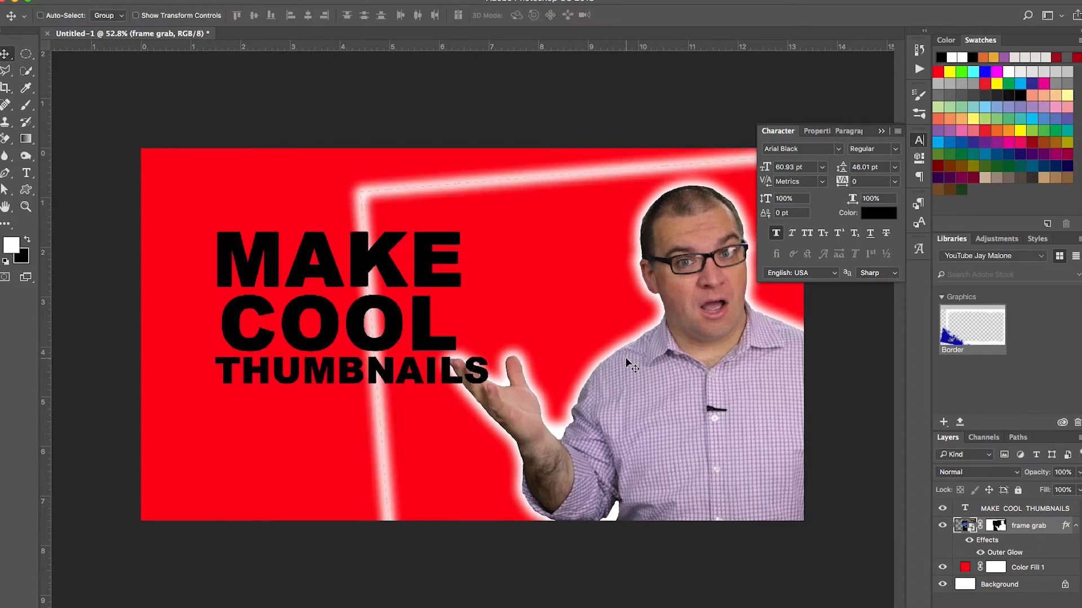
pyautogui.moveTo(672, 182)
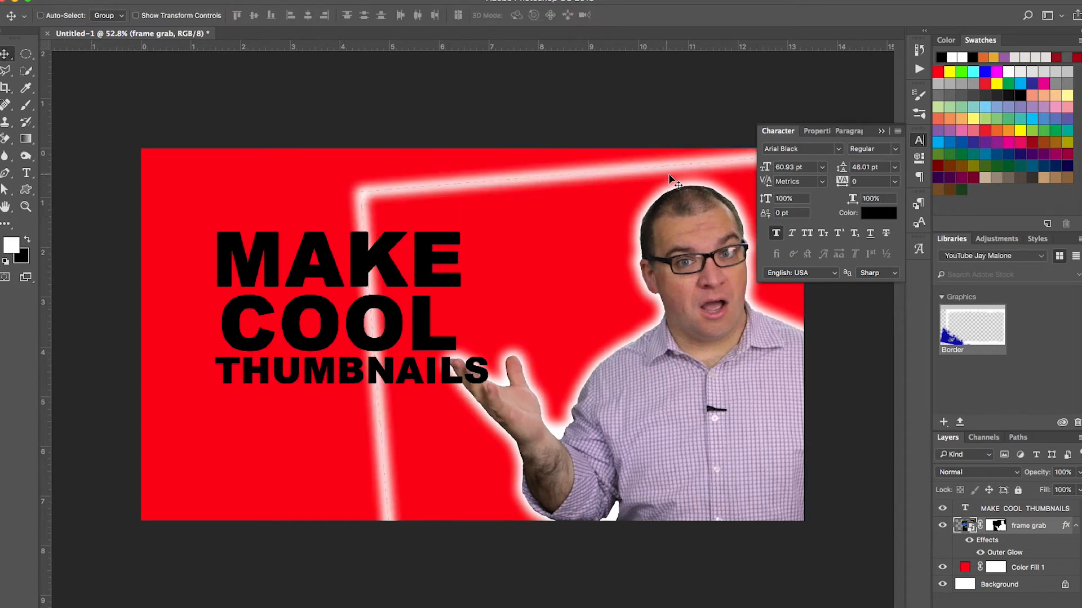
pyautogui.moveTo(1008, 531)
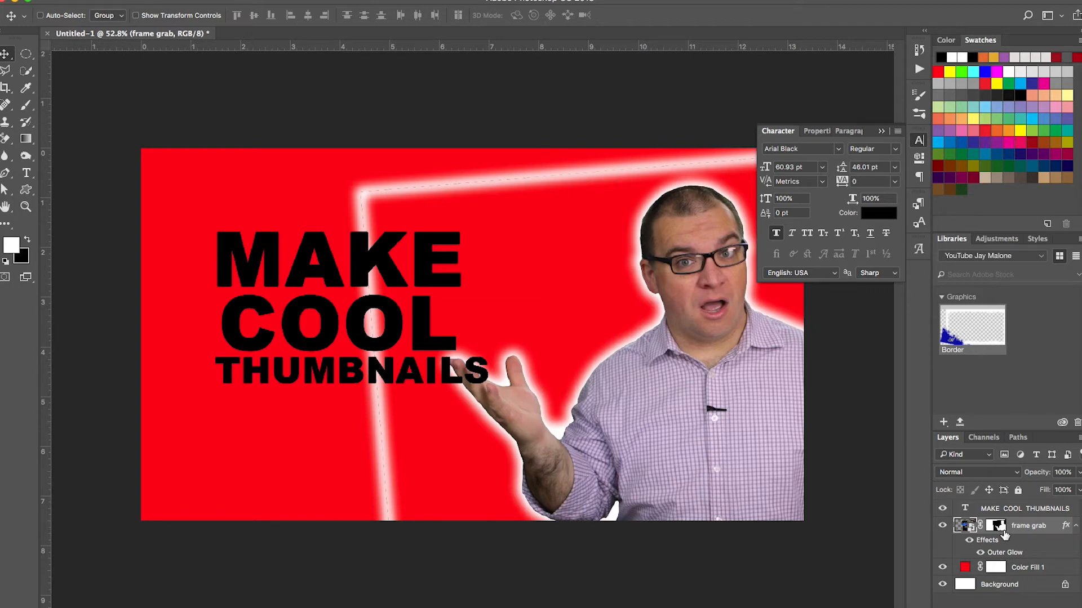
pyautogui.click(995, 525)
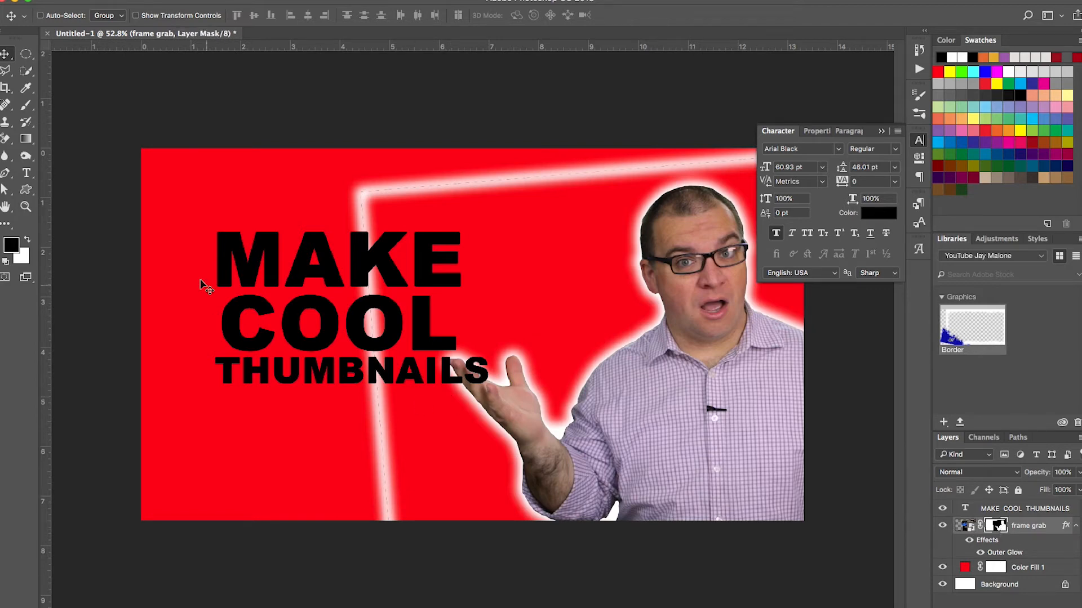
pyautogui.click(27, 105)
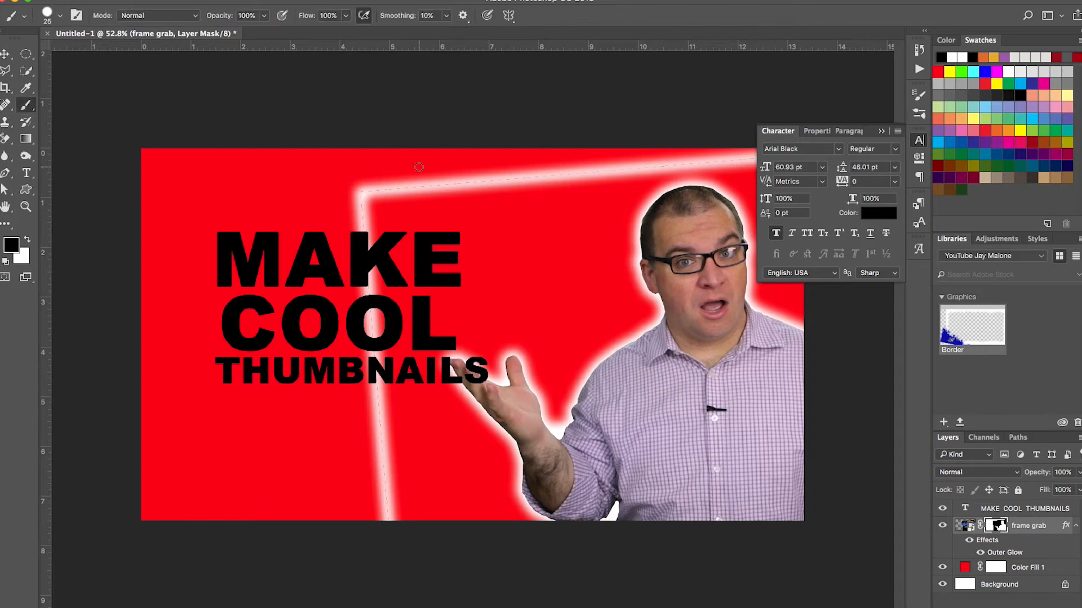
pyautogui.moveTo(435, 180)
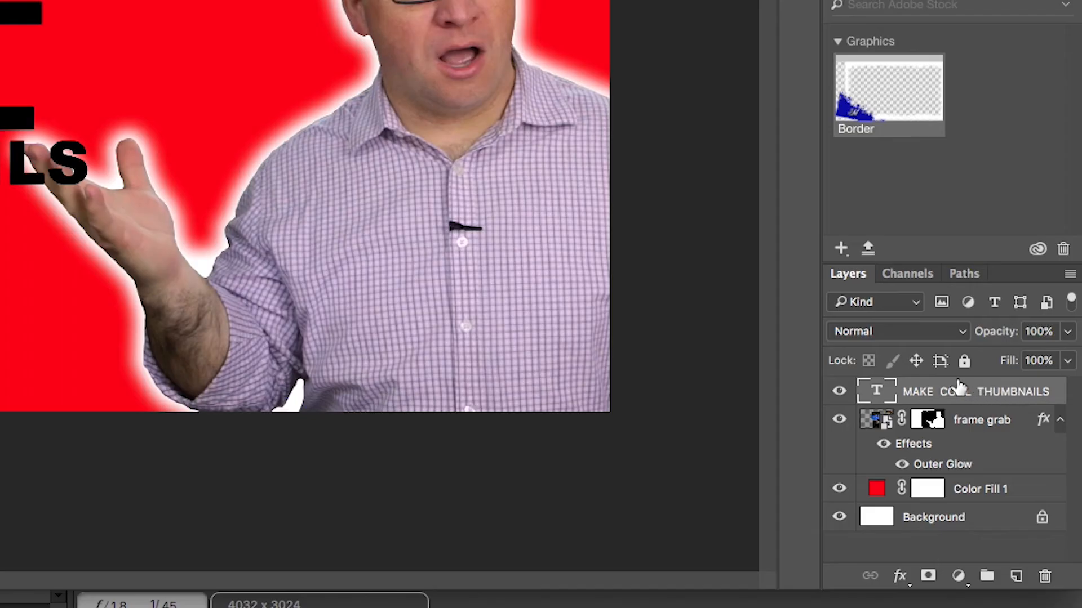
pyautogui.moveTo(1001, 404)
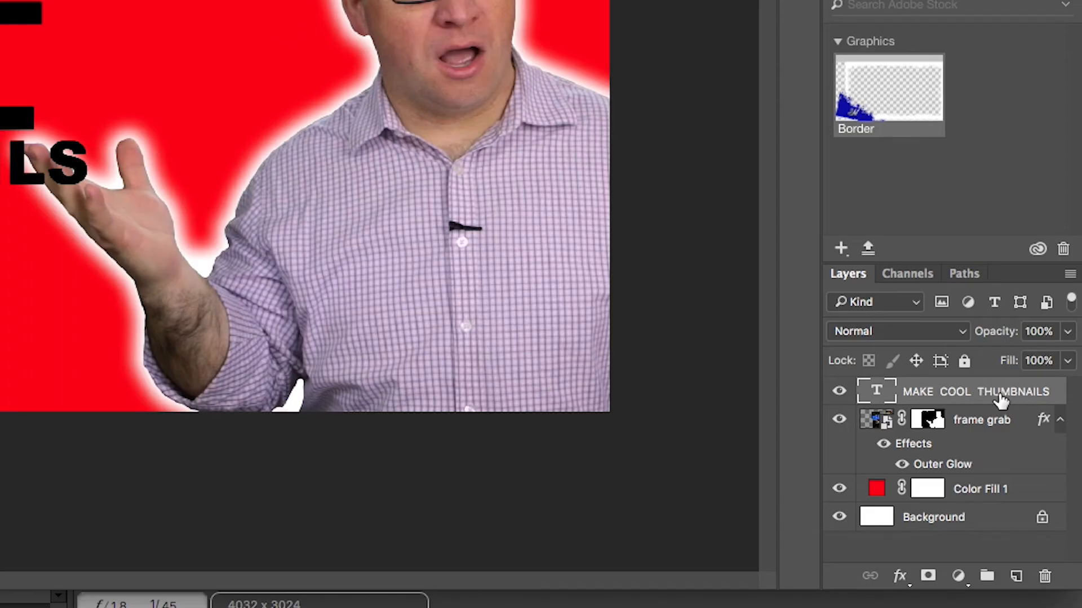
# - Give the headline a white 16 px outside stroke and a large black drop shadow
pyautogui.rightClick(976, 392)
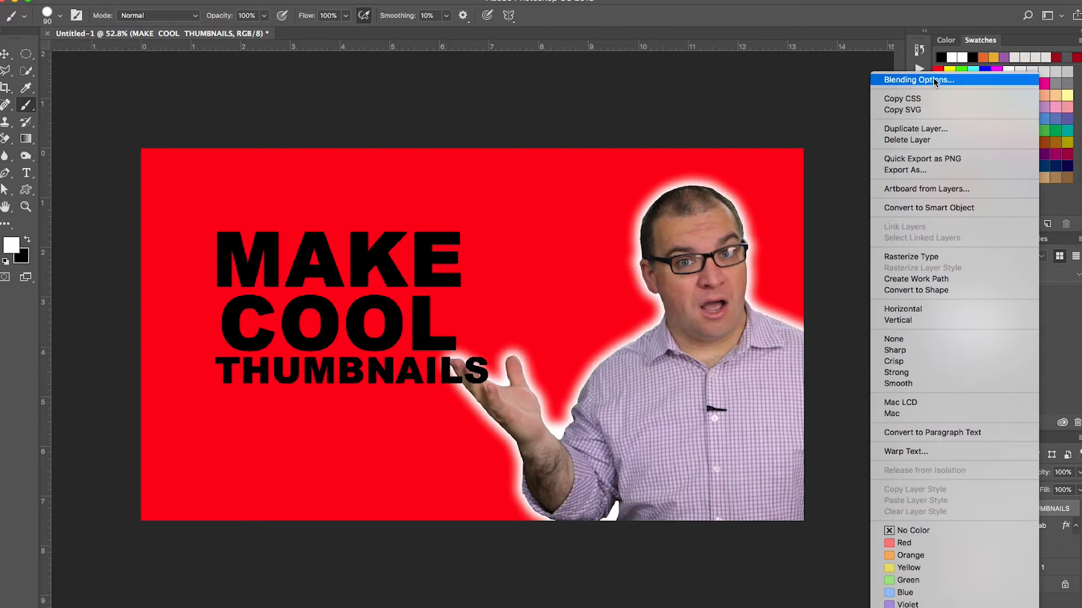
pyautogui.click(919, 79)
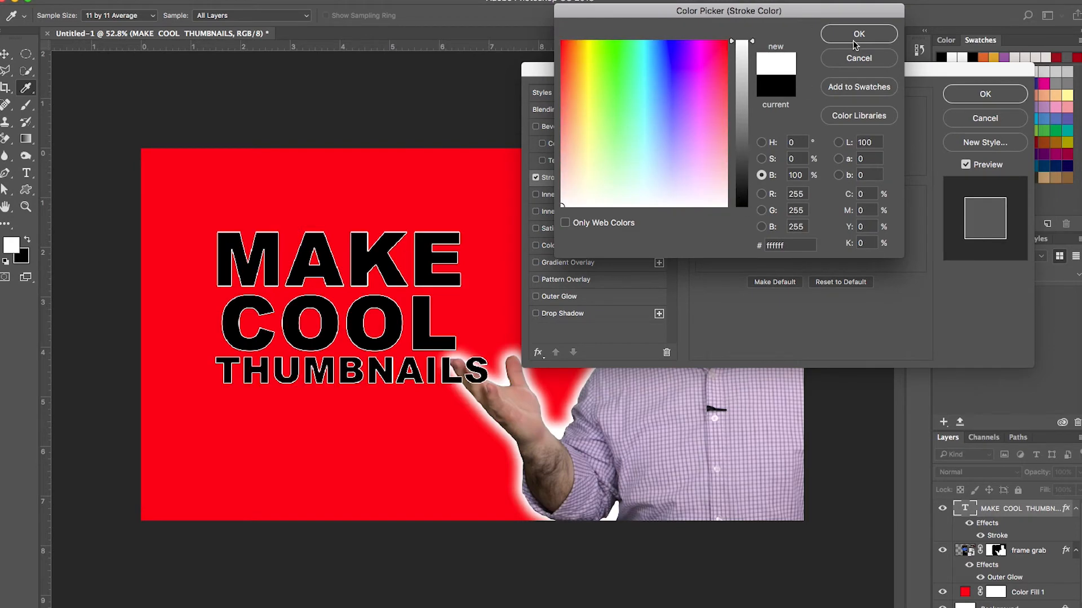
pyautogui.click(858, 34)
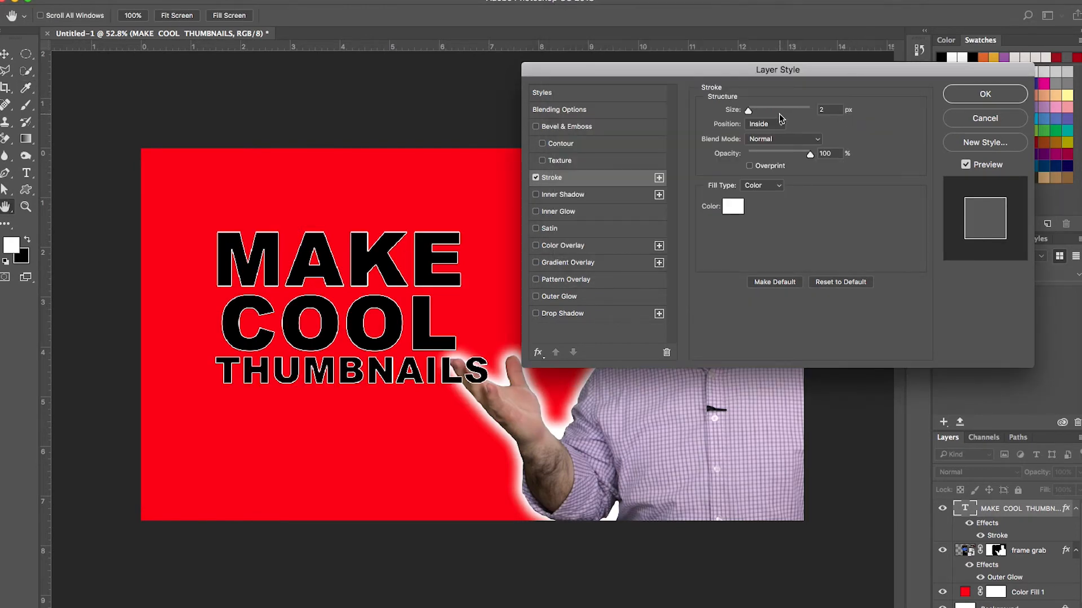
pyautogui.click(764, 124)
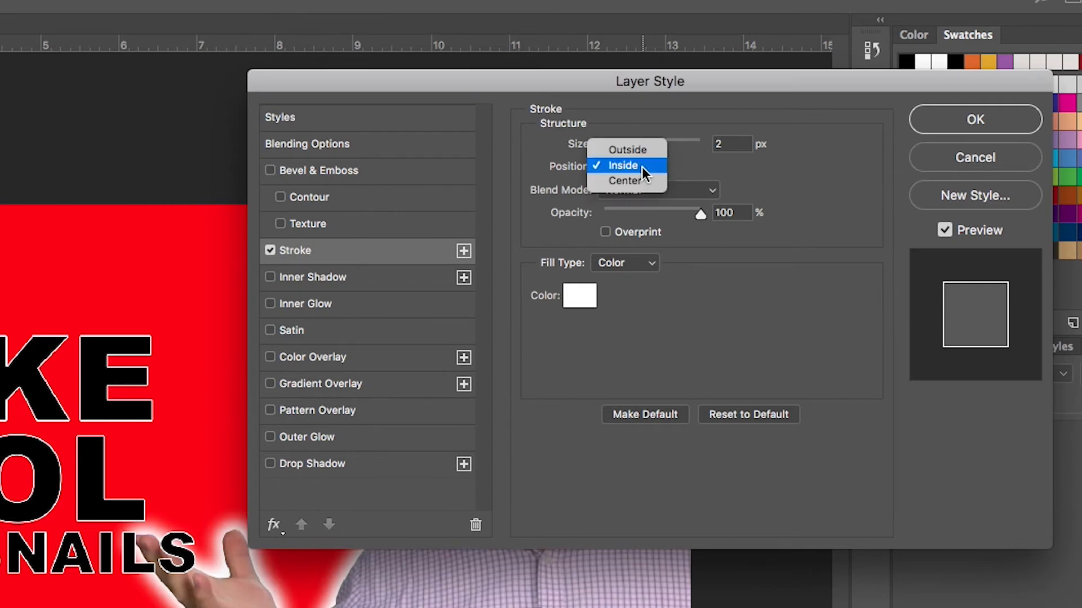
pyautogui.click(627, 149)
pyautogui.write('10')
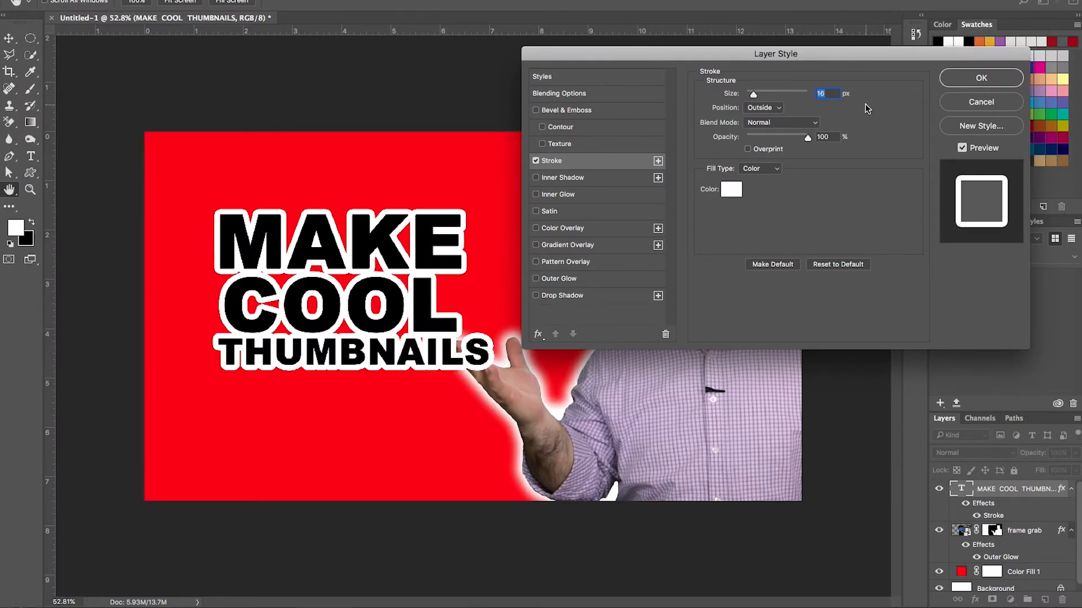
pyautogui.click(561, 296)
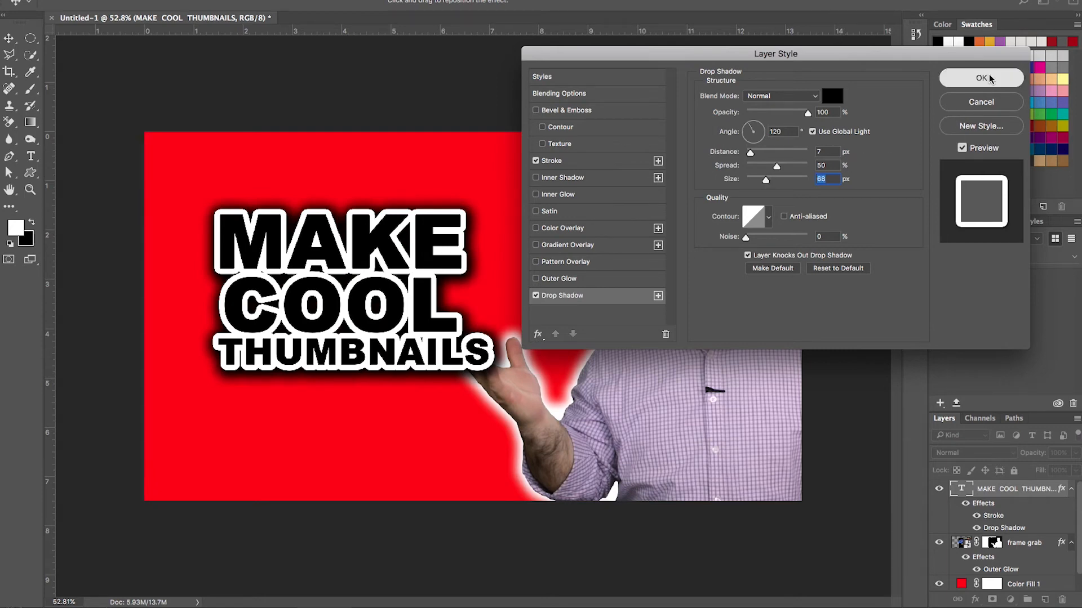
pyautogui.click(981, 77)
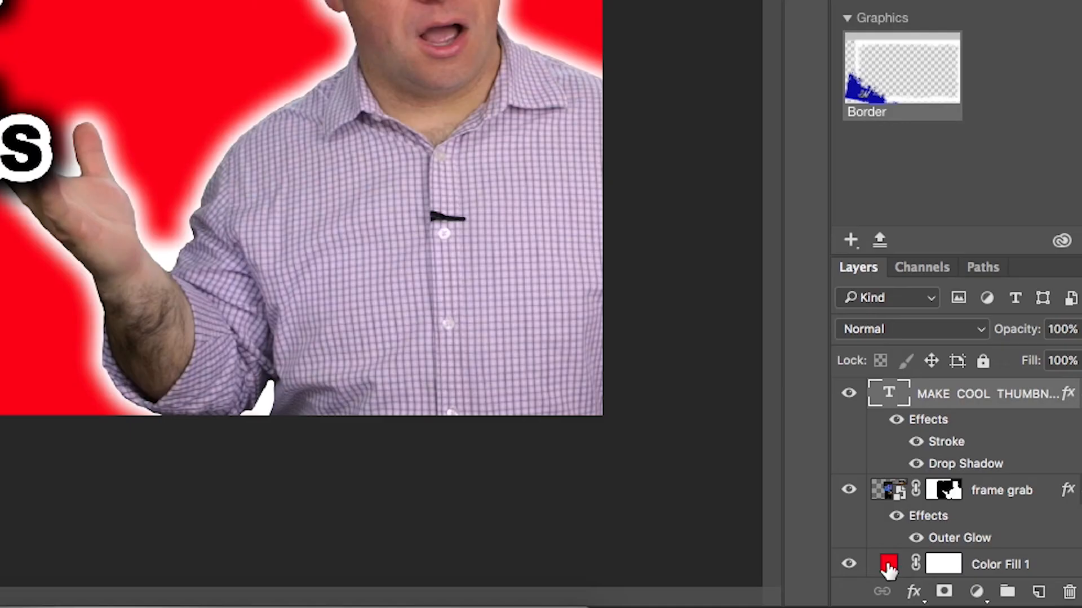
# - Change the Color Fill 1 layer colour from red to bright blue #0012fe
pyautogui.click(889, 562)
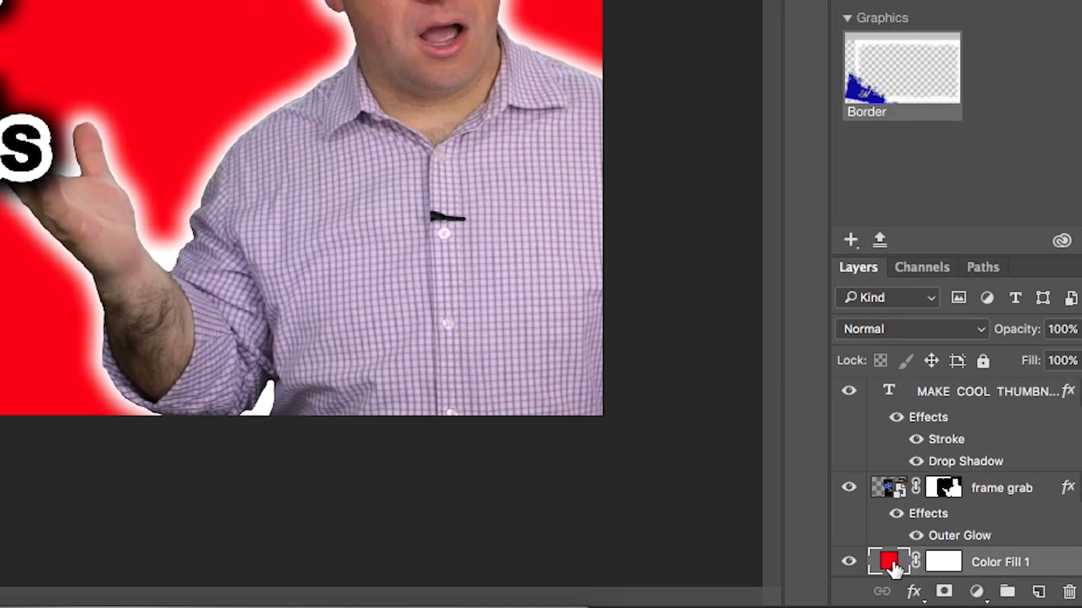
pyautogui.doubleClick(888, 561)
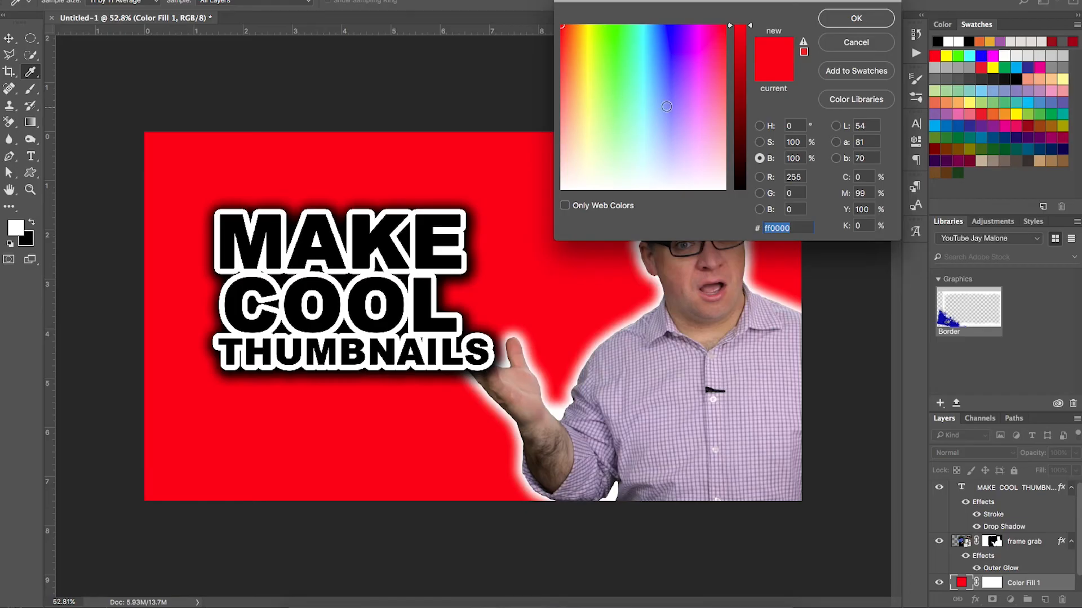
pyautogui.click(695, 67)
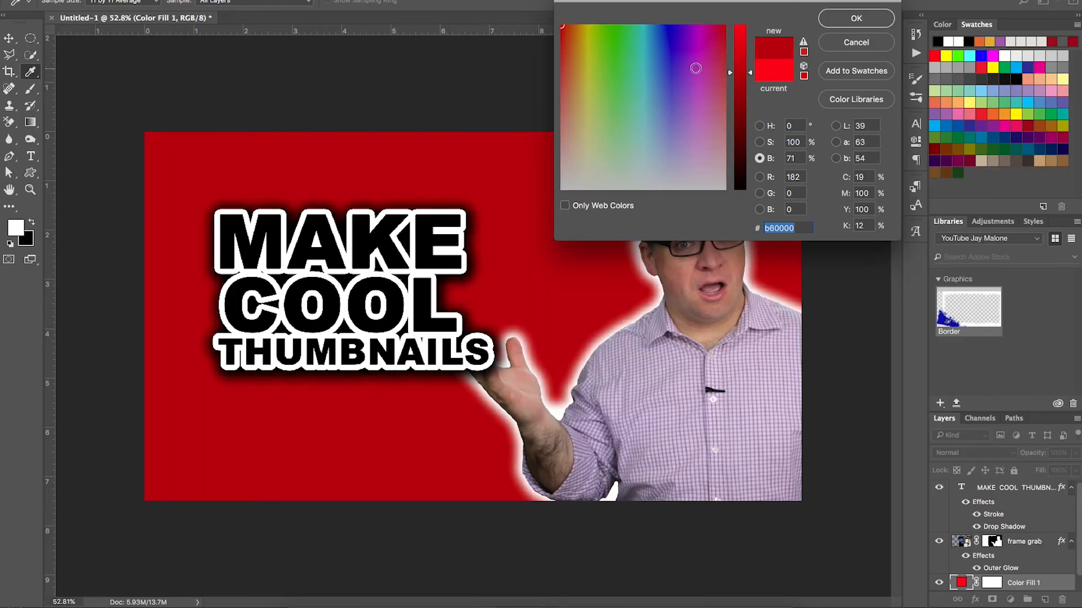
pyautogui.click(676, 30)
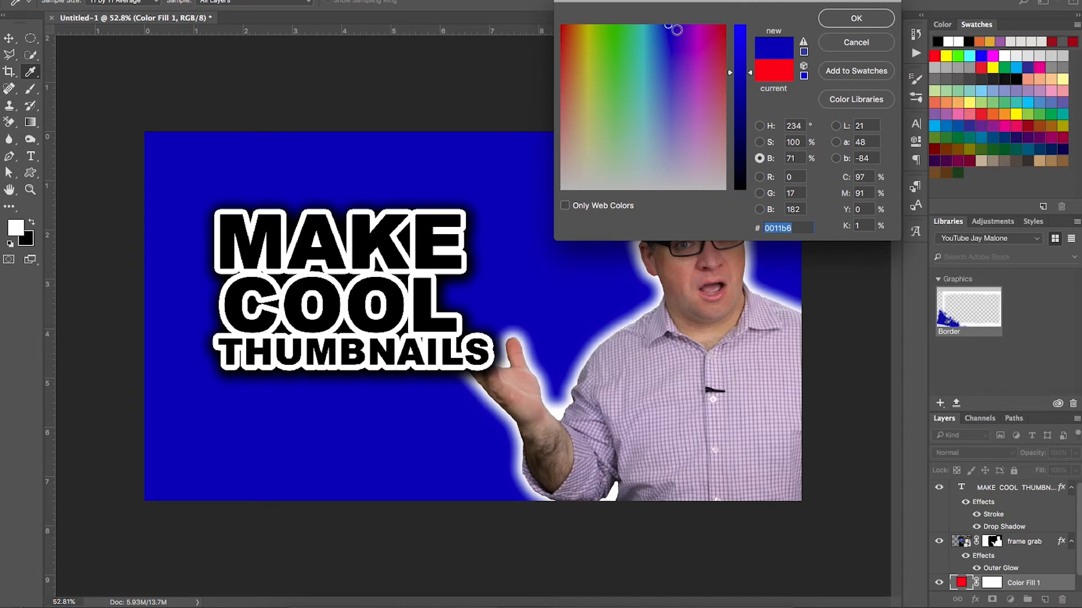
pyautogui.click(685, 27)
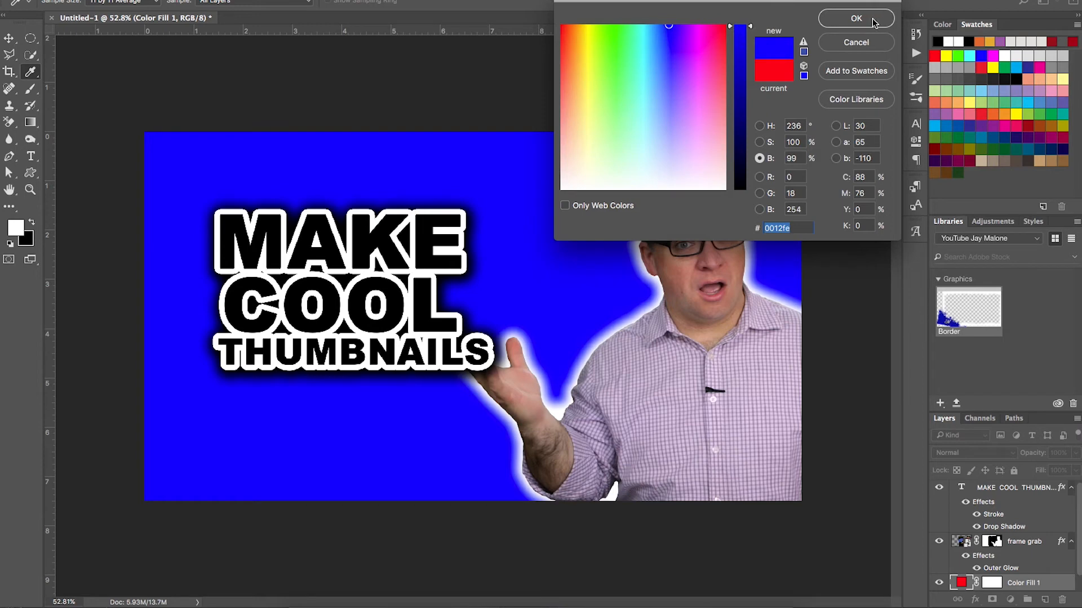
pyautogui.click(855, 18)
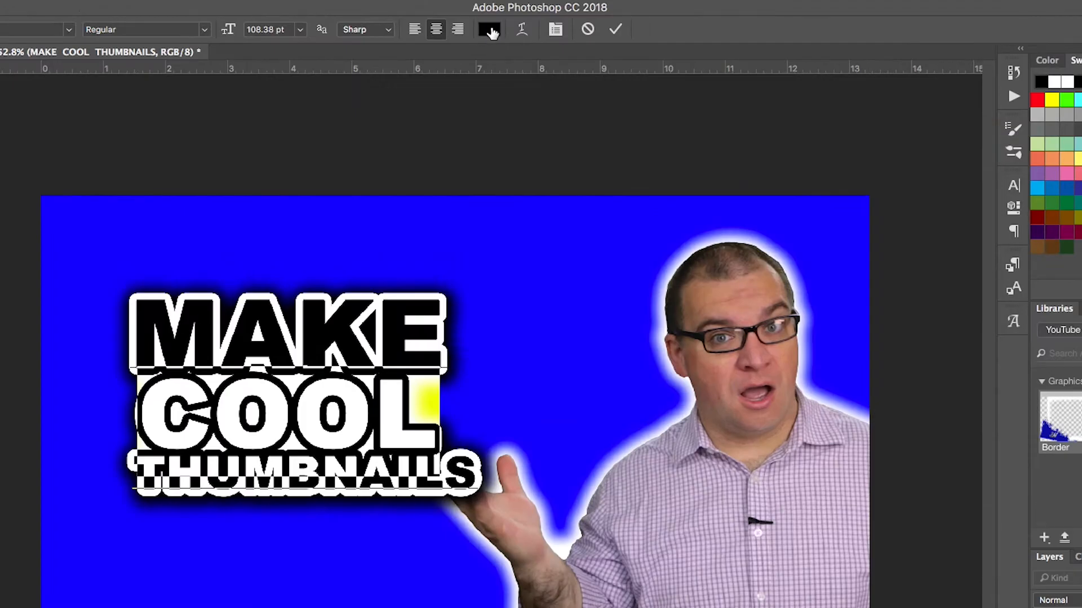
# - Set the selected word's text colour to red
pyautogui.click(488, 29)
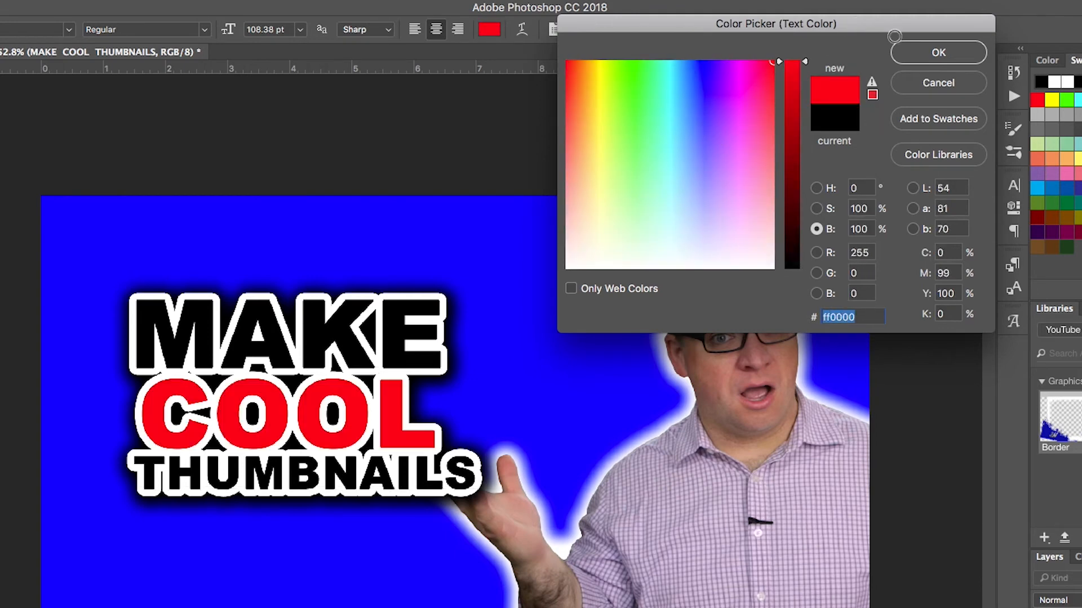
pyautogui.click(937, 52)
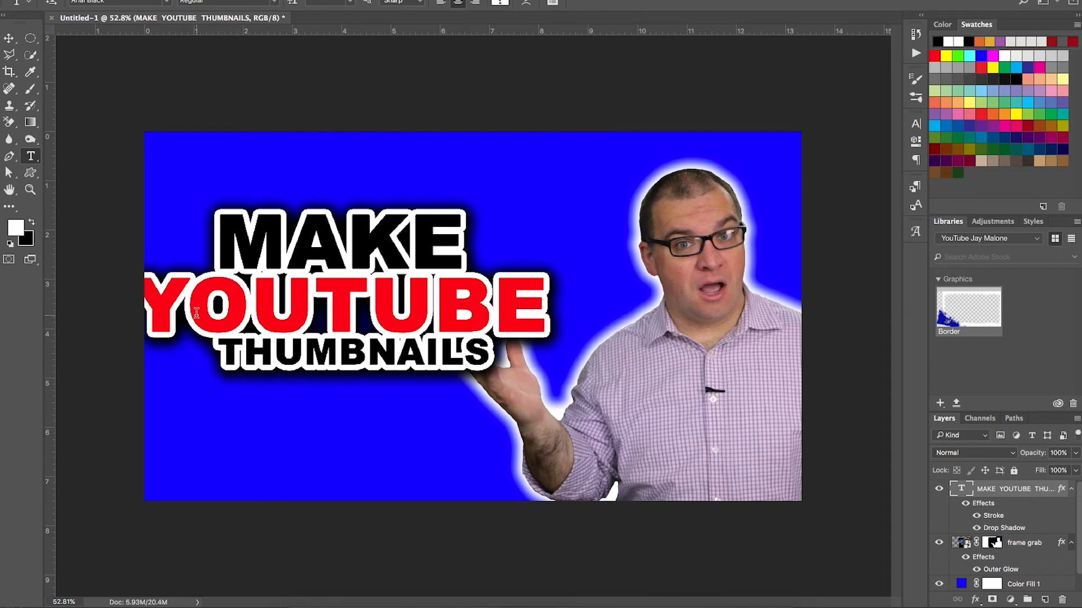
pyautogui.moveTo(548, 312)
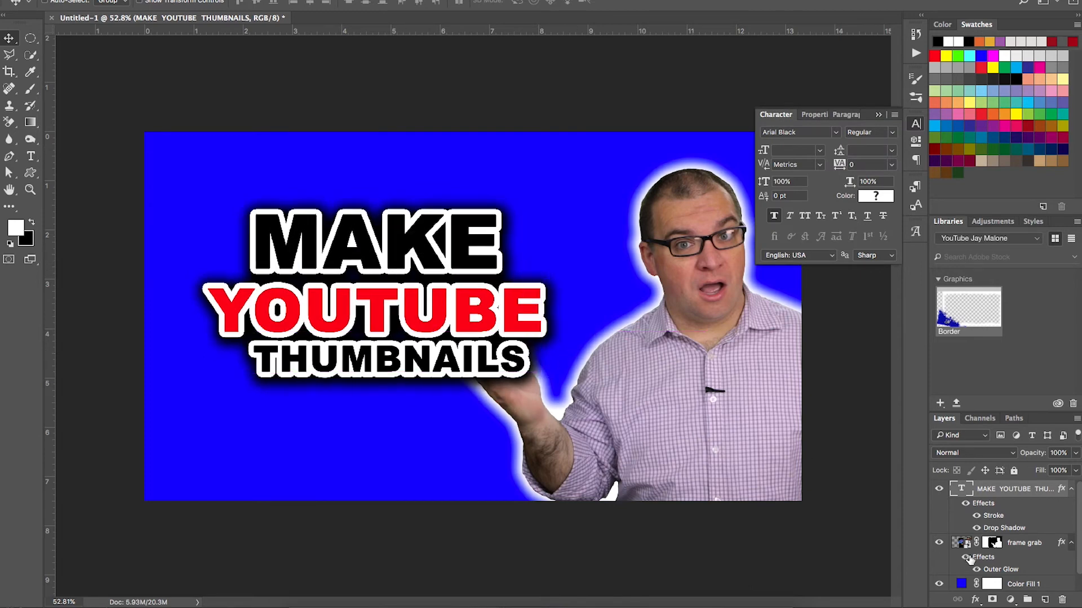
pyautogui.click(1024, 542)
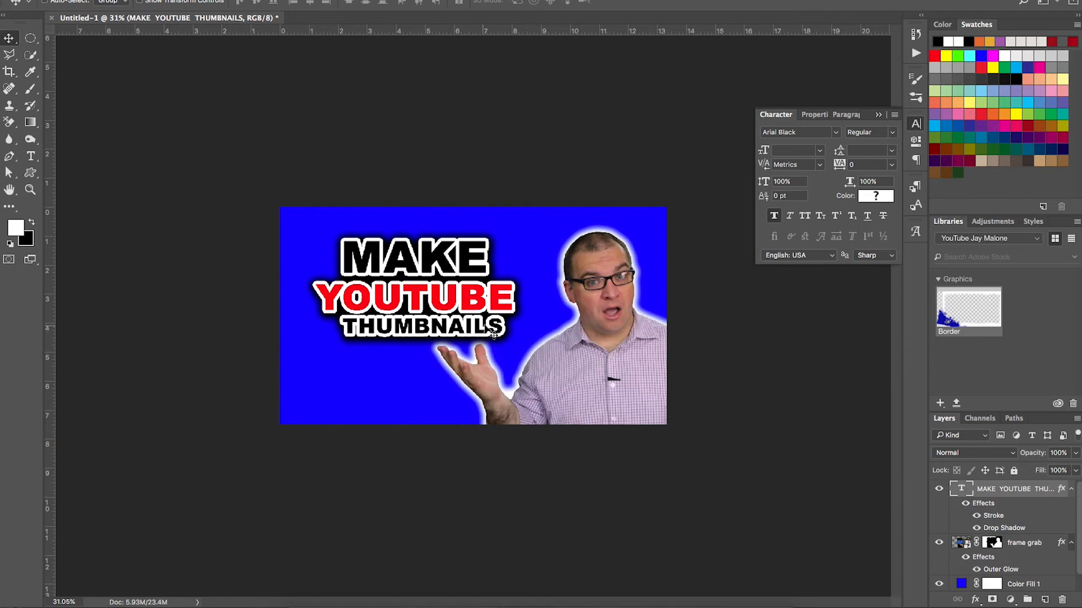
pyautogui.moveTo(597, 364)
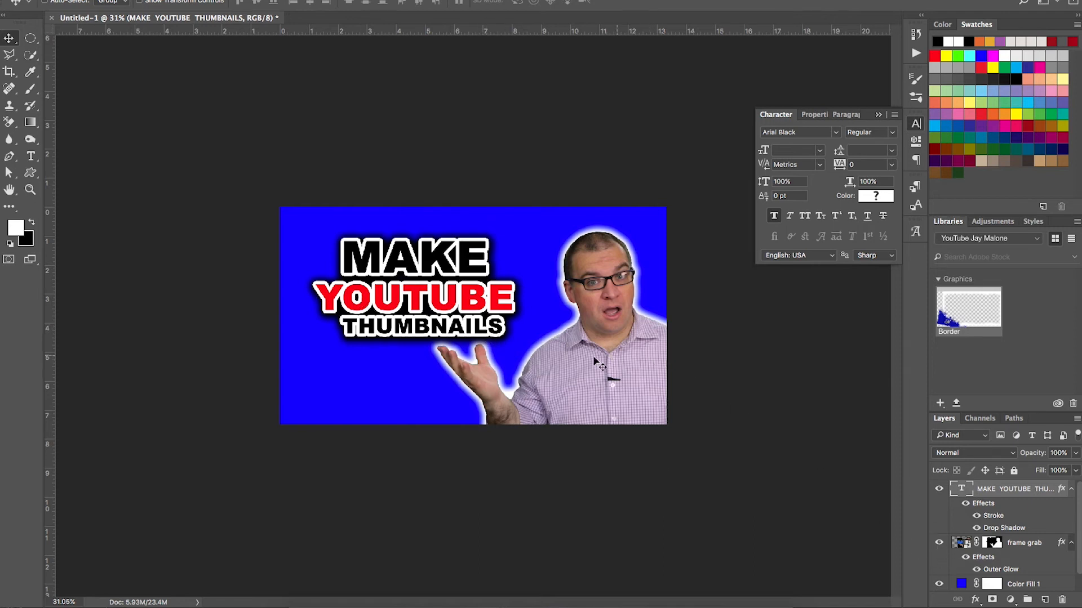
pyautogui.moveTo(597, 286)
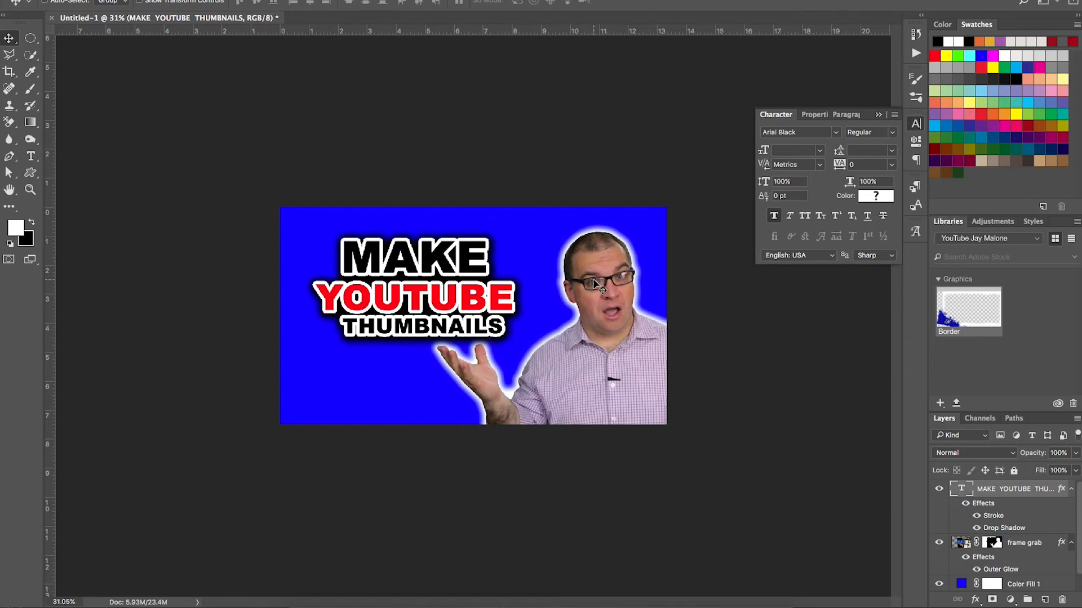
pyautogui.moveTo(595, 298)
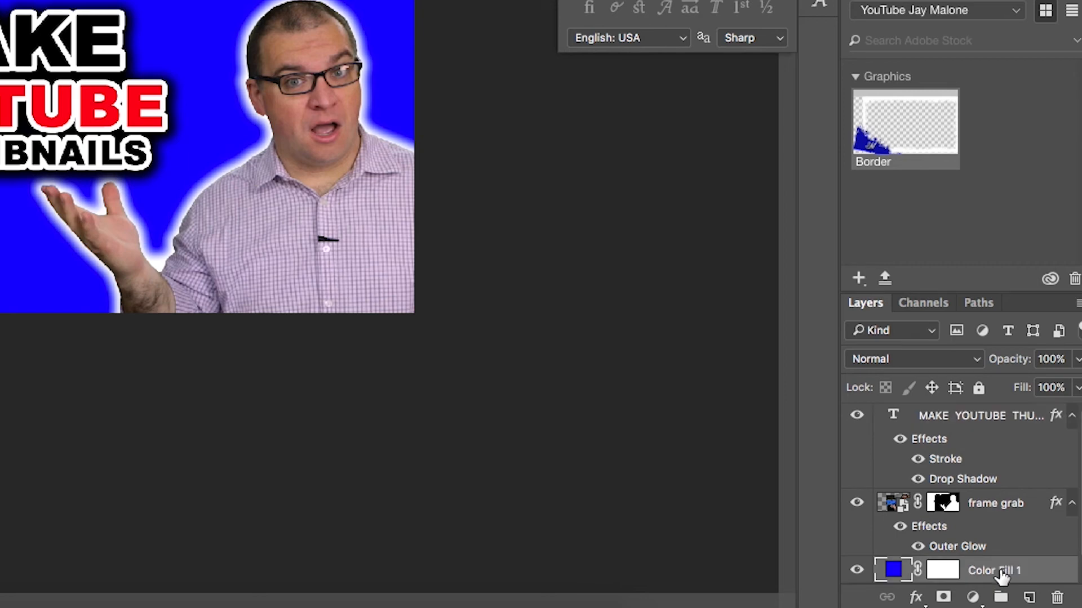
# - Select the blue Color Fill 1 layer
pyautogui.click(1029, 598)
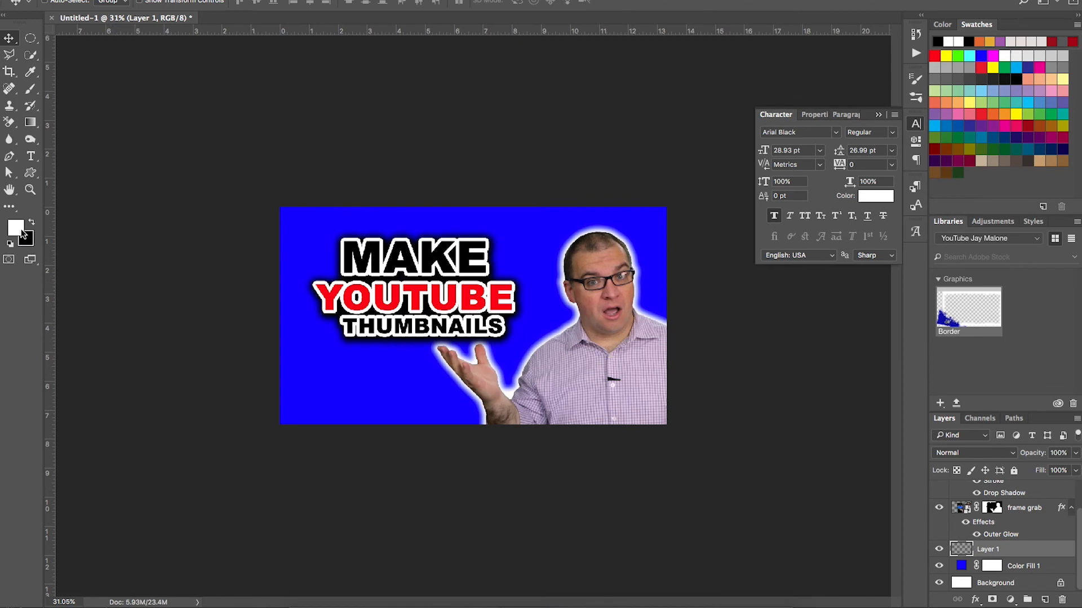
pyautogui.moveTo(18, 228)
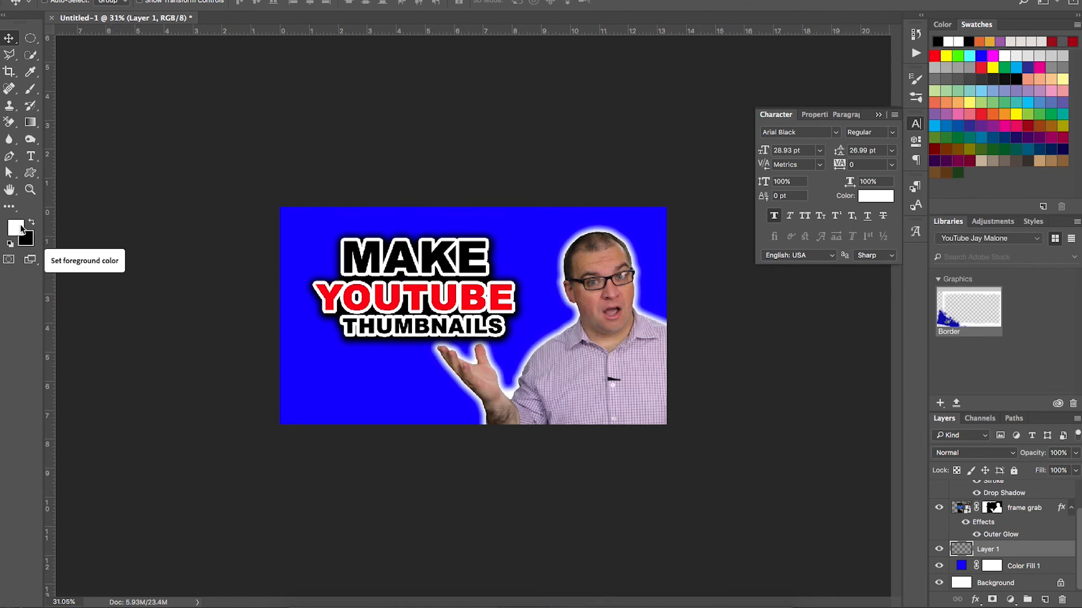
# - Set the foreground colour to light blue #1d72fe and open the background colour picker
pyautogui.click(17, 229)
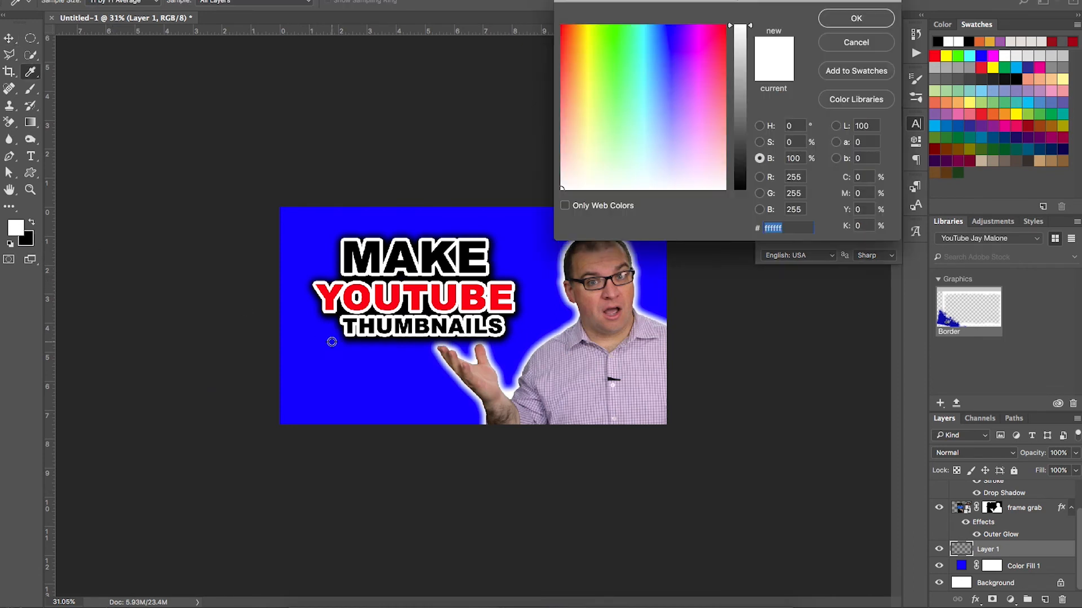
pyautogui.moveTo(378, 384)
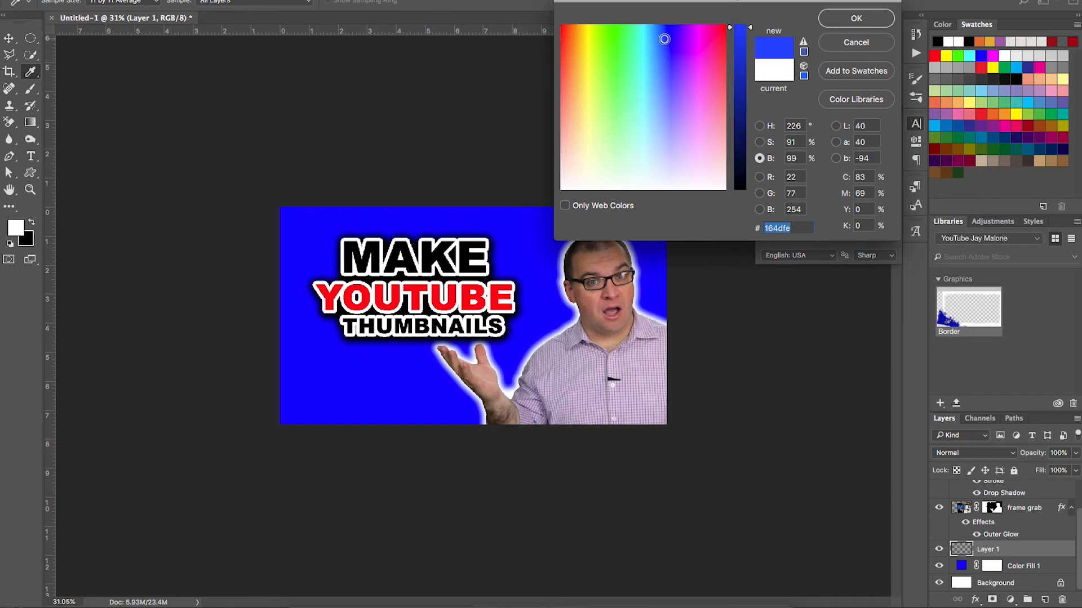
pyautogui.click(660, 44)
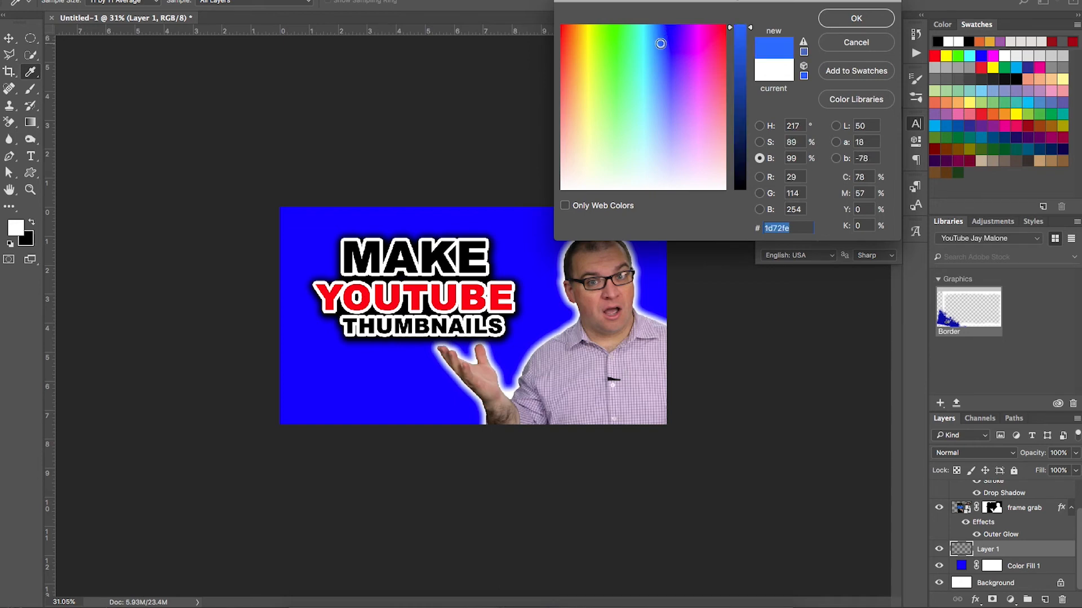
pyautogui.click(855, 18)
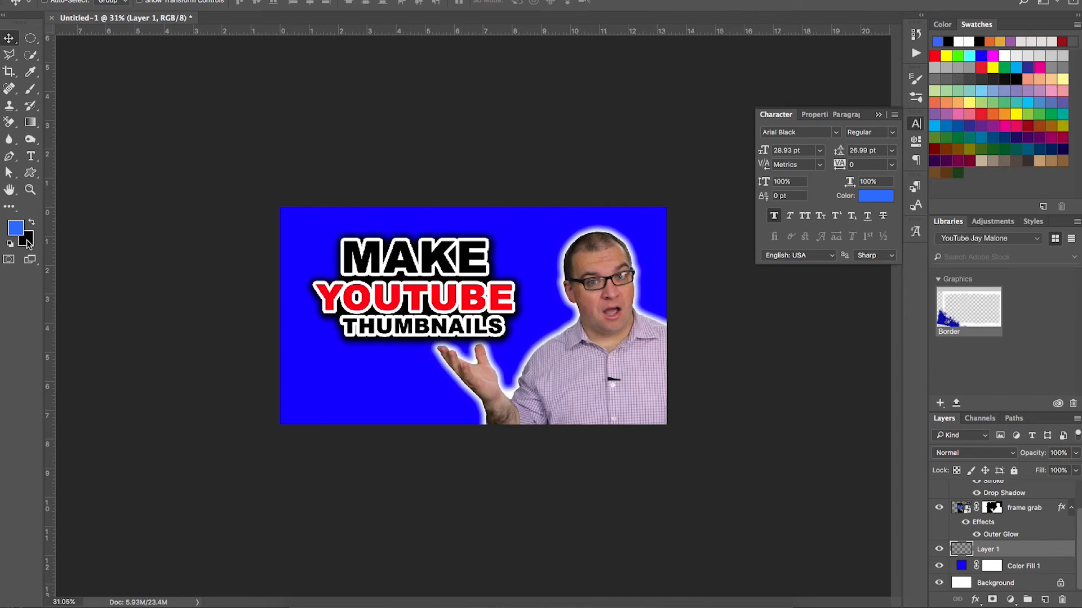
pyautogui.click(15, 228)
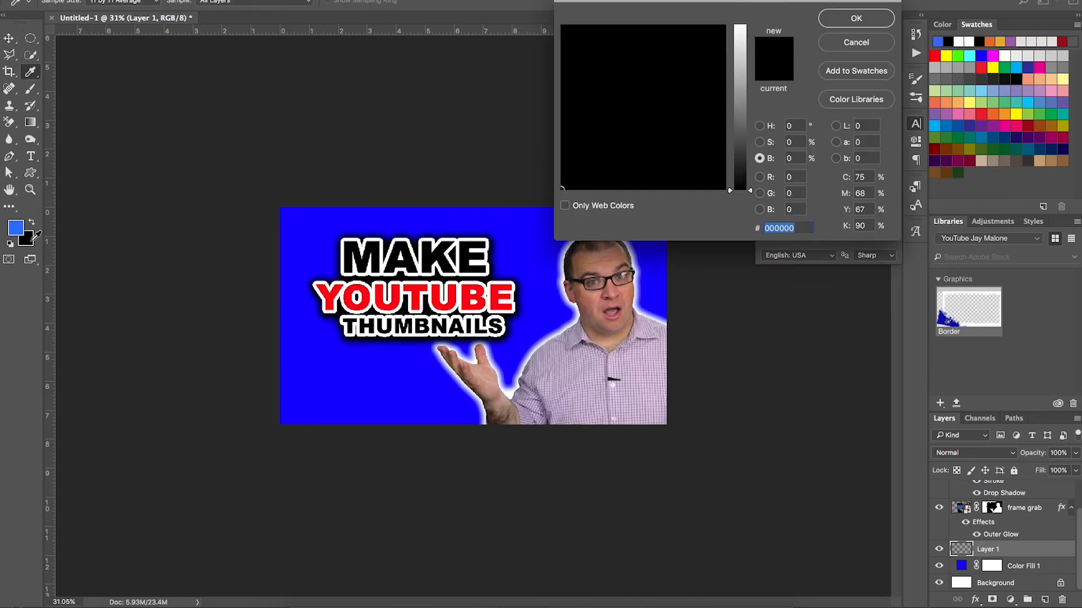
pyautogui.moveTo(223, 301)
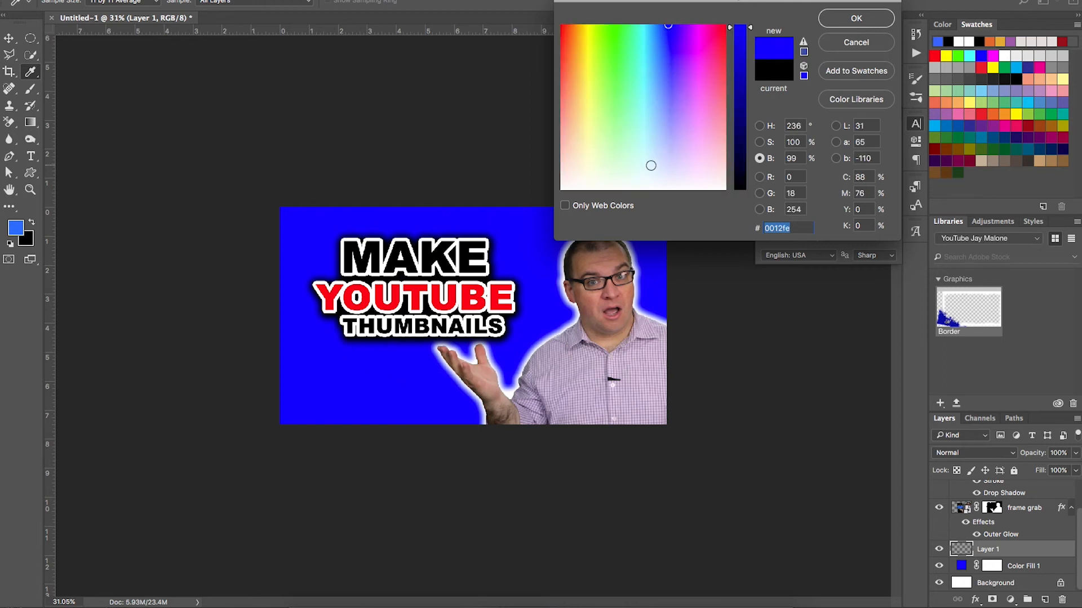
pyautogui.moveTo(743, 52)
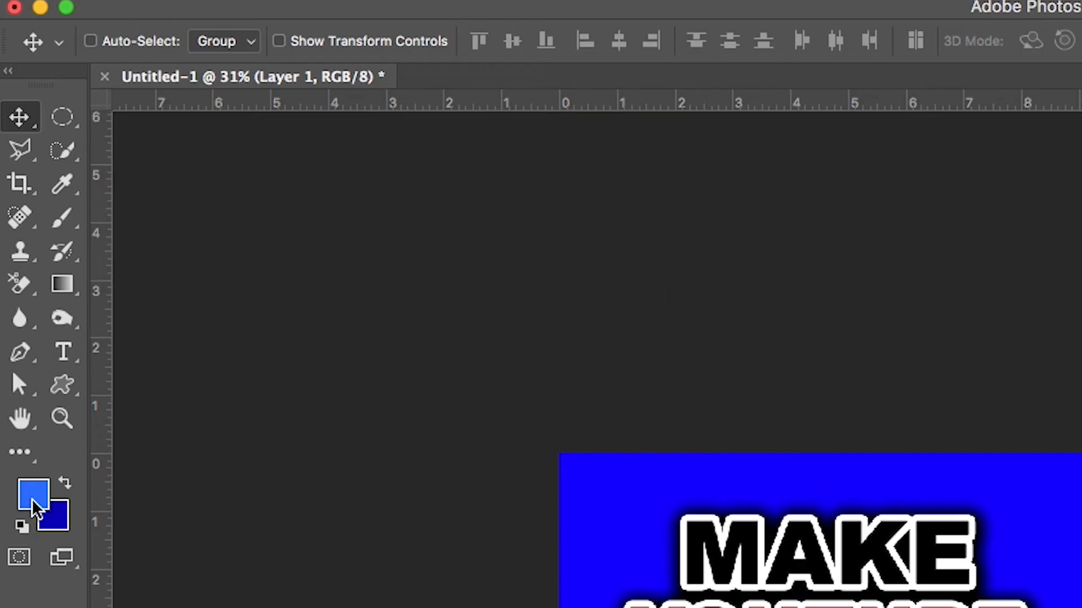
pyautogui.moveTo(55, 514)
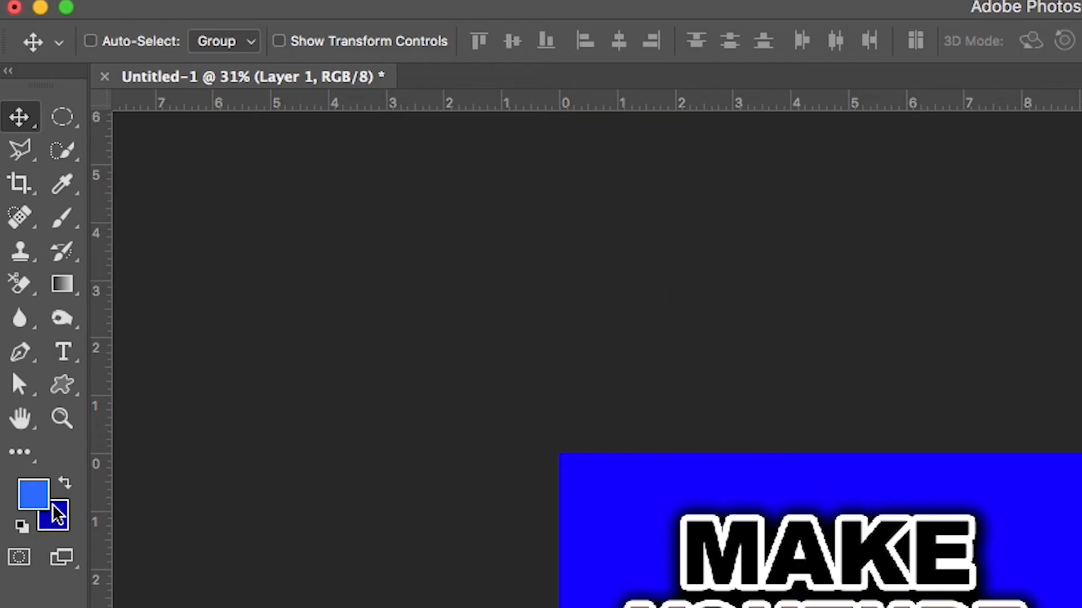
pyautogui.moveTo(52, 520)
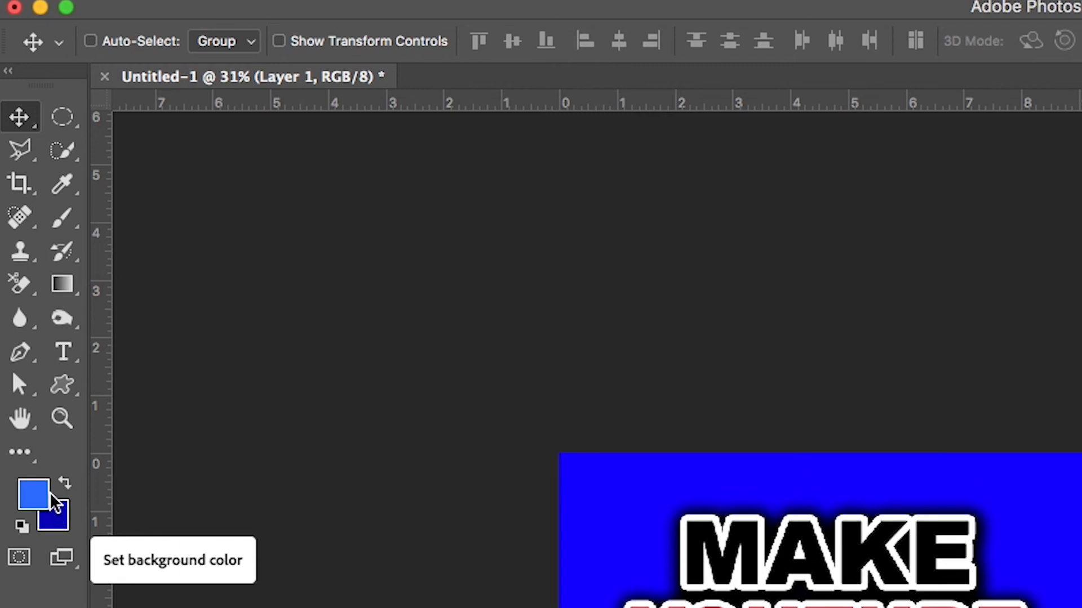
pyautogui.moveTo(65, 285)
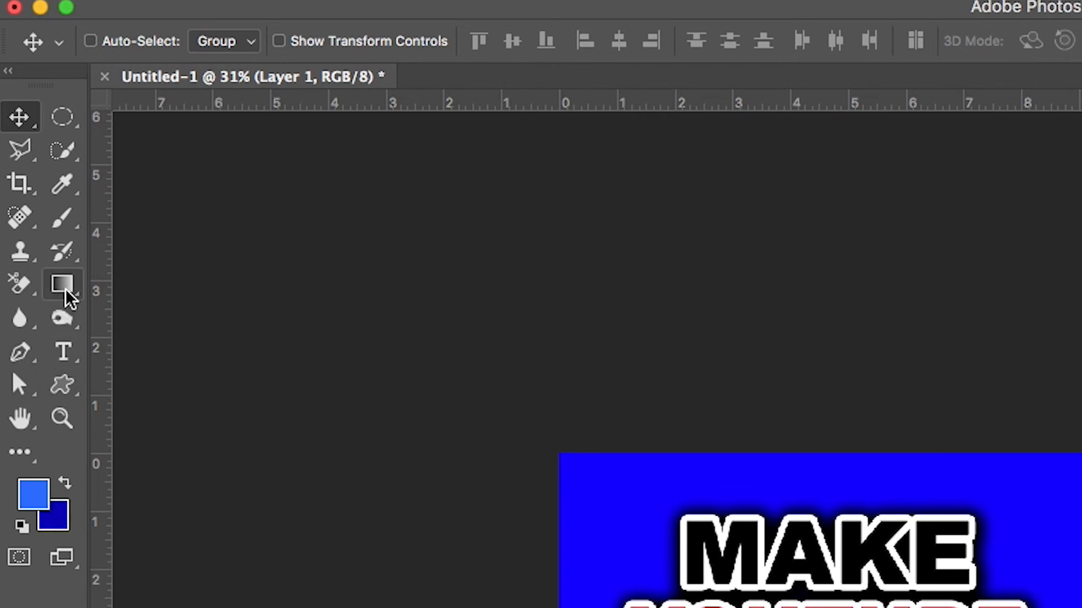
pyautogui.moveTo(61, 285)
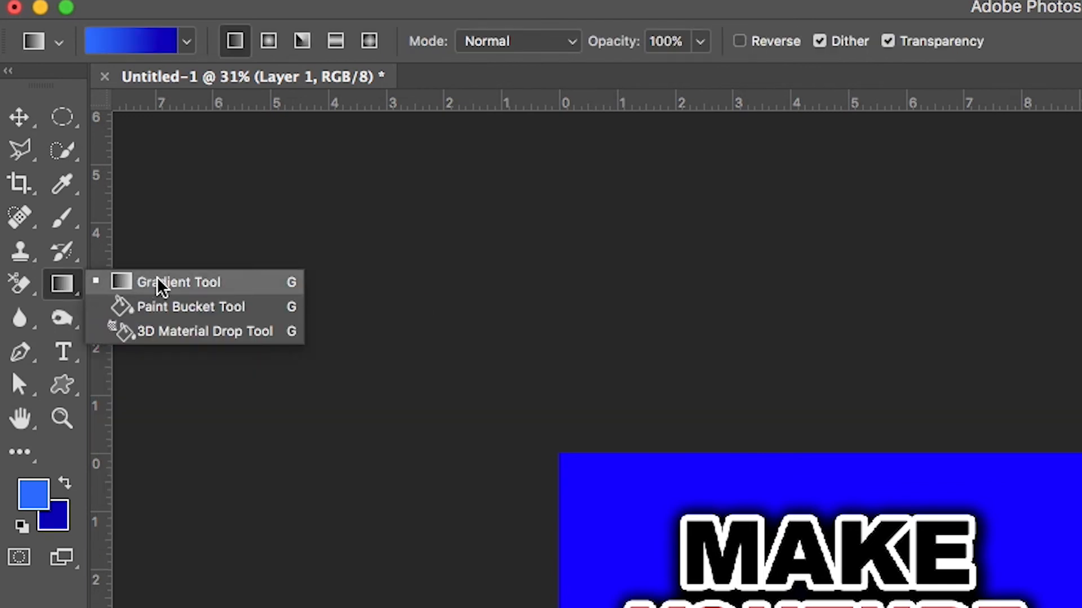
# - Select the Gradient tool and open its preset gradient list
pyautogui.click(178, 282)
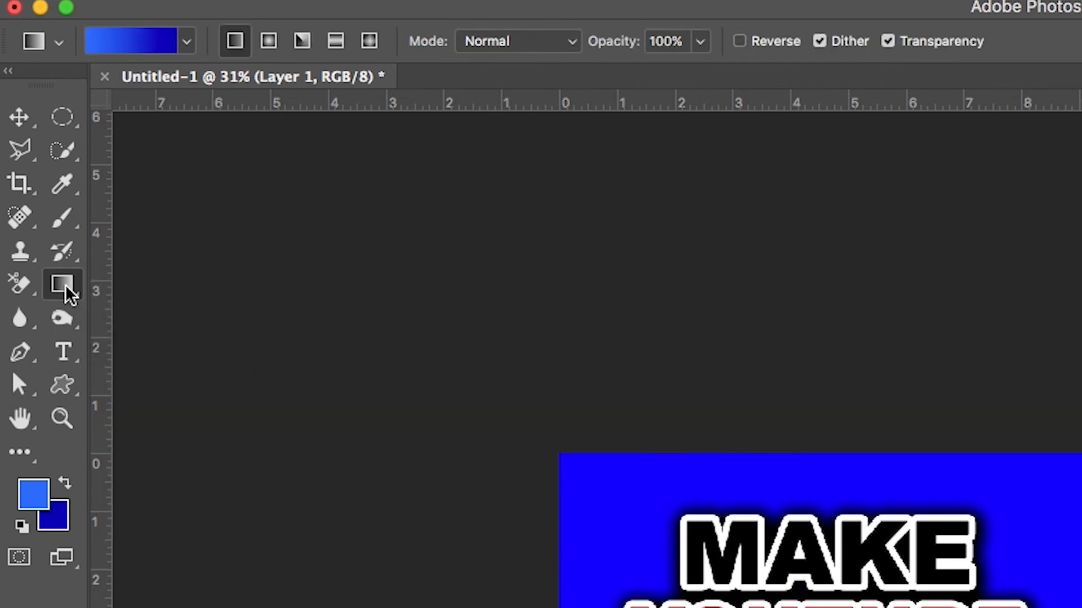
pyautogui.moveTo(66, 269)
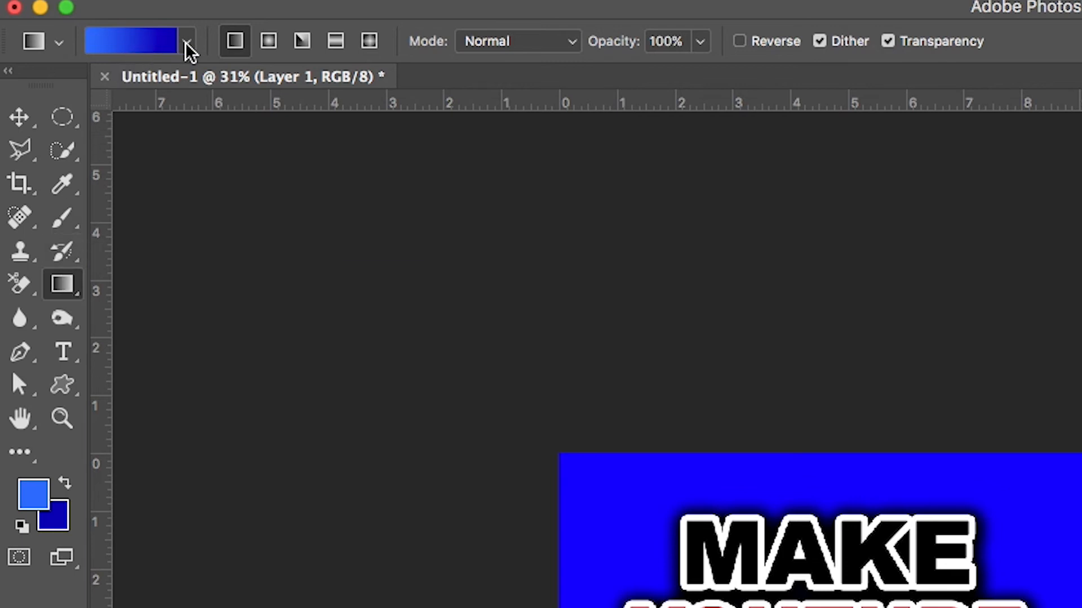
pyautogui.click(185, 41)
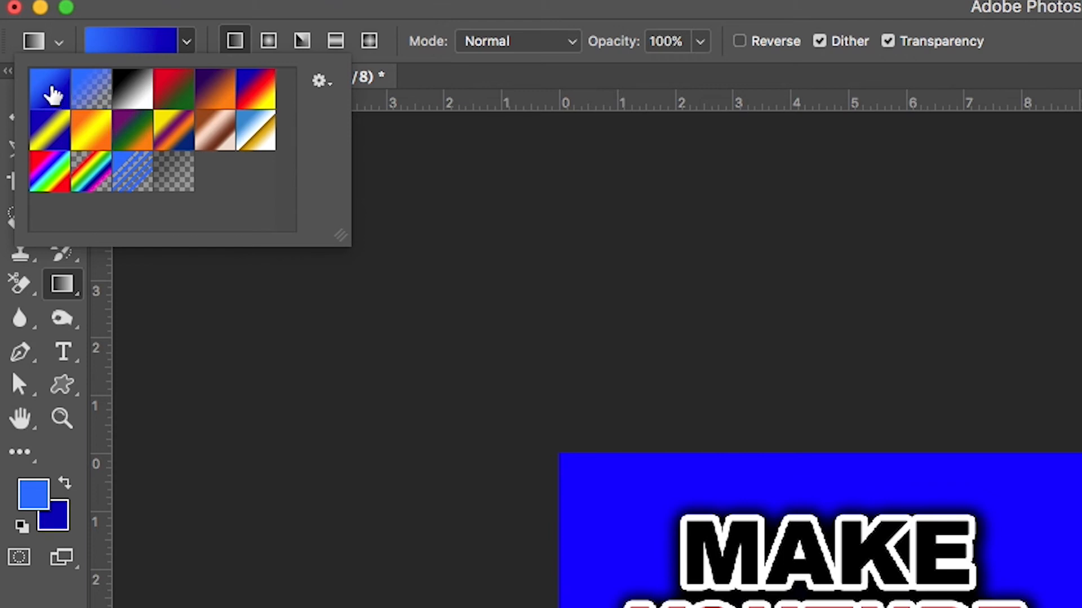
pyautogui.moveTo(49, 88)
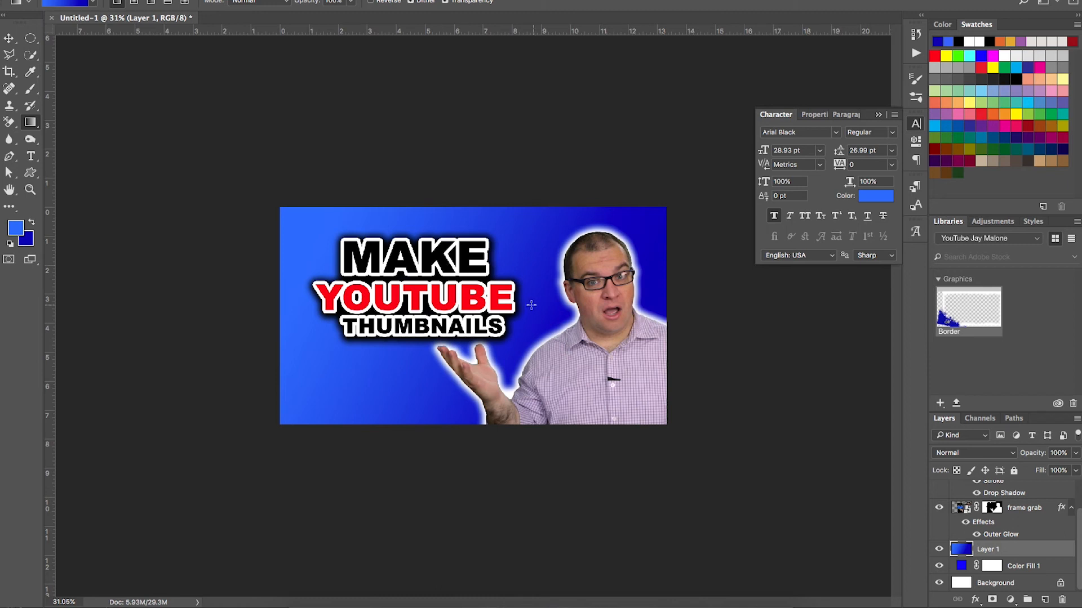
pyautogui.moveTo(628, 240)
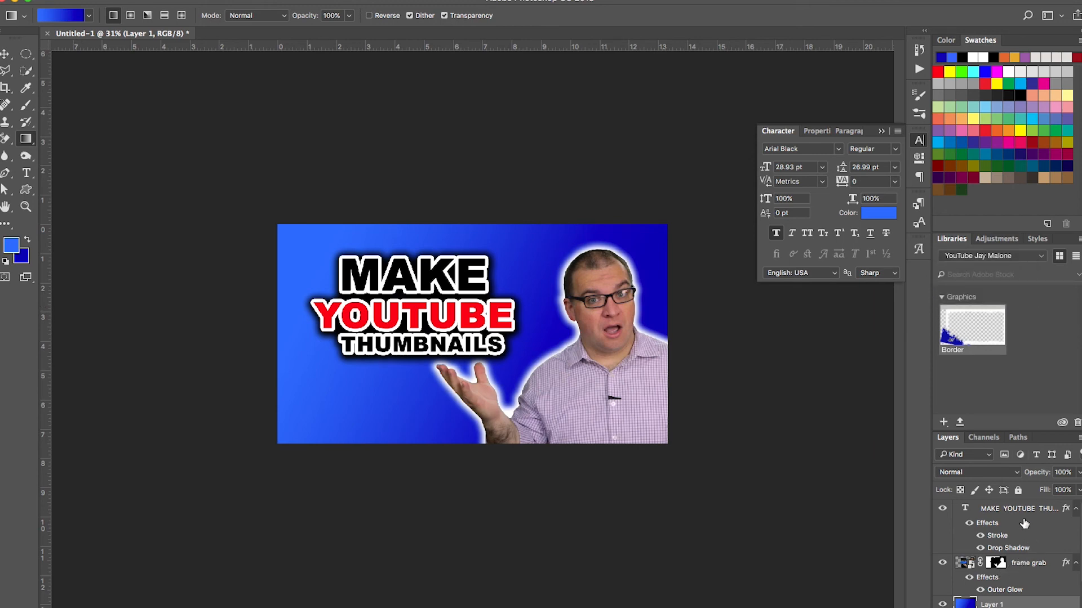
# - Select the MAKE YOUTUBE THUMBNAILS text layer so the border lands above it
pyautogui.click(1017, 508)
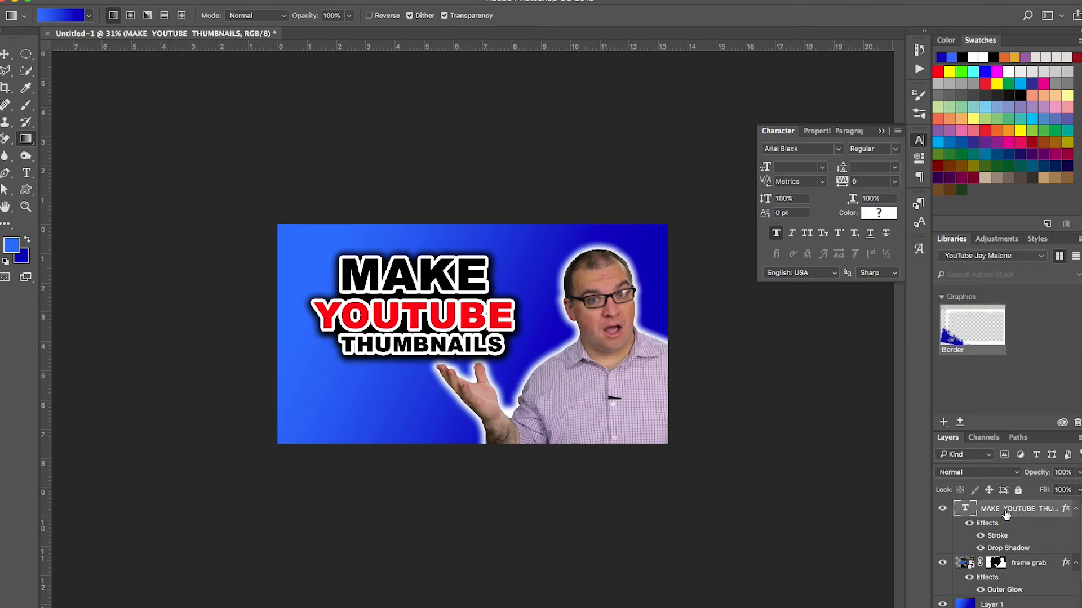
pyautogui.moveTo(973, 324)
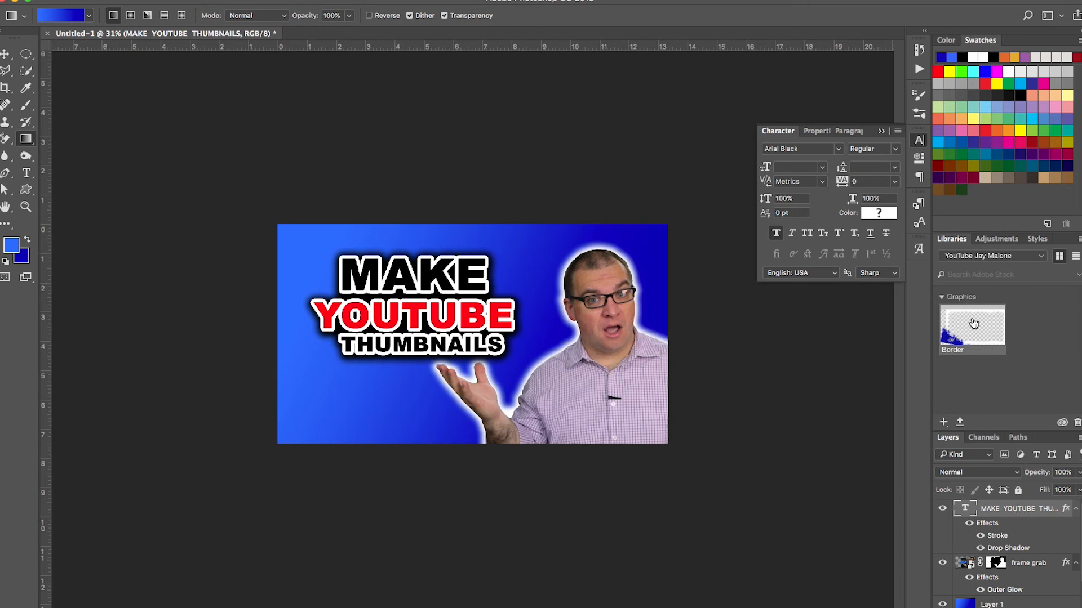
pyautogui.moveTo(974, 333)
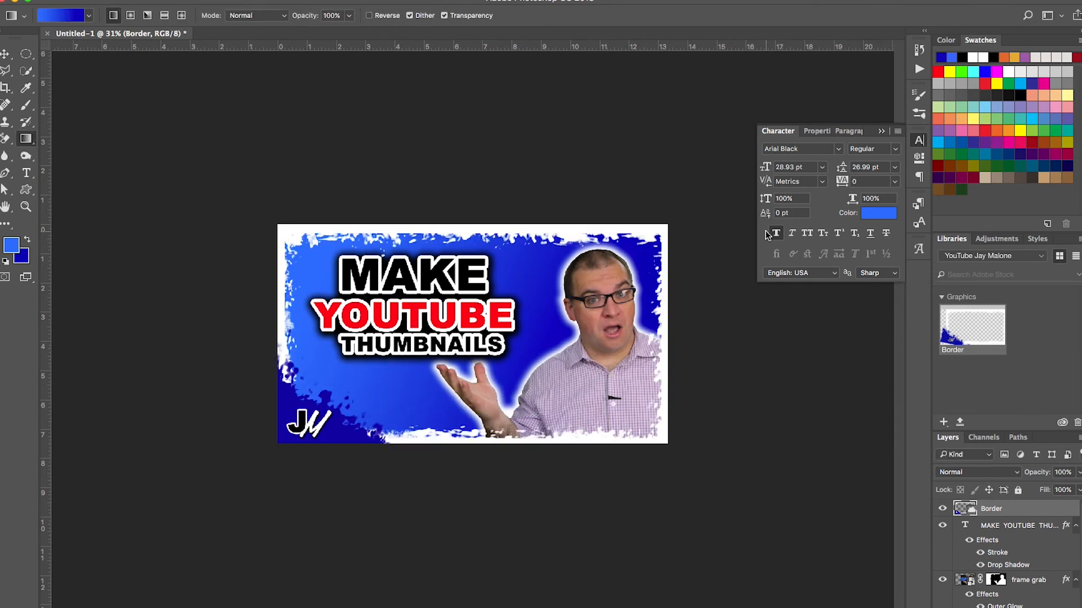
pyautogui.moveTo(414, 394)
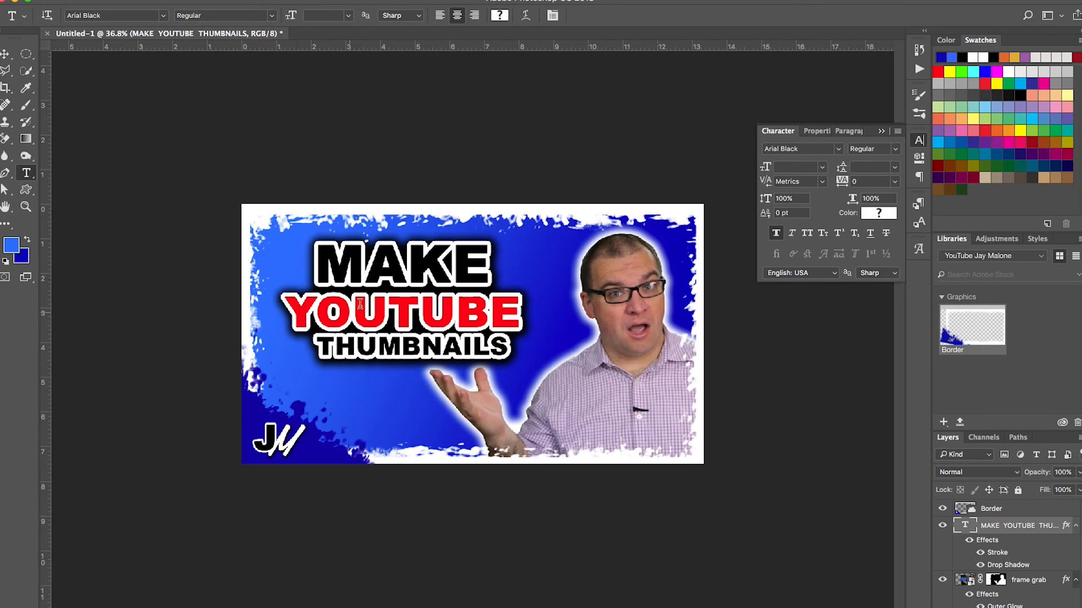
pyautogui.moveTo(488, 184)
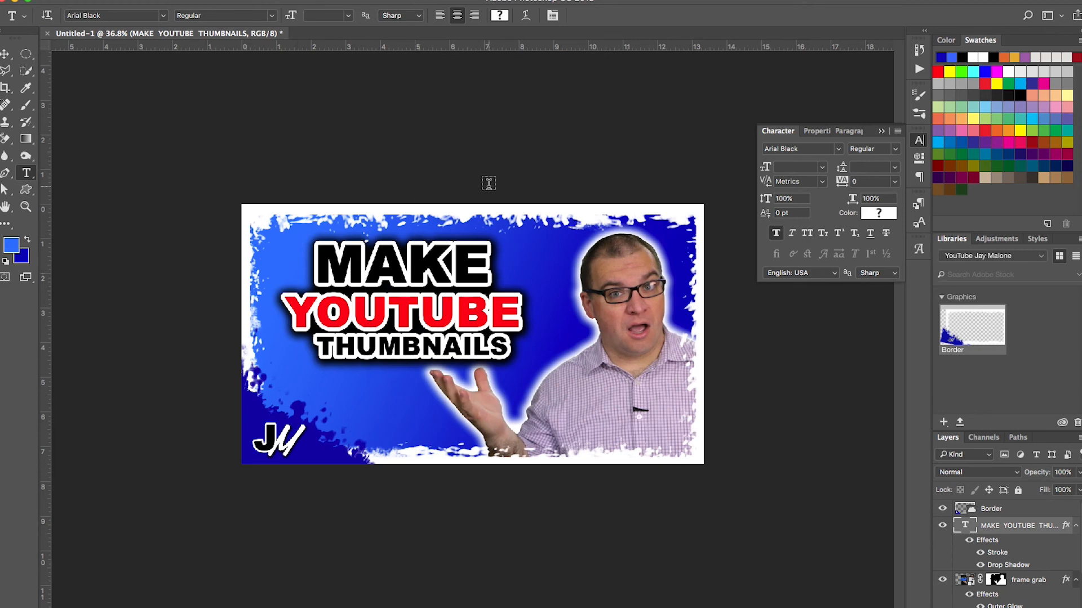
pyautogui.moveTo(740, 323)
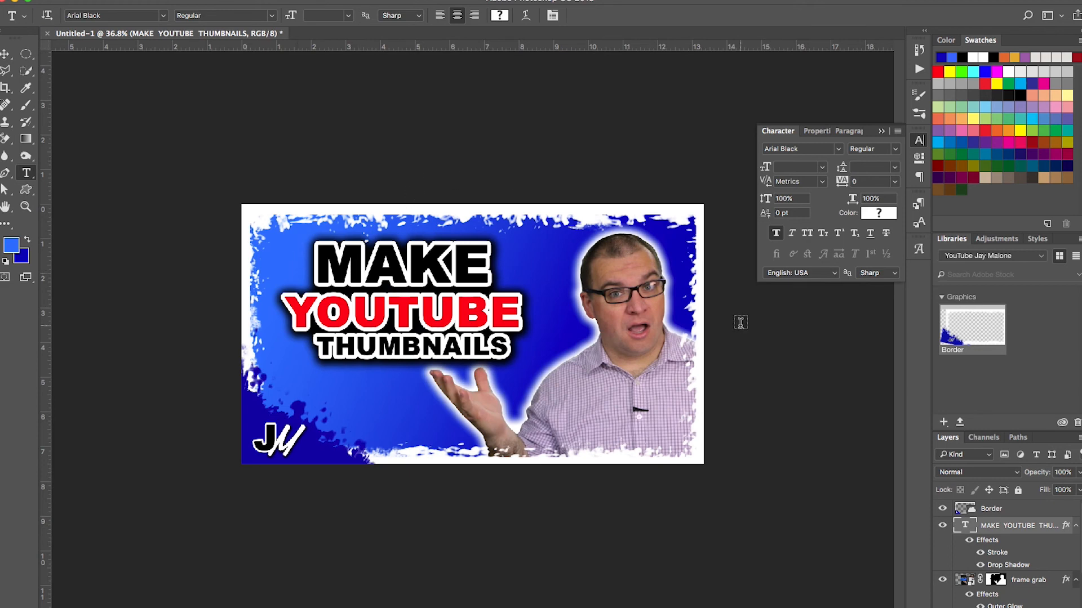
pyautogui.moveTo(110, 143)
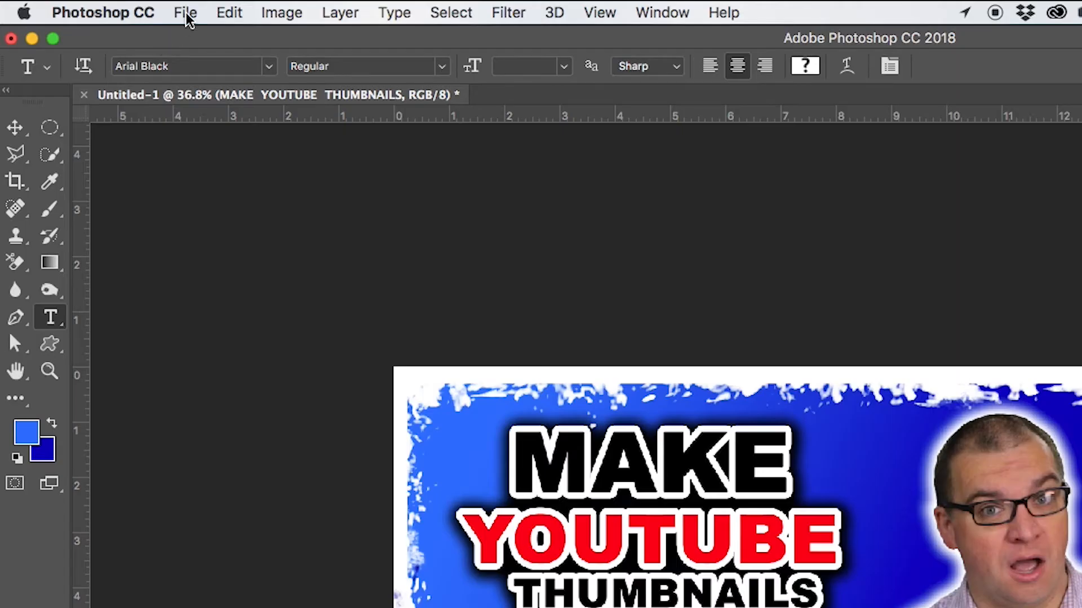
pyautogui.moveTo(421, 234)
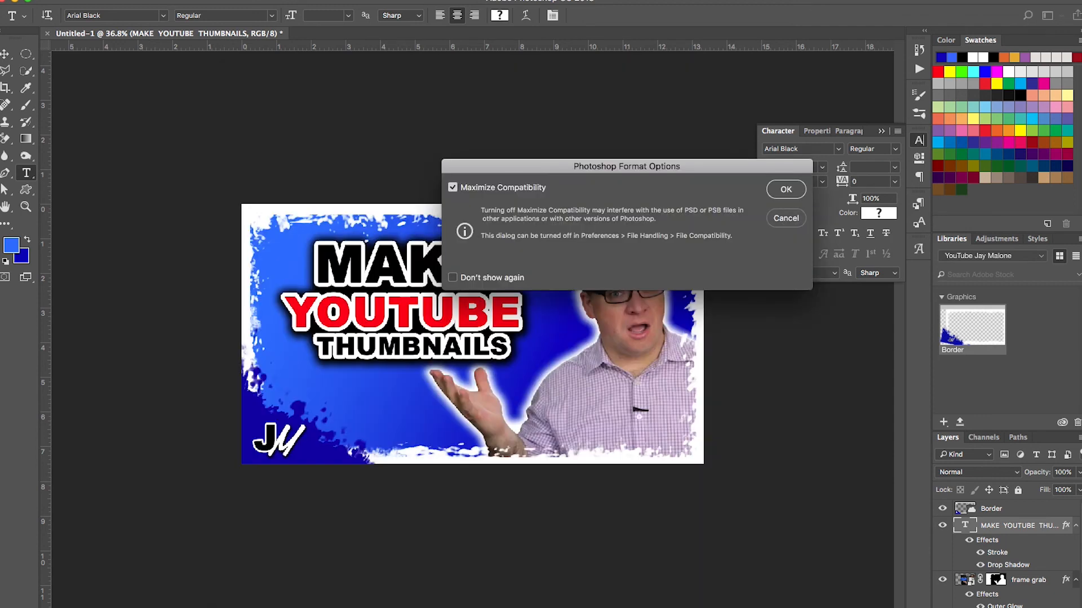
# - Confirm saving THUMBNAIL1.psd with Maximize Compatibility checked
pyautogui.click(785, 190)
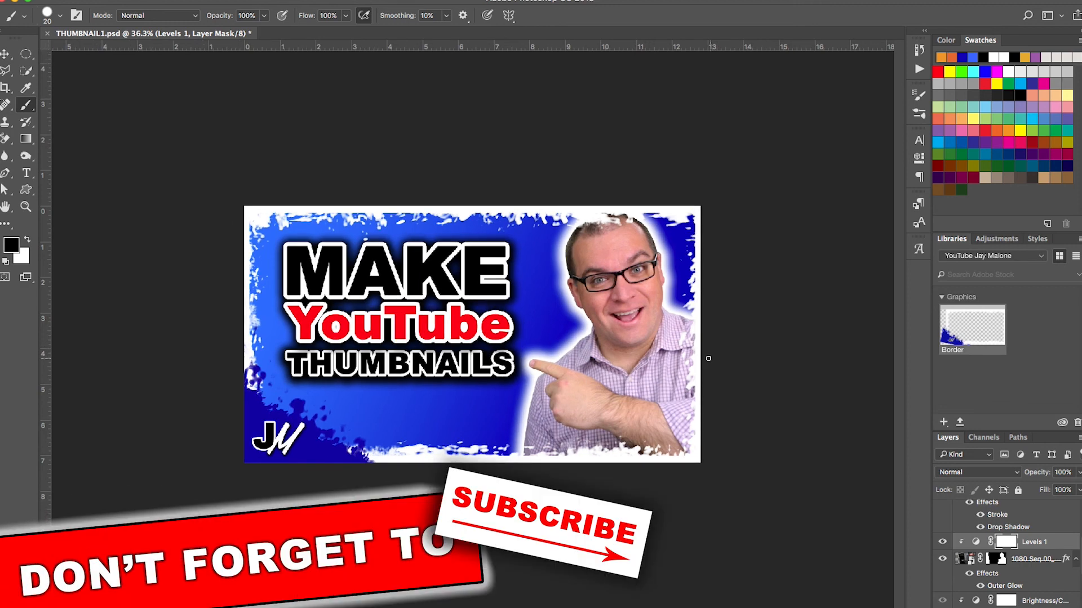
pyautogui.moveTo(763, 291)
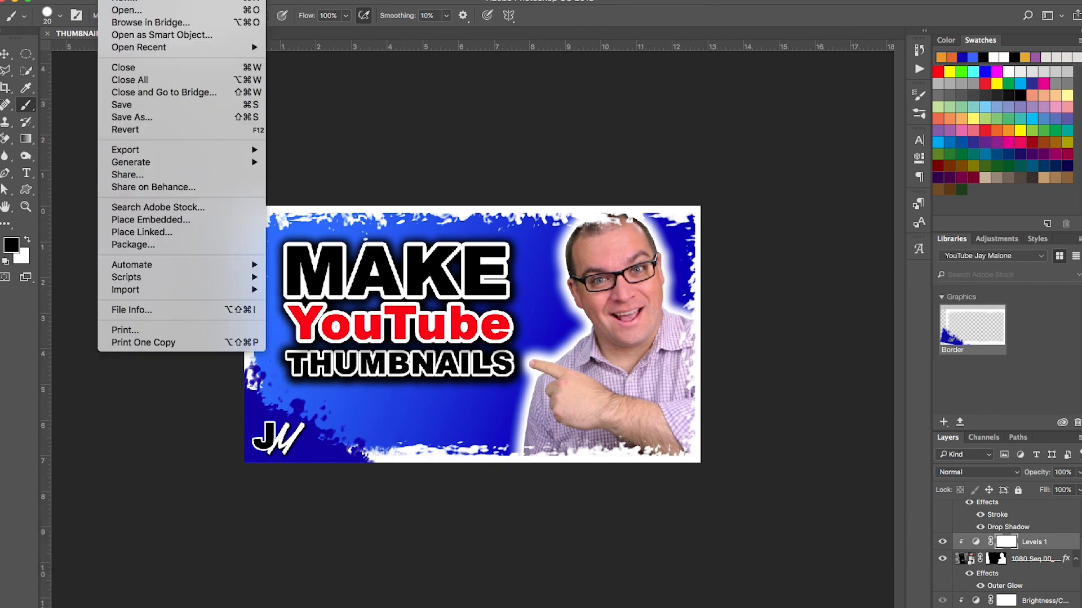
# - Save the document from the File menu, accepting the compatibility options
pyautogui.click(132, 117)
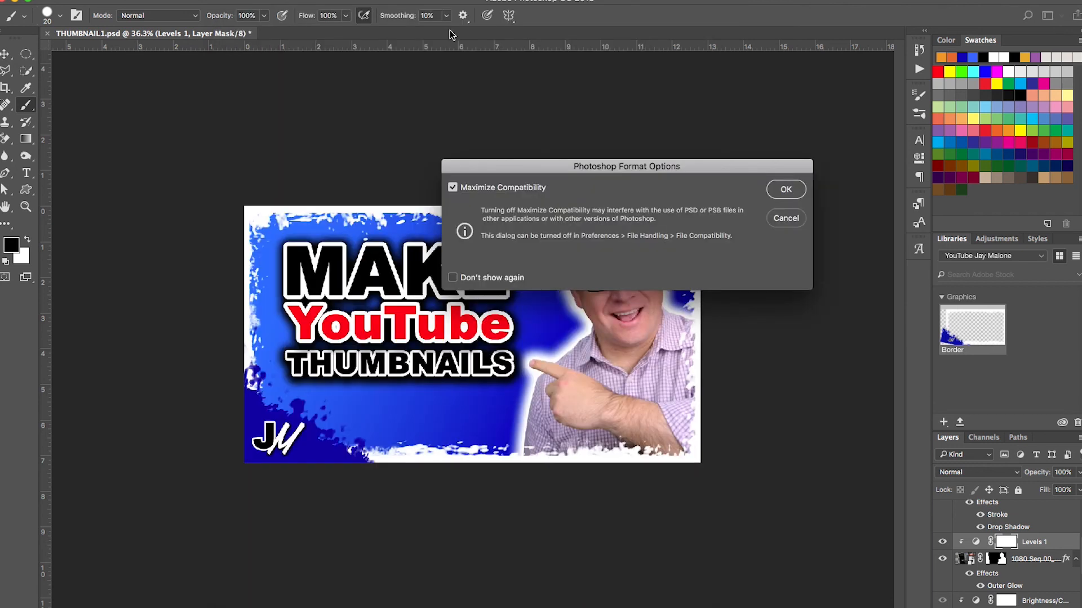
pyautogui.click(785, 189)
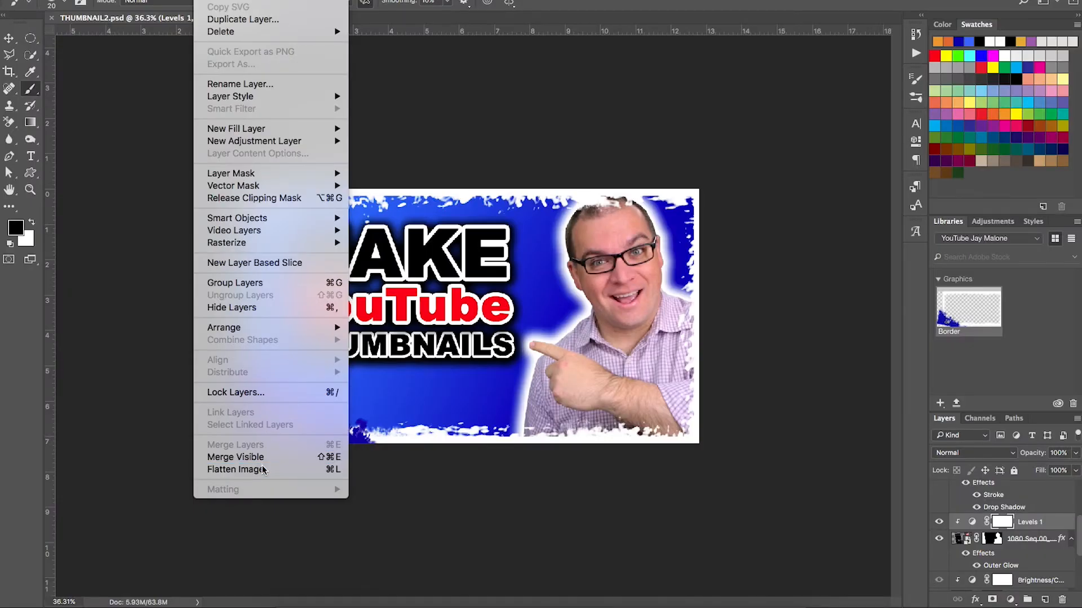
# - Flatten all layers into one Background layer and save as JPEG THUMBNAIL2.jpg
pyautogui.click(236, 469)
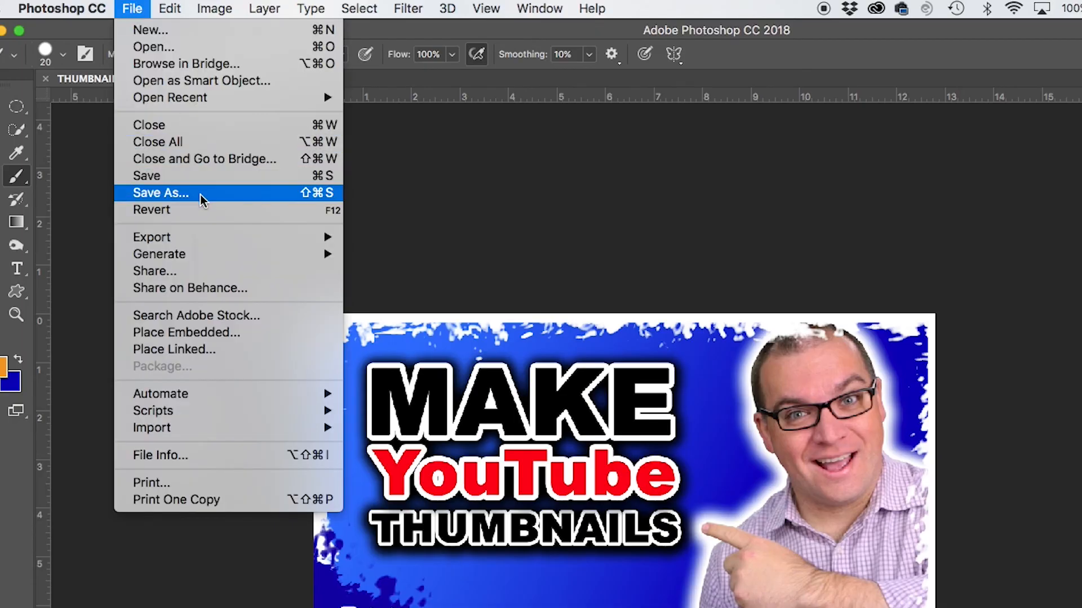
pyautogui.click(160, 193)
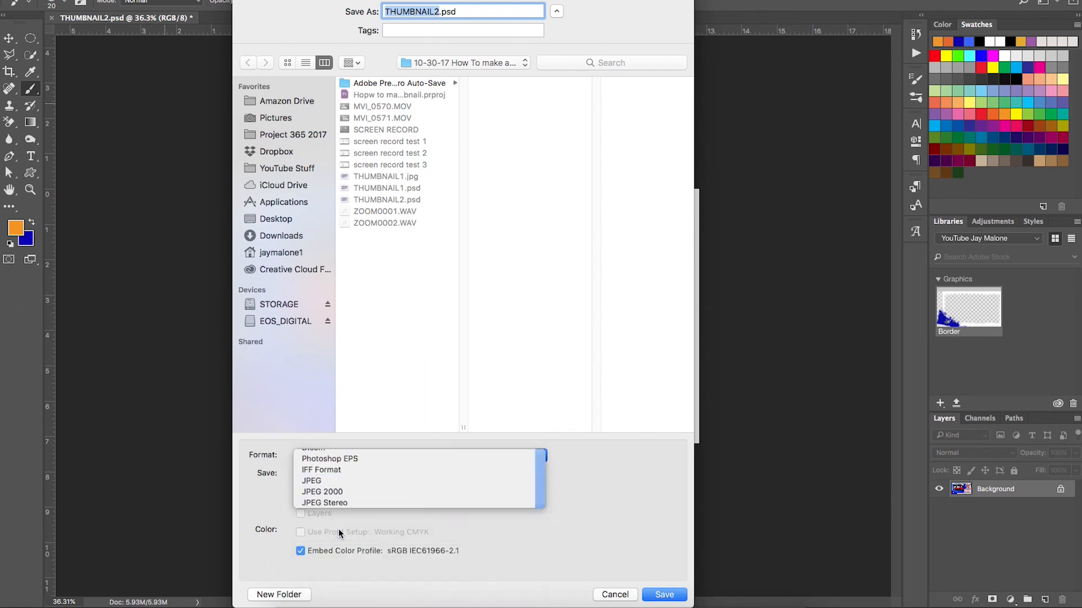
pyautogui.click(311, 481)
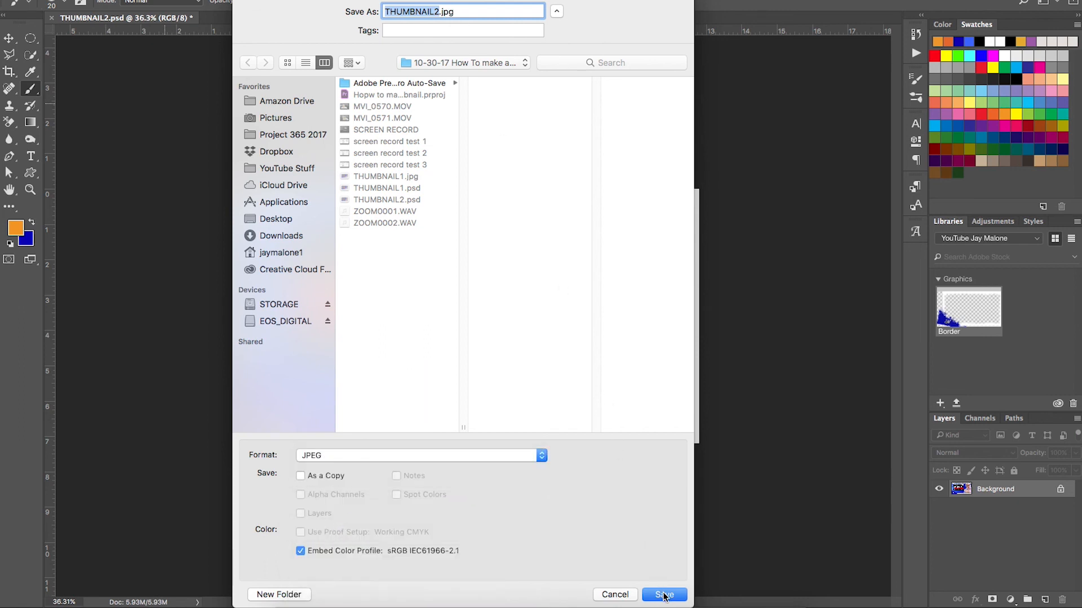
pyautogui.click(663, 595)
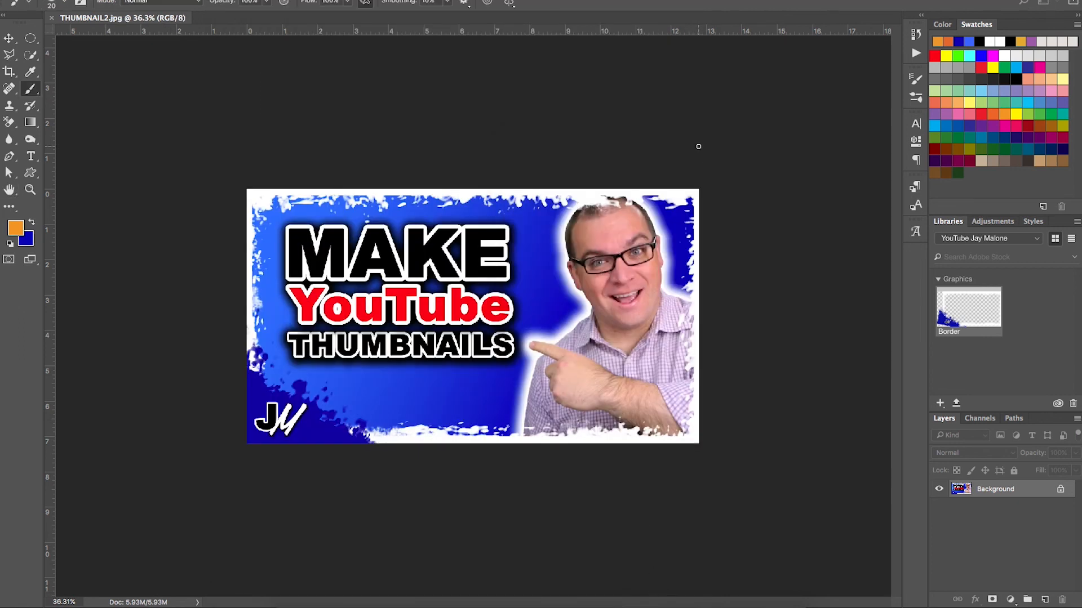
pyautogui.moveTo(771, 150)
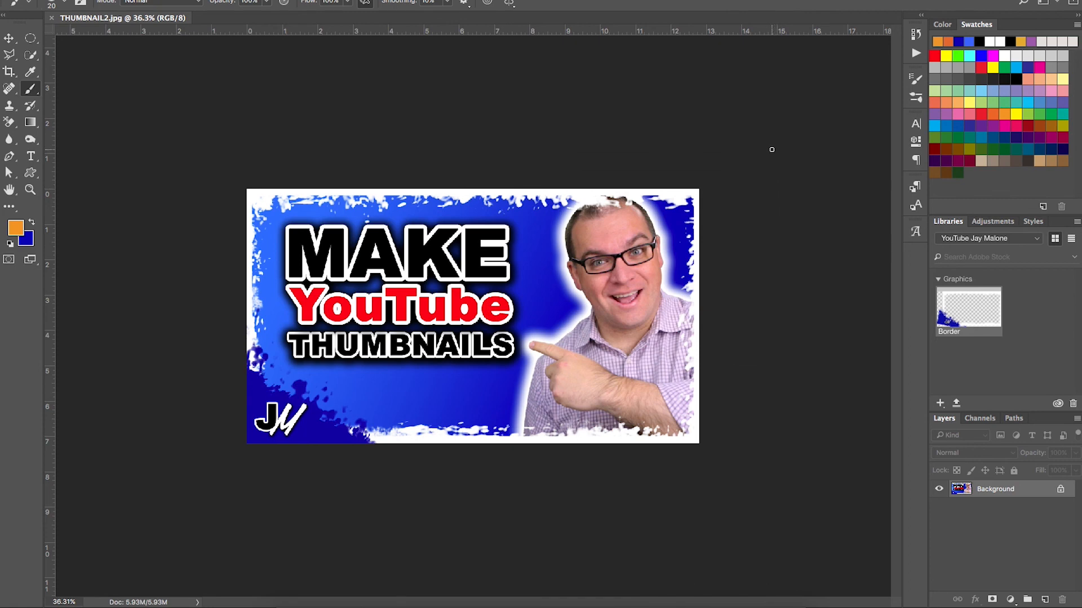